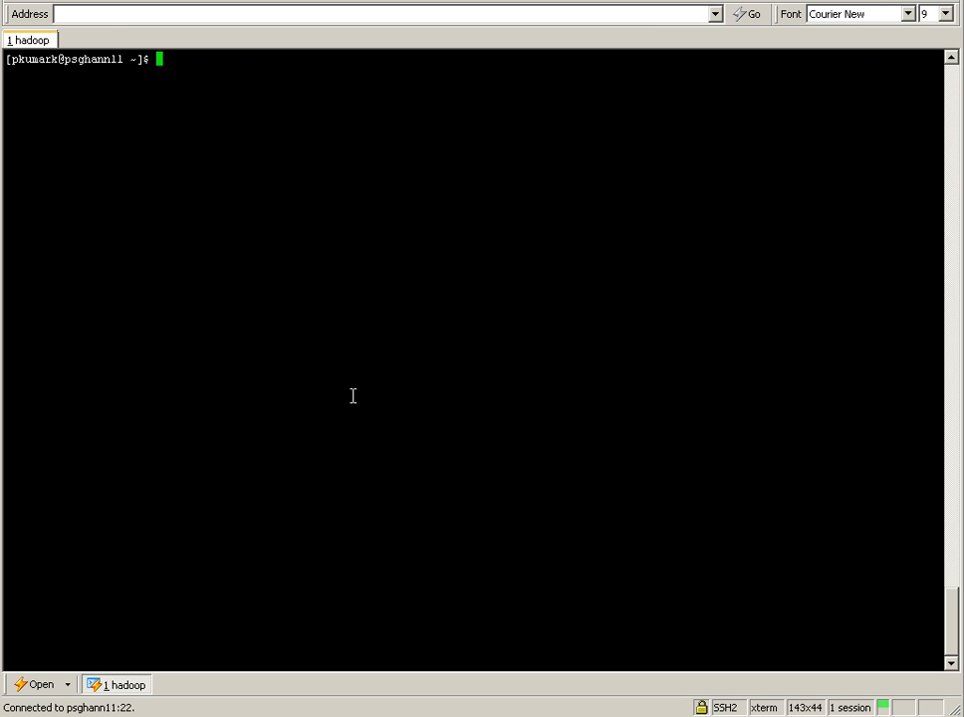
Step: Run hadoop fs -ls to list the HDFS home directory
type("hadoop")
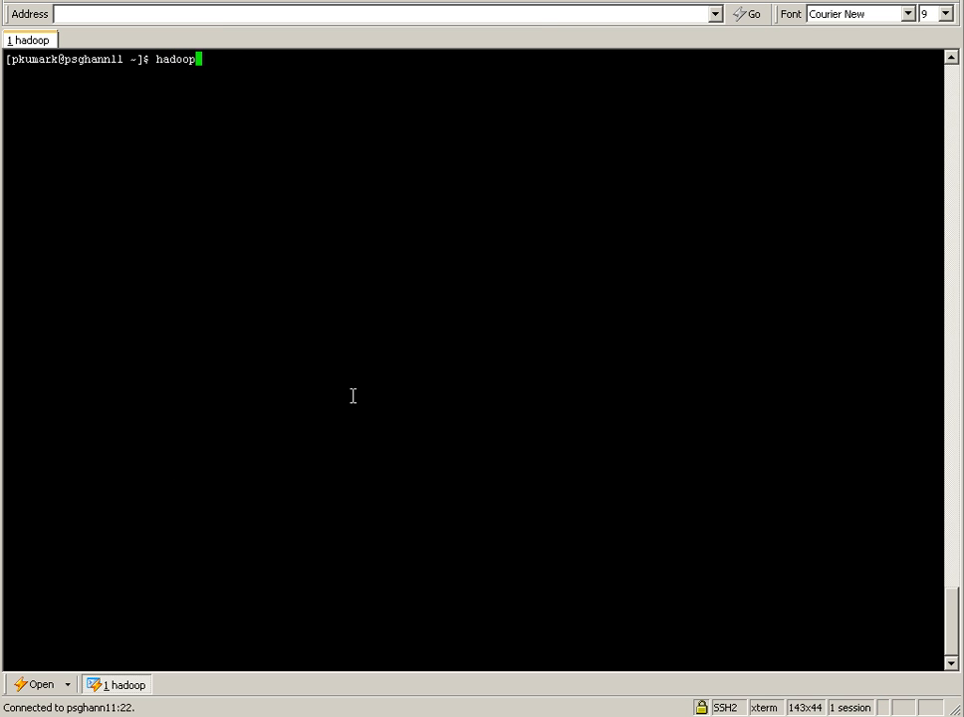
type("f")
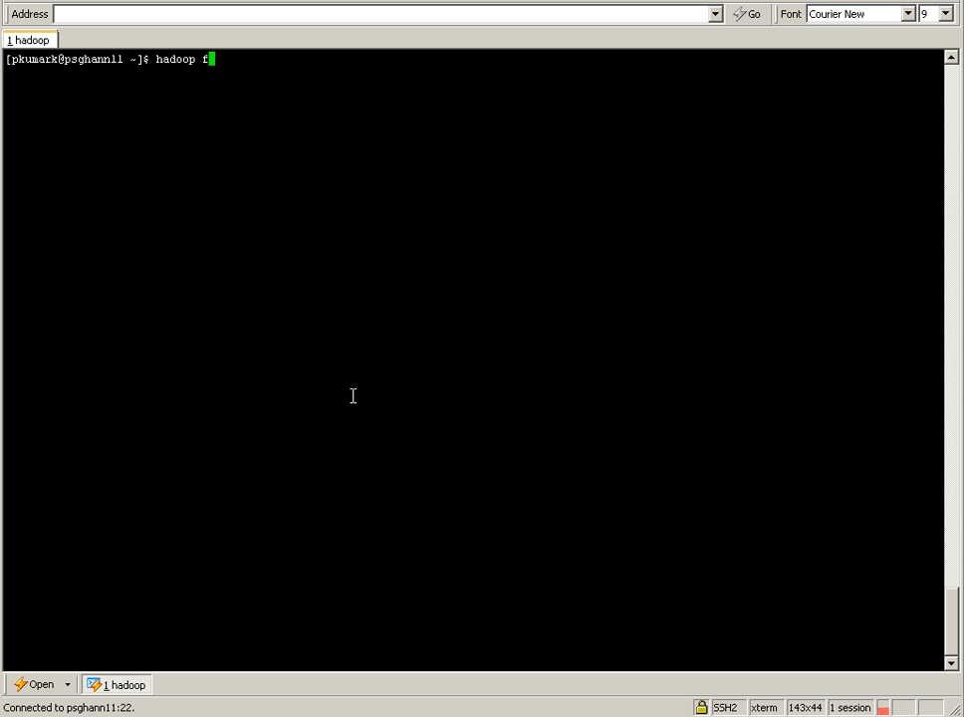
type("s")
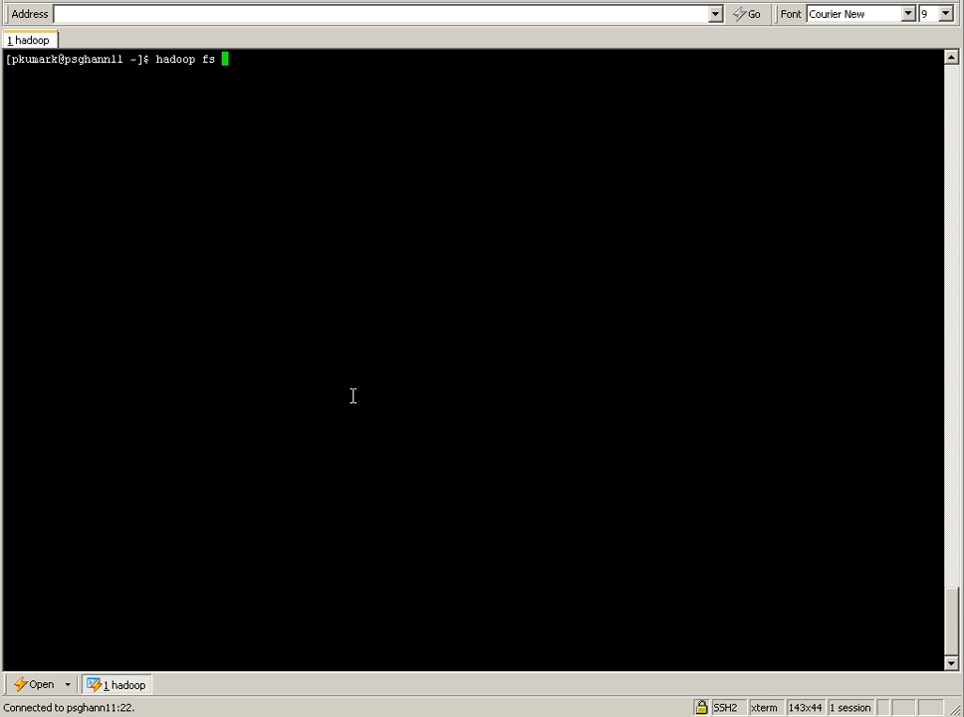
type("-ls")
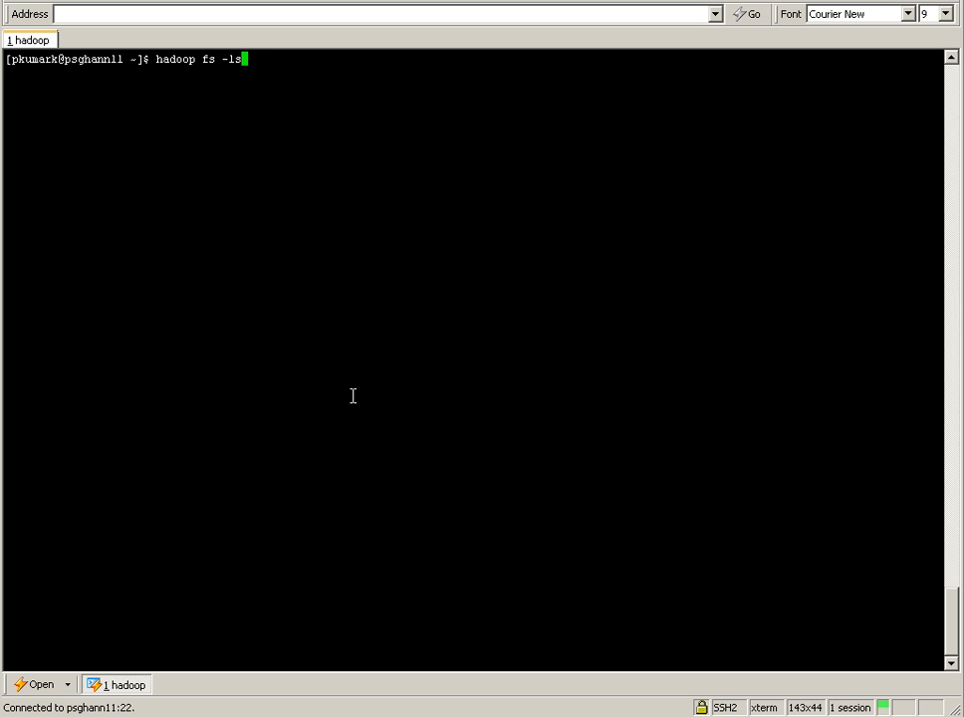
key("Return")
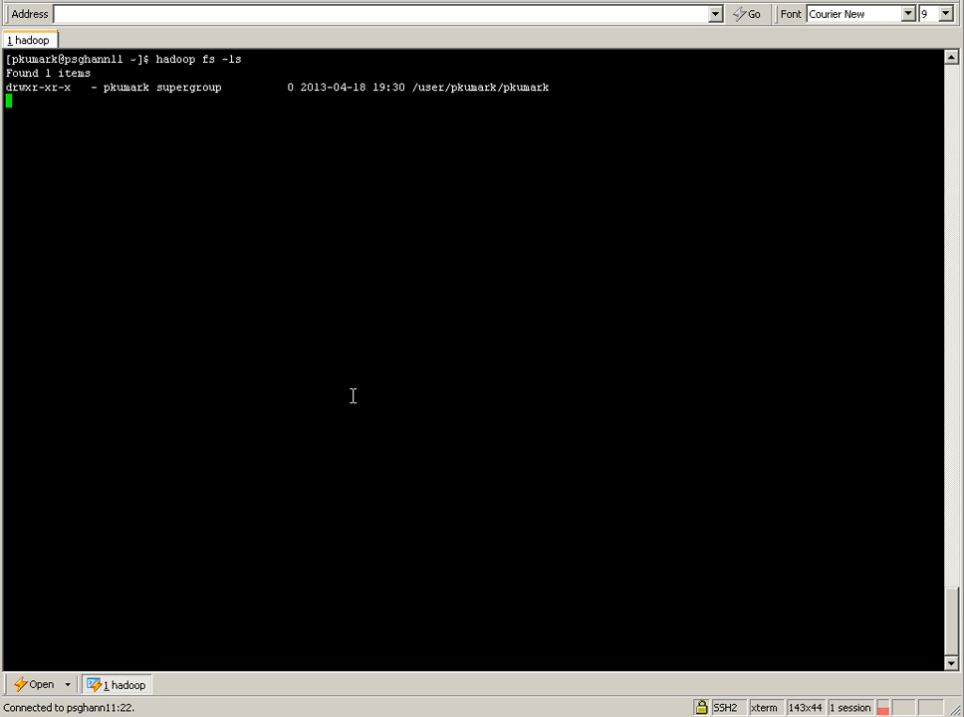
key("Return")
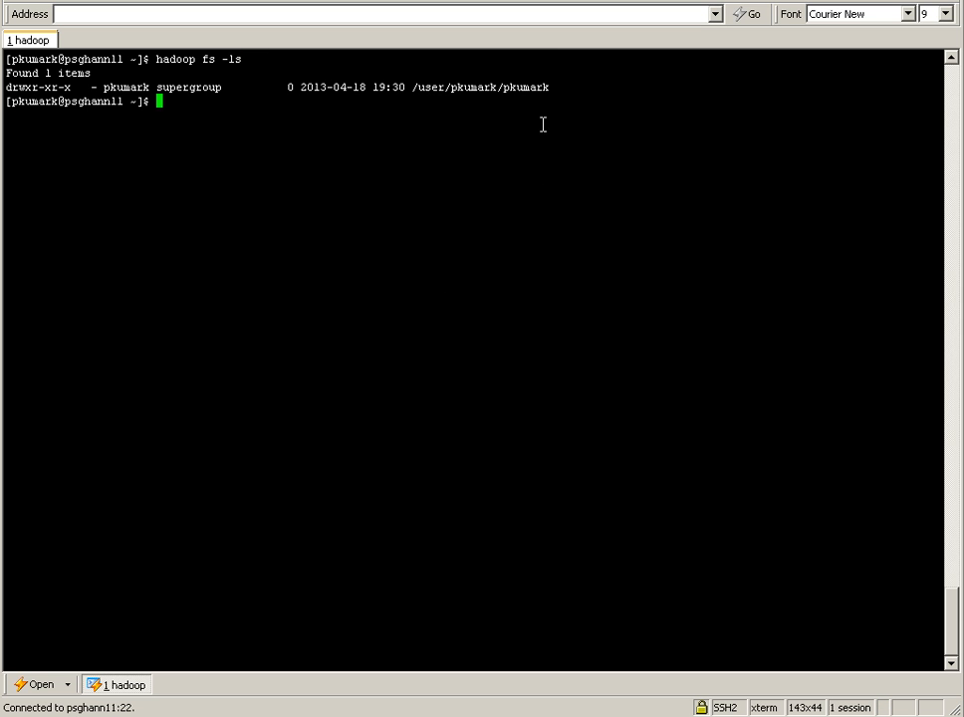
mouse_move(498, 92)
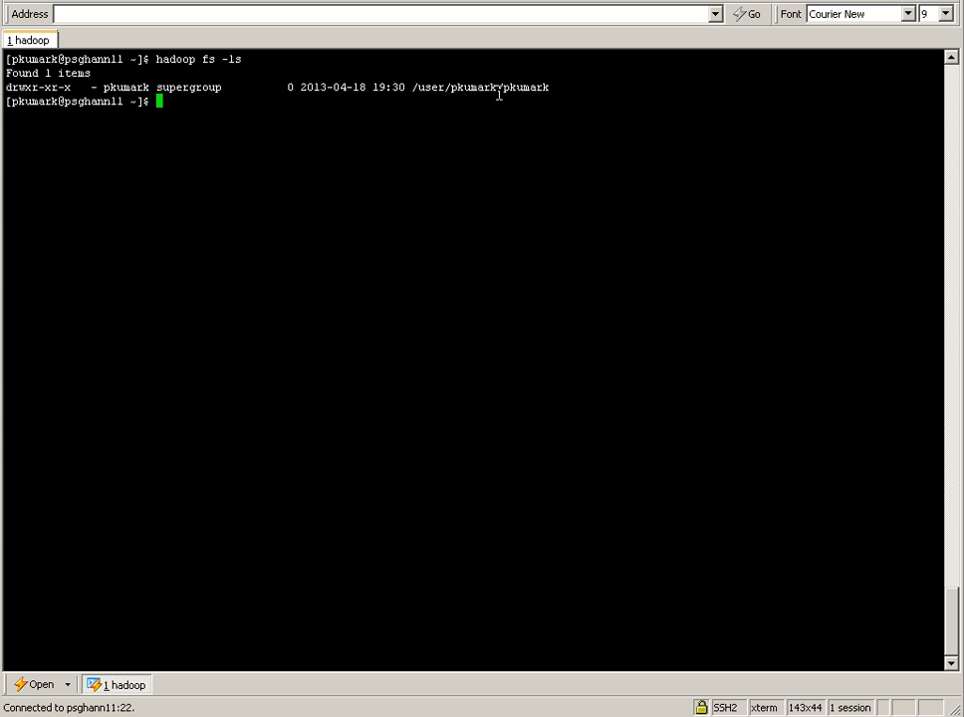
mouse_move(531, 88)
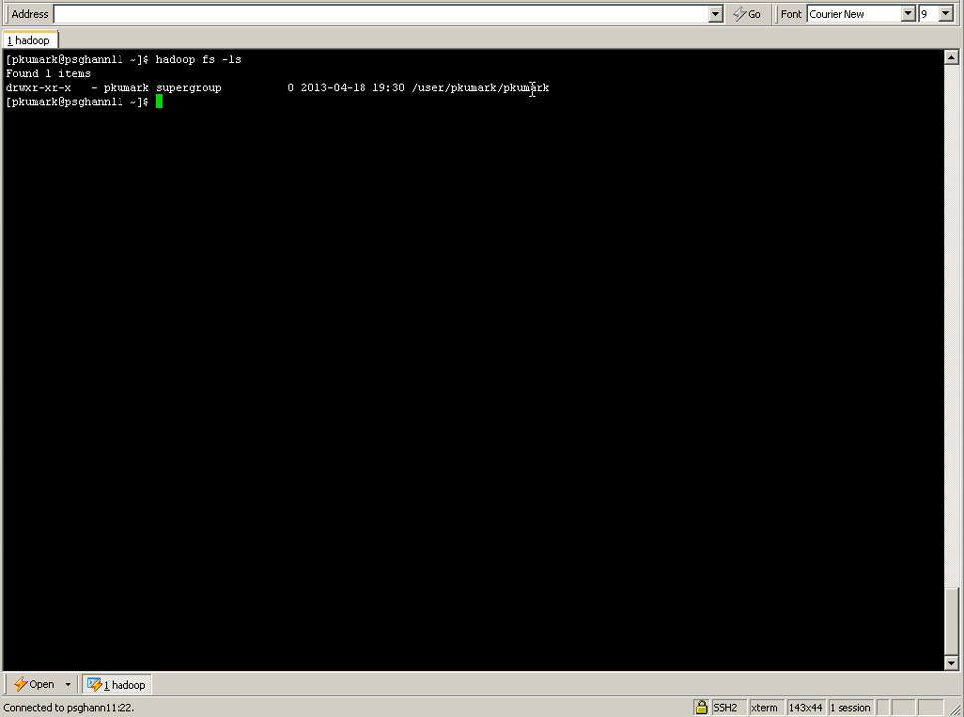
mouse_move(487, 120)
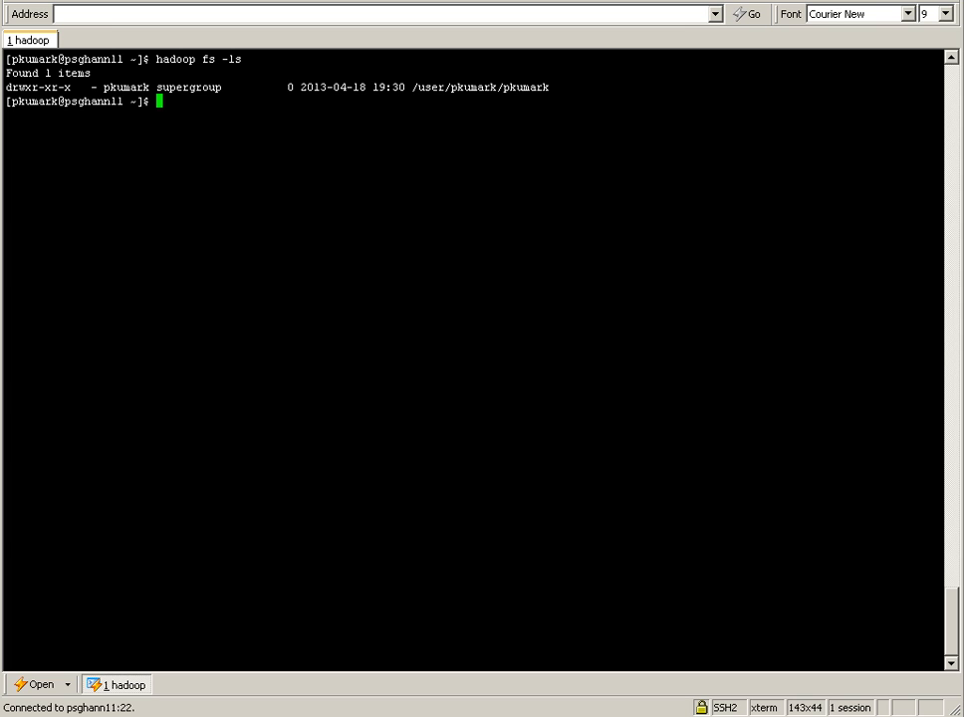
mouse_move(153, 597)
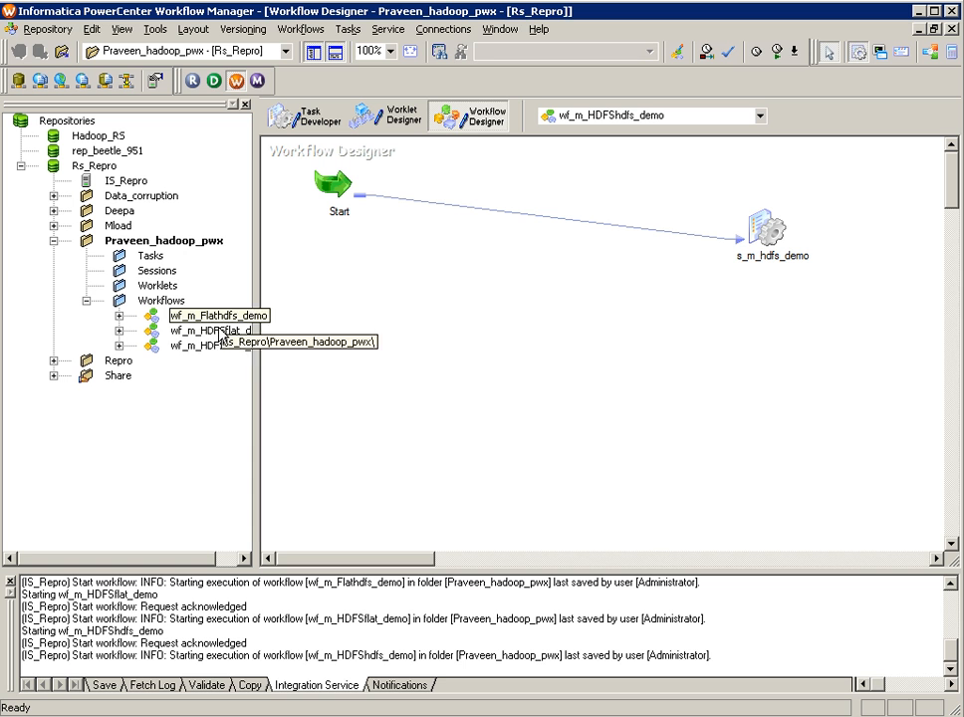
Step: Select the wf_m_HDFShdfs_demo workflow and its s_m_hdfs_demo session
left_click(214, 330)
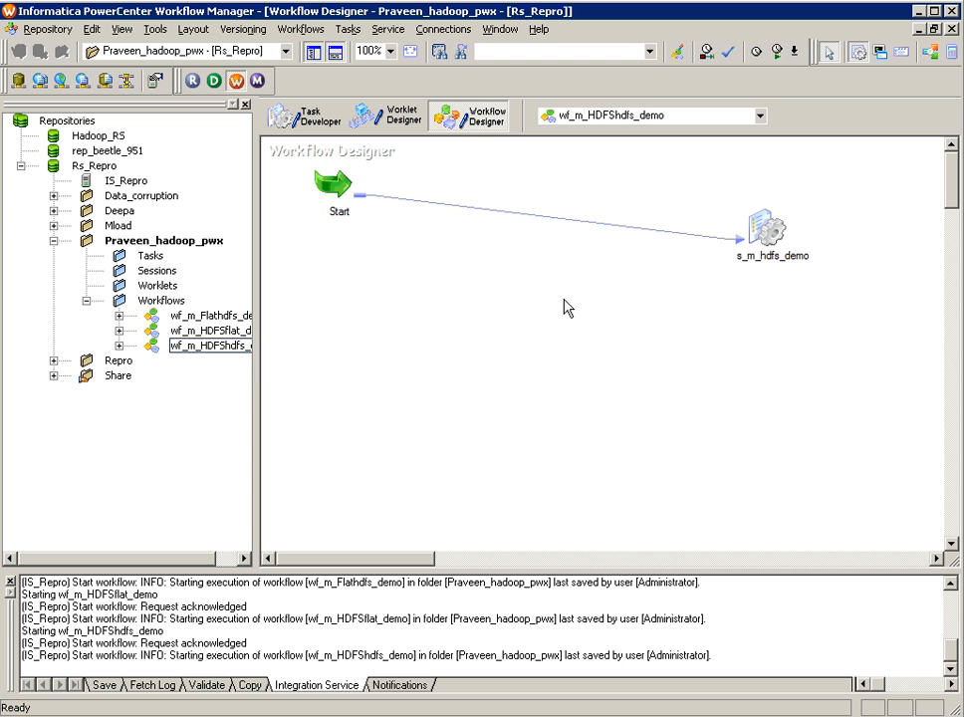
left_click(767, 231)
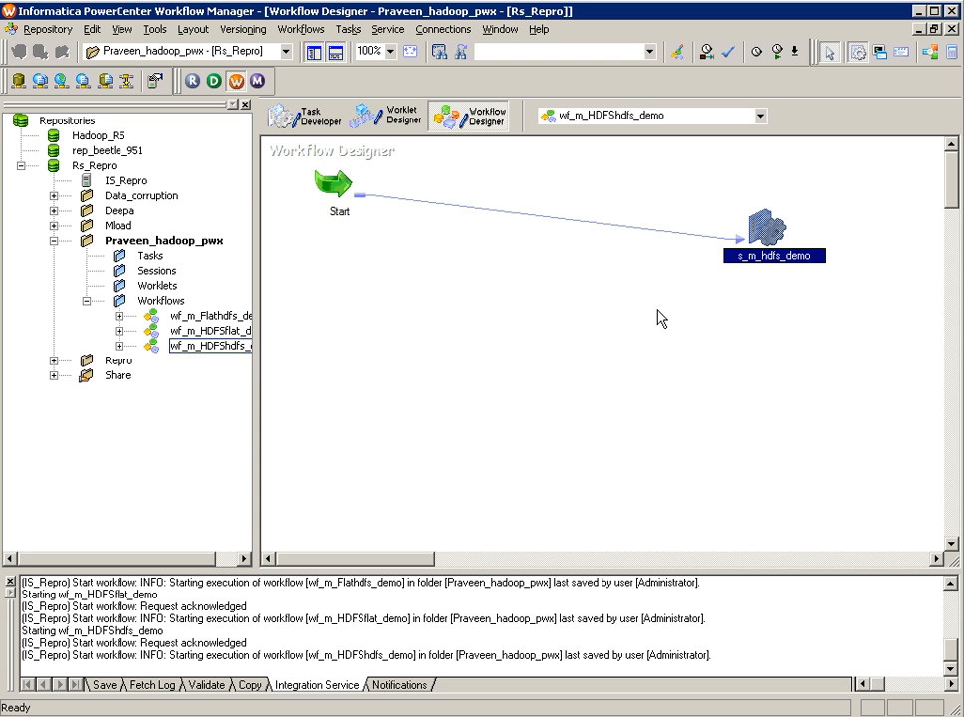
mouse_move(775, 237)
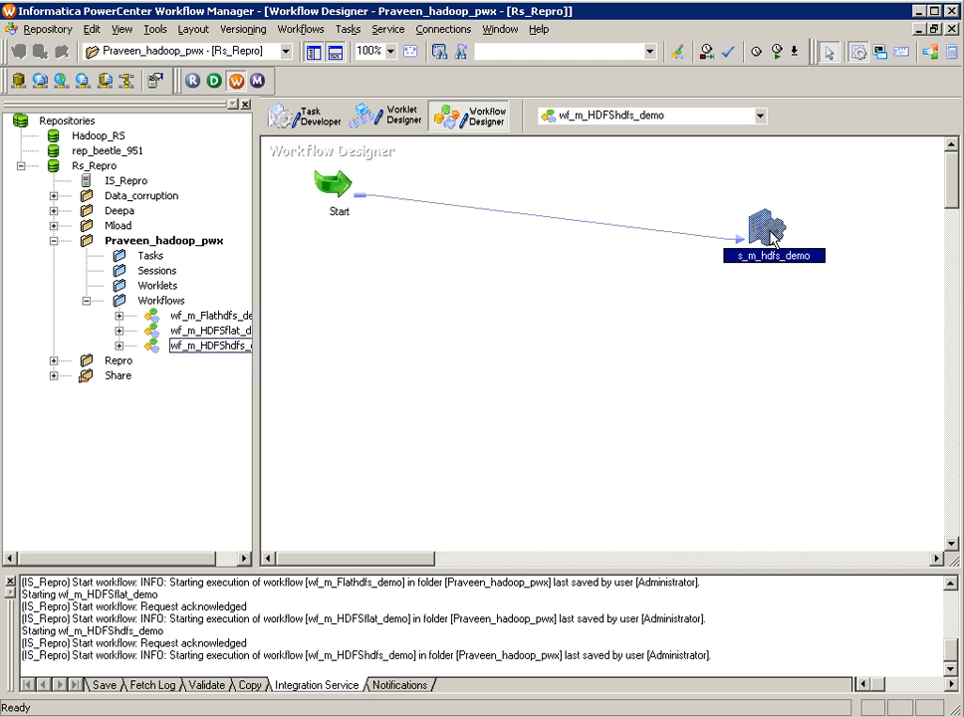
mouse_move(694, 332)
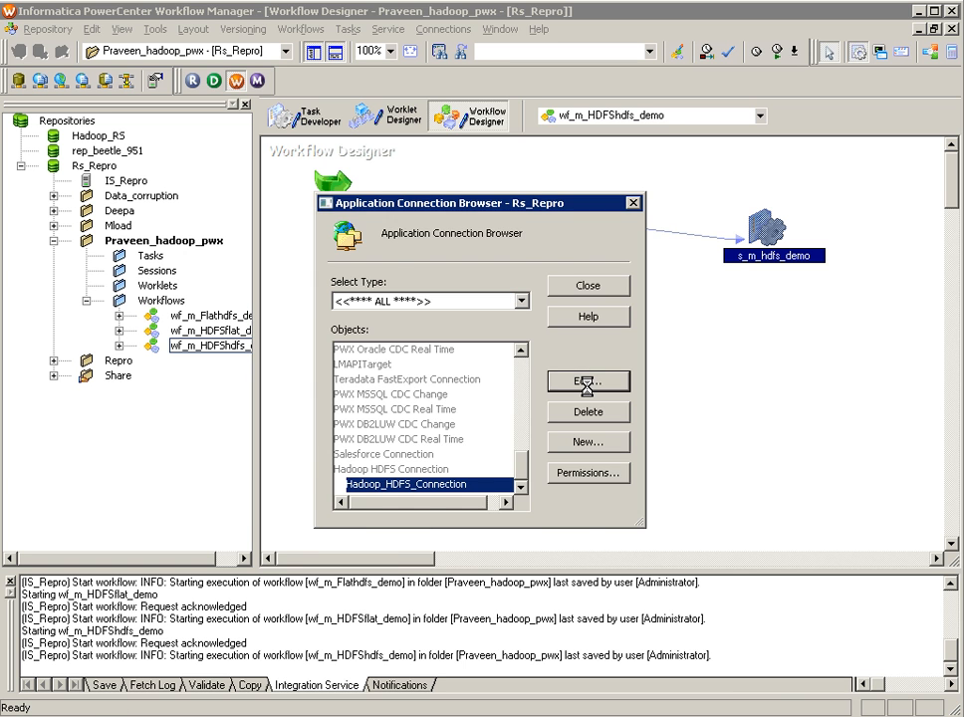
Step: Edit Hadoop_HDFS_Connection, keep Cloudera-3u4 as distribution, save it and close the connection browser
left_click(587, 381)
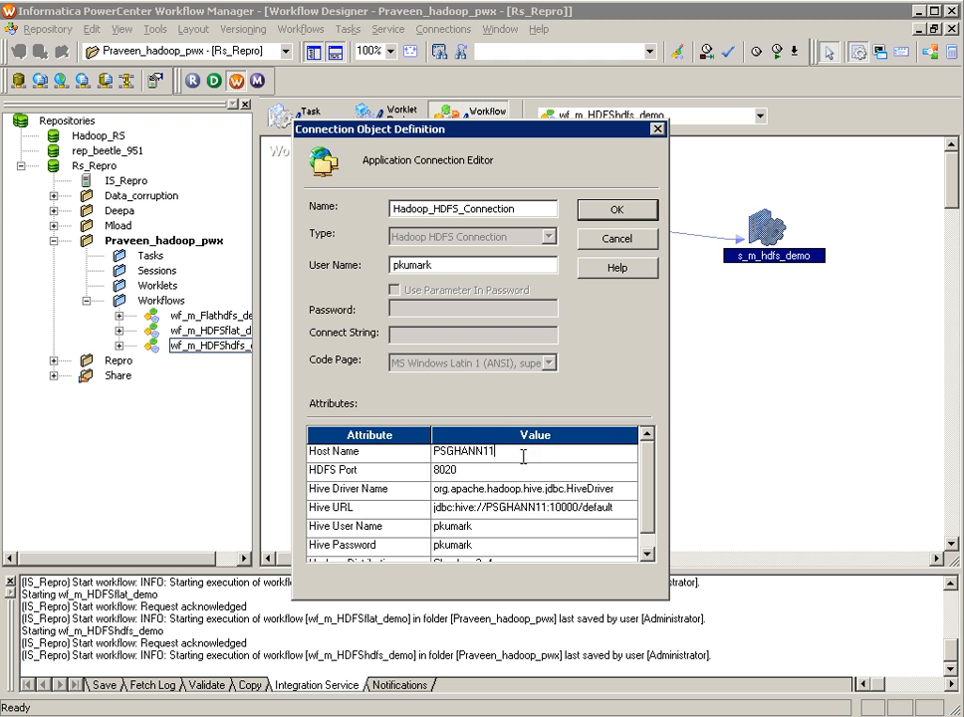
mouse_move(565, 541)
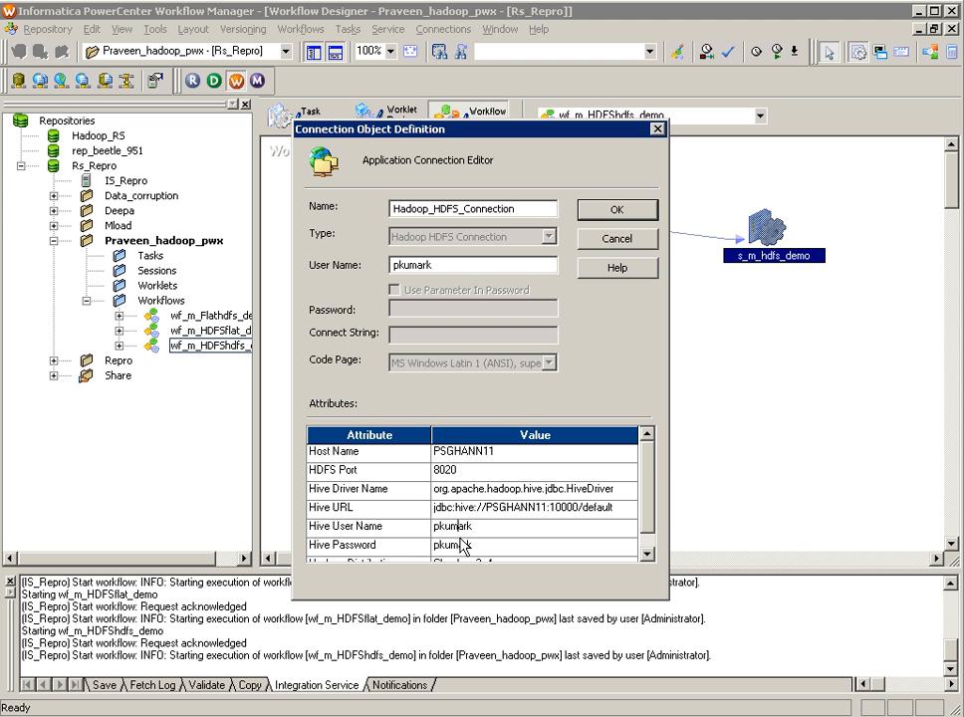
mouse_move(463, 478)
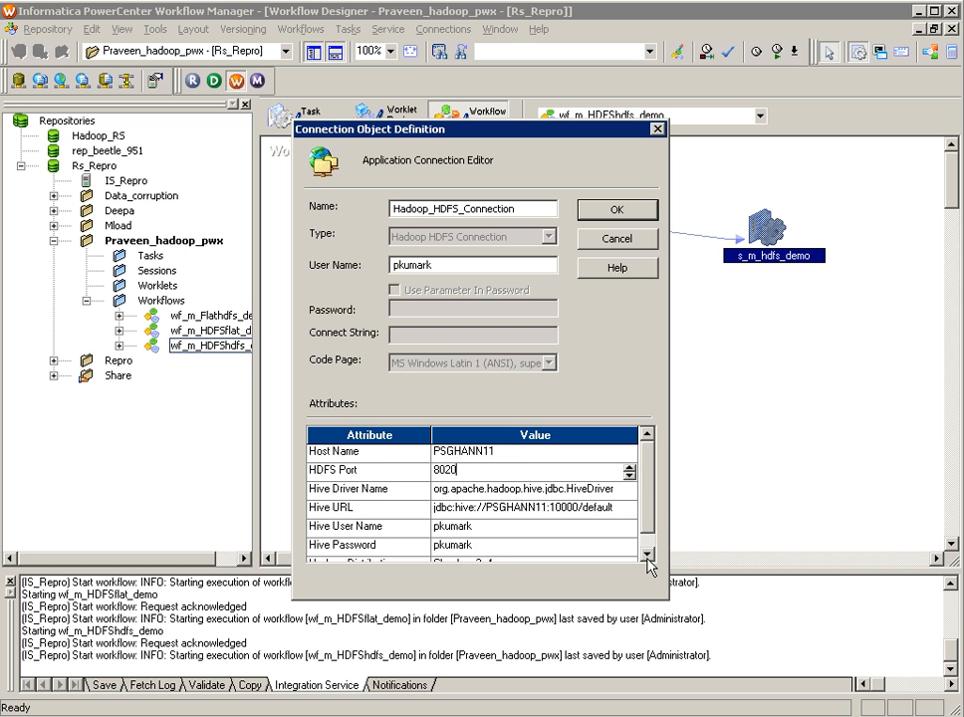
left_click(626, 546)
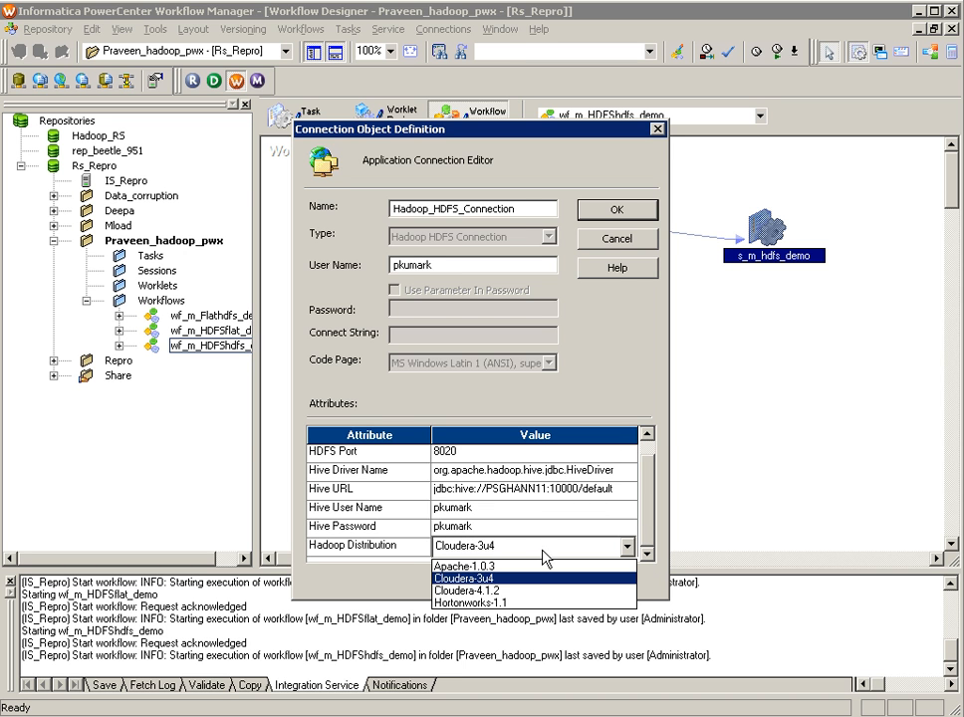
left_click(463, 578)
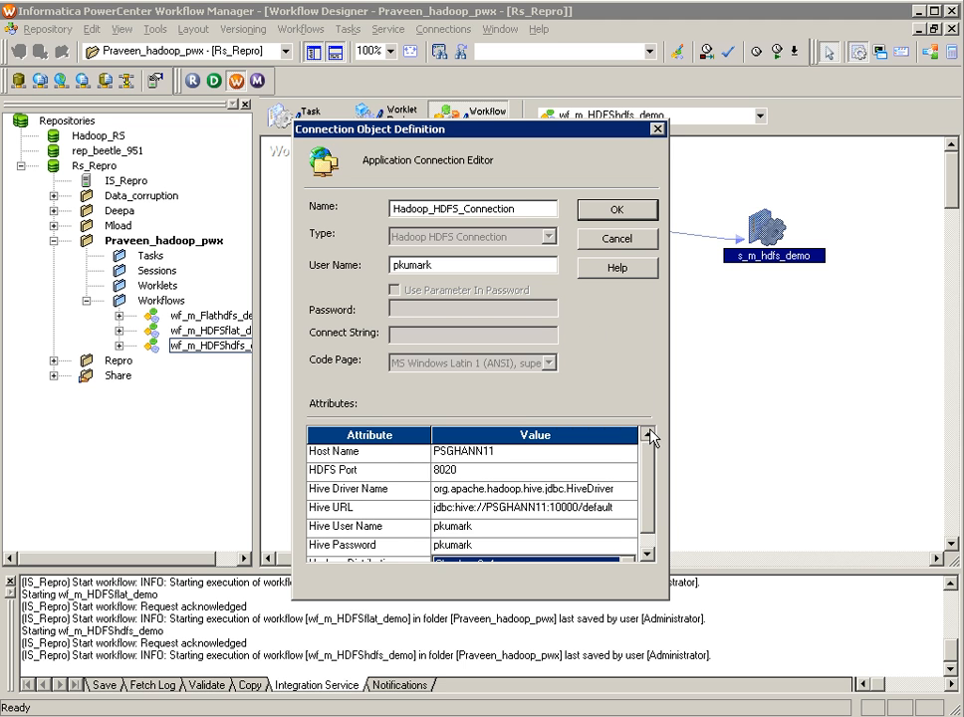
left_click(616, 209)
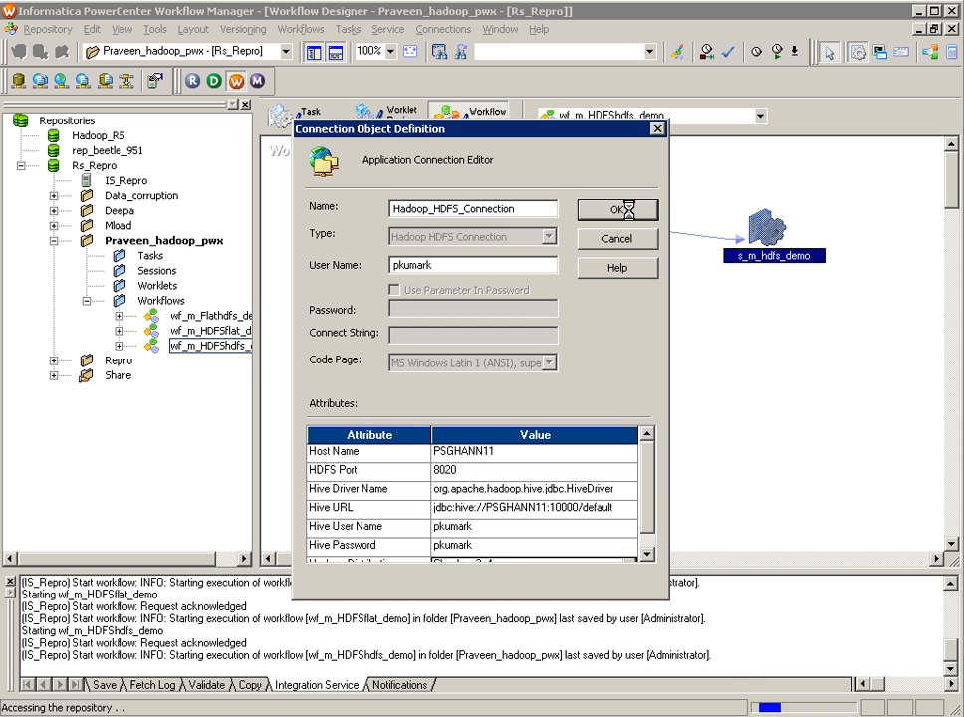
left_click(616, 209)
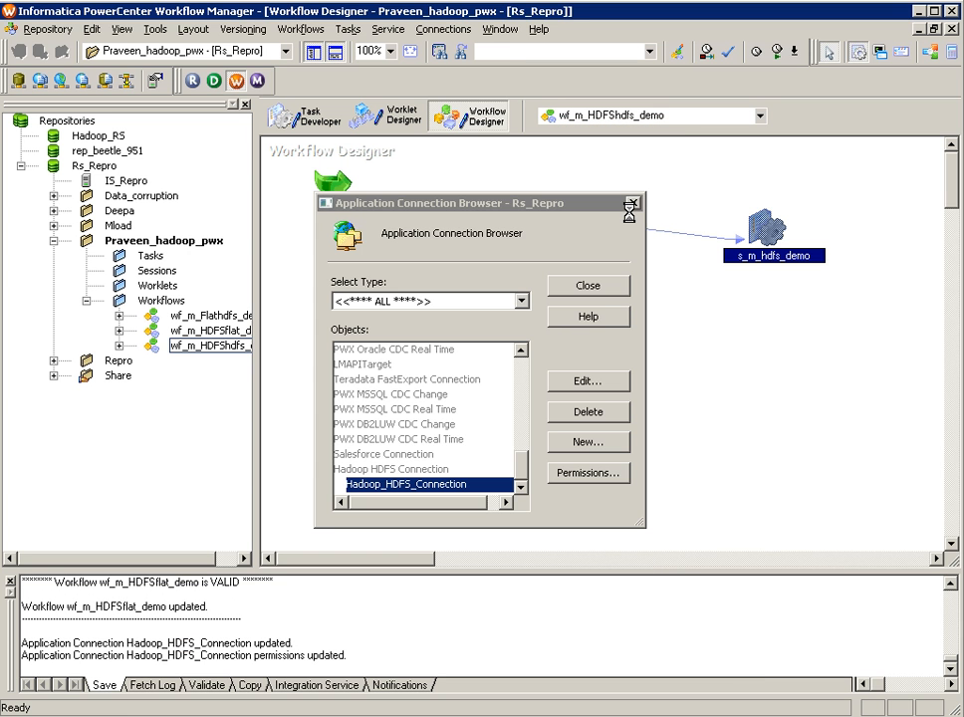
left_click(586, 286)
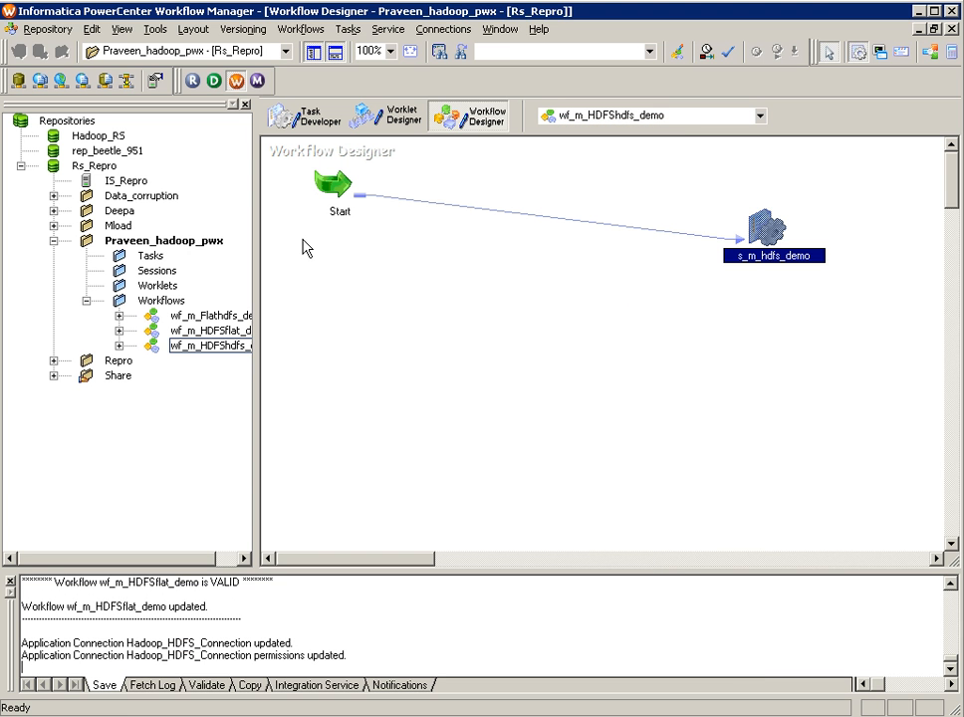
Step: Open wf_m_Flathdfs_demo and select its s_m_hdfs_demo session
left_click(209, 316)
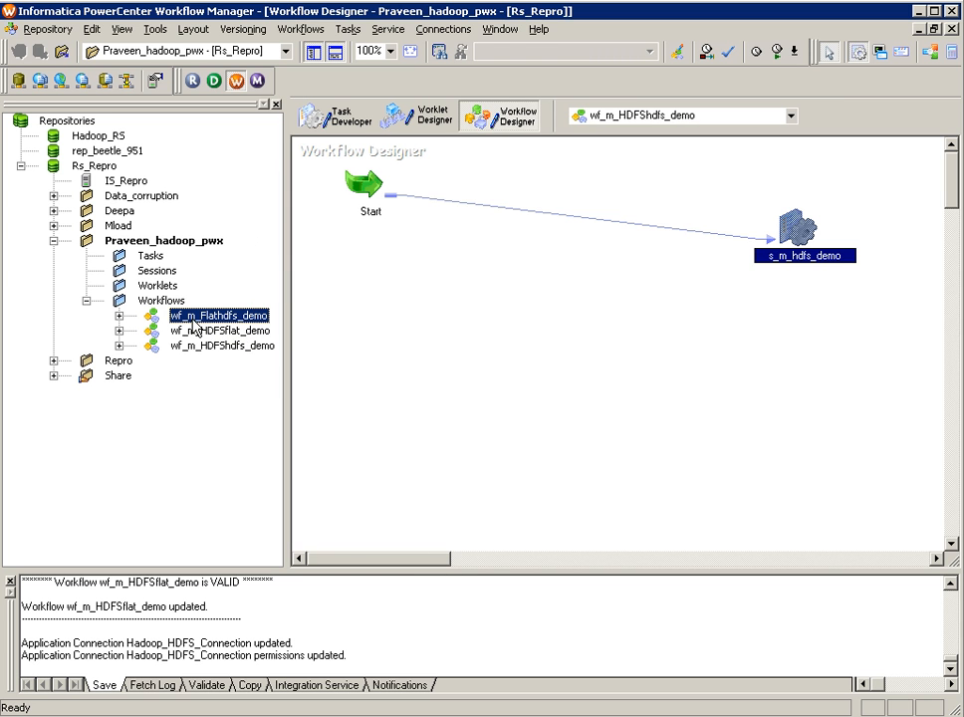
right_click(219, 316)
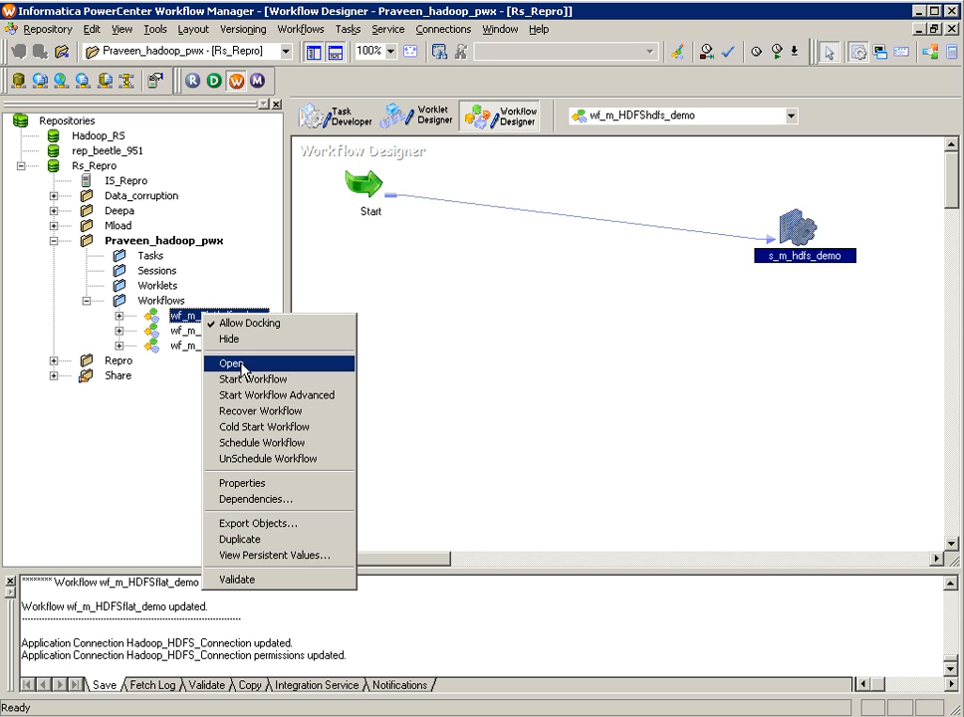
left_click(231, 362)
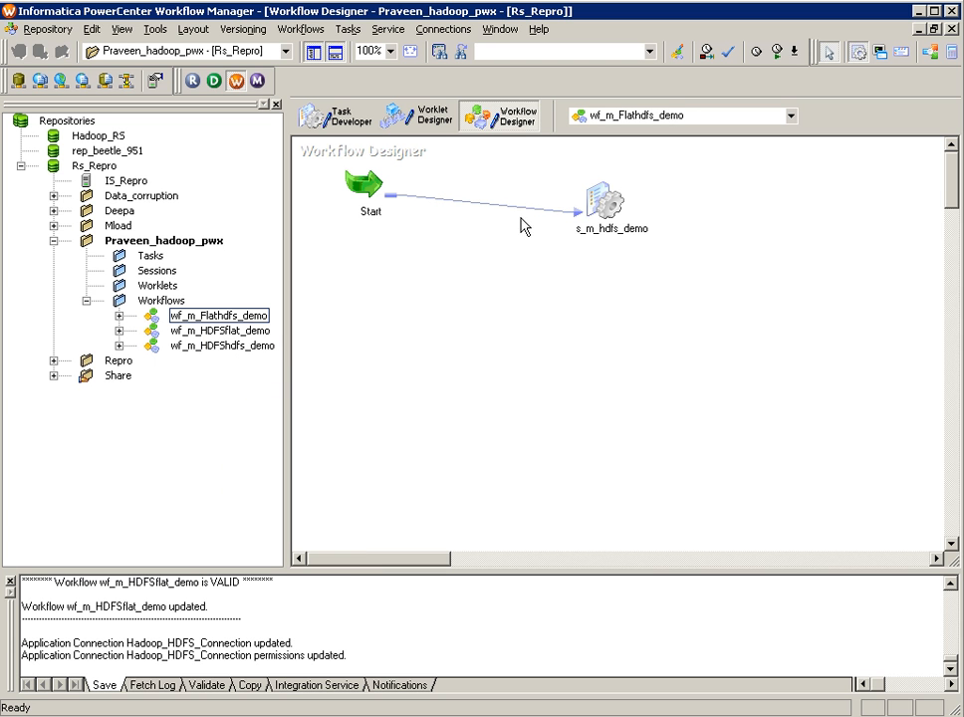
left_click(605, 199)
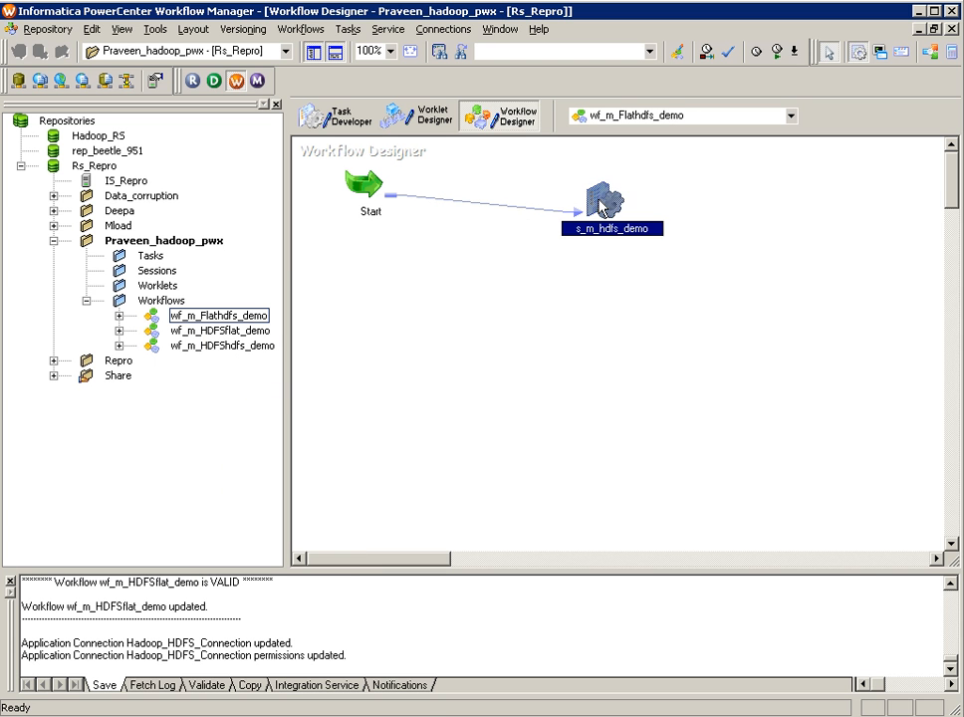
double_click(605, 199)
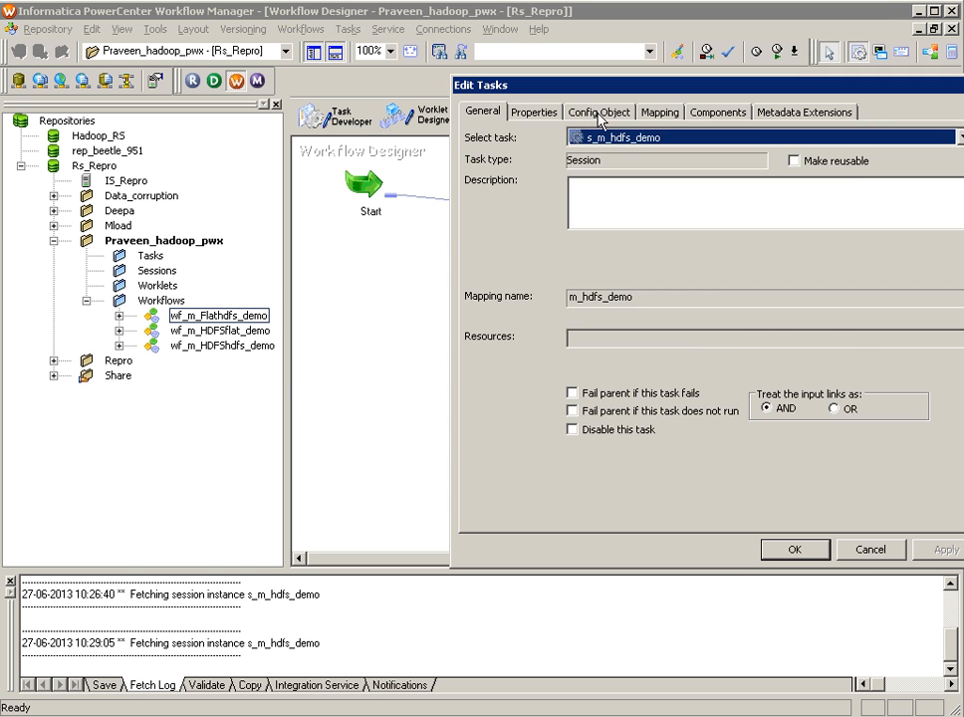
left_click(660, 111)
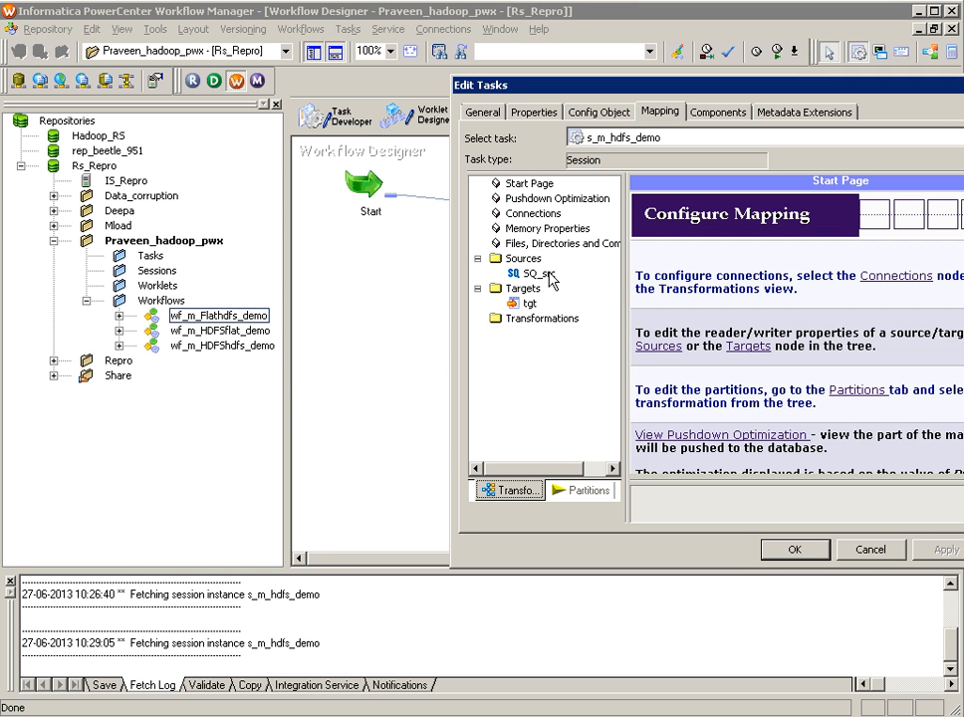
left_click(540, 273)
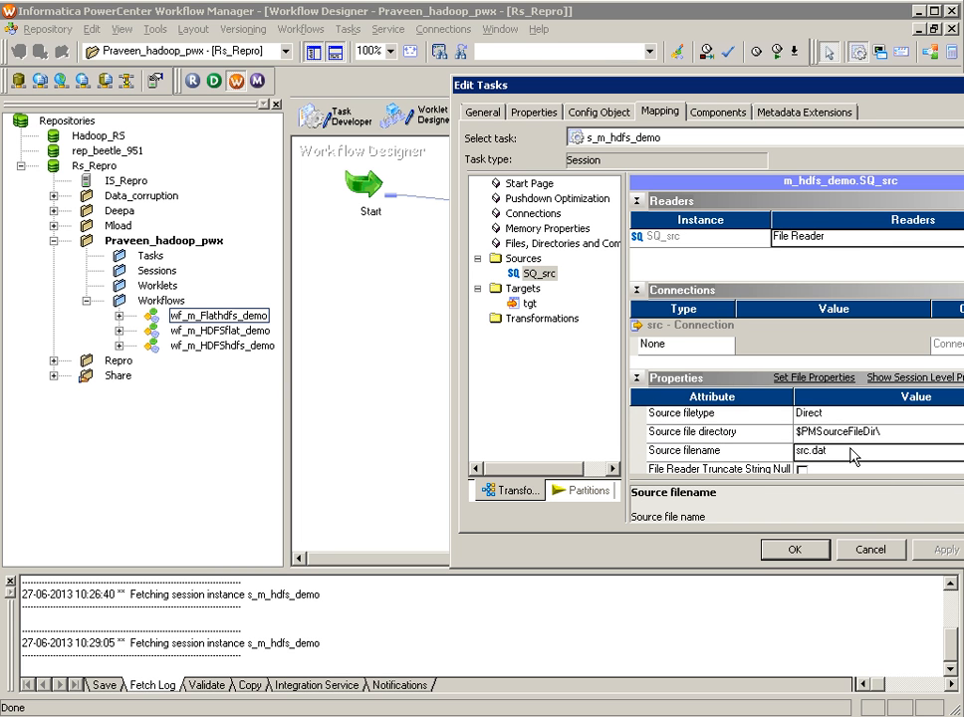
mouse_move(885, 441)
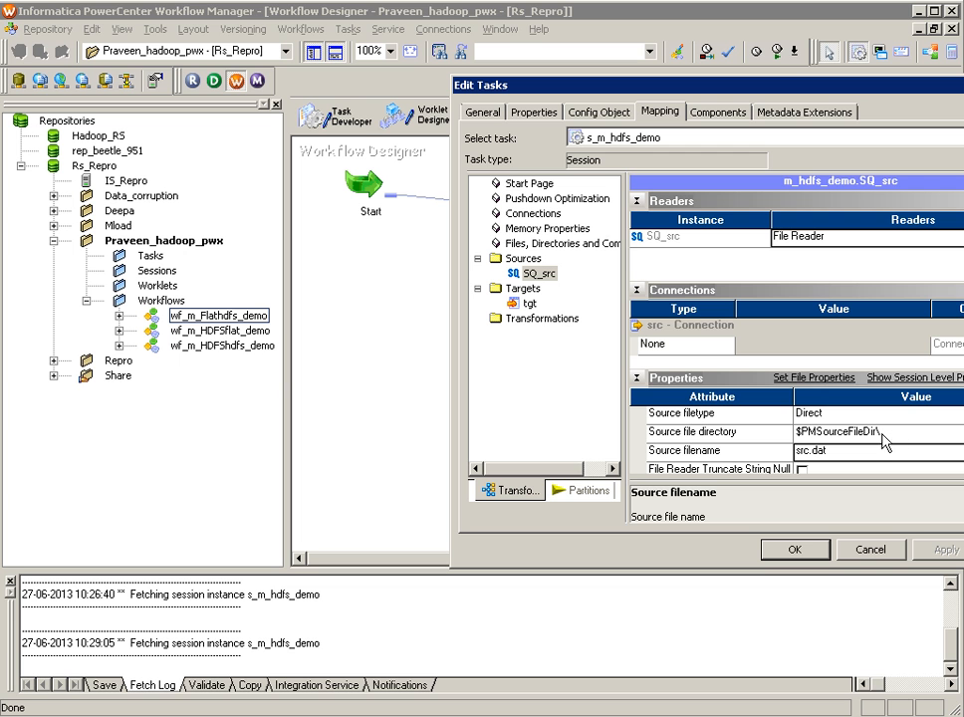
left_click(529, 304)
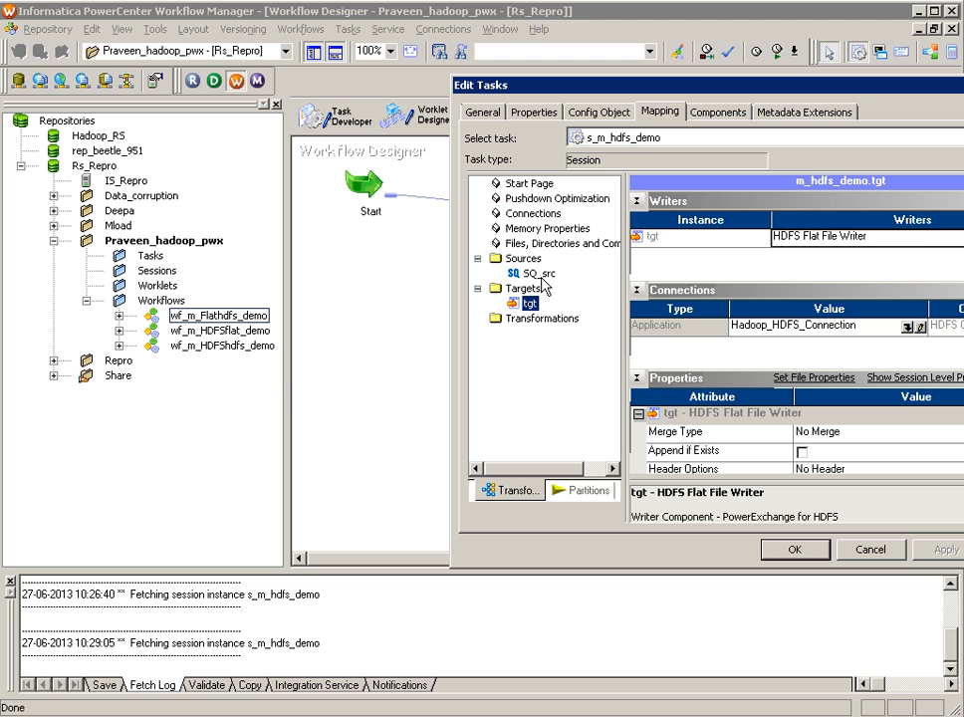
mouse_move(865, 252)
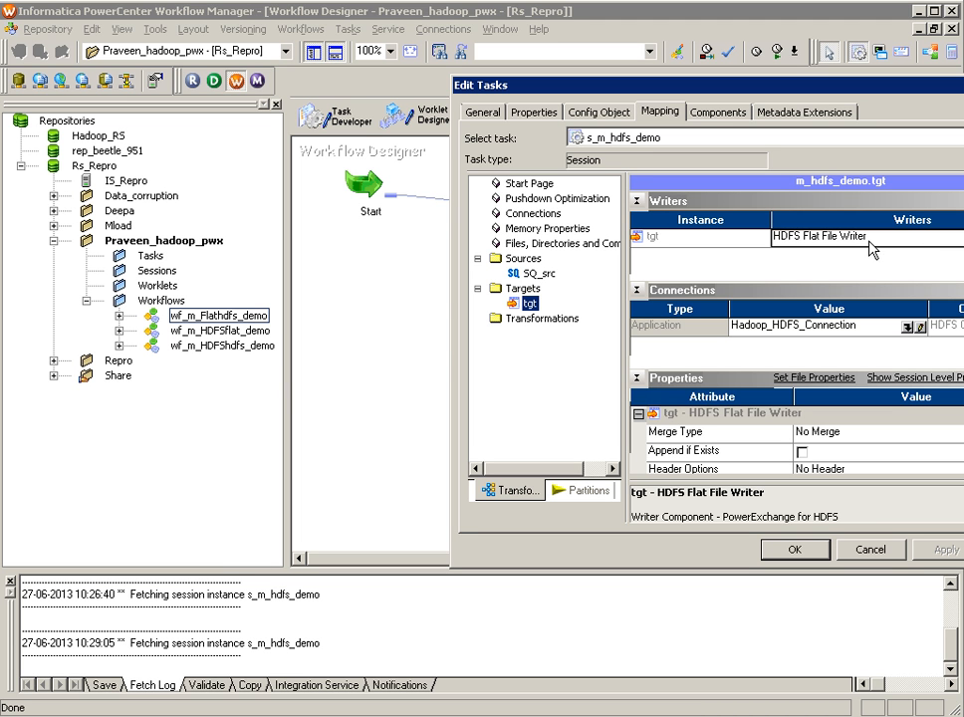
mouse_move(792, 329)
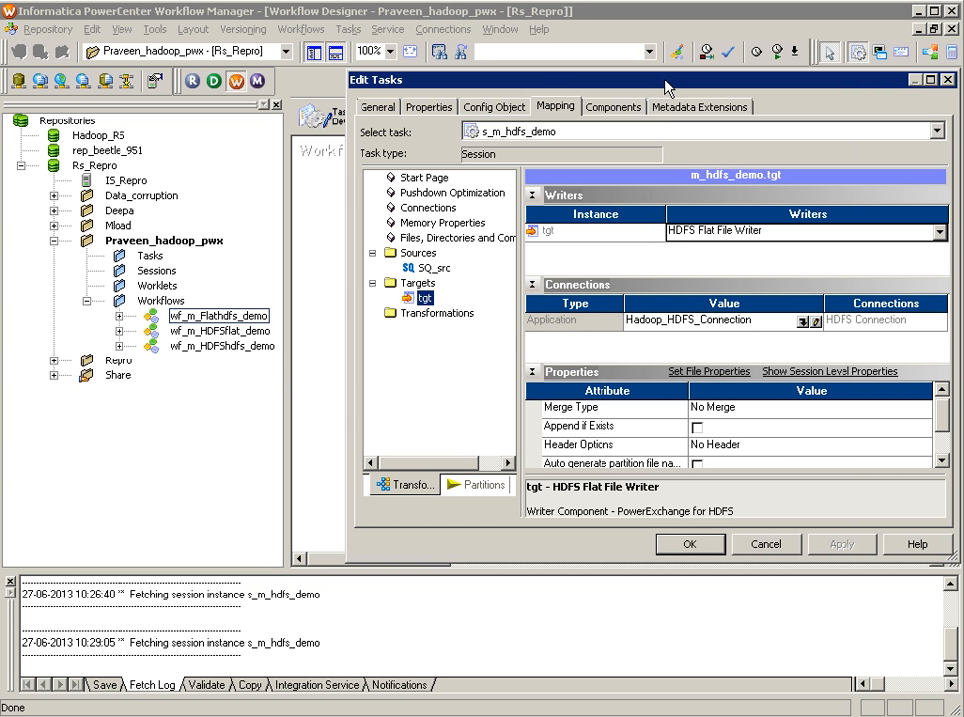
mouse_move(909, 474)
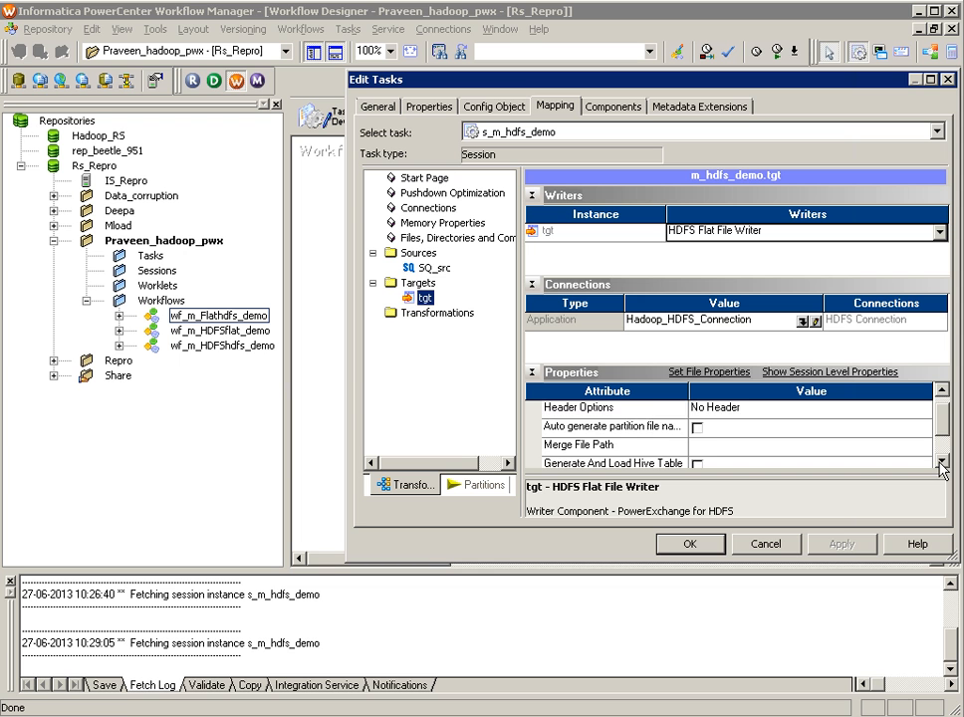
scroll("down", 3)
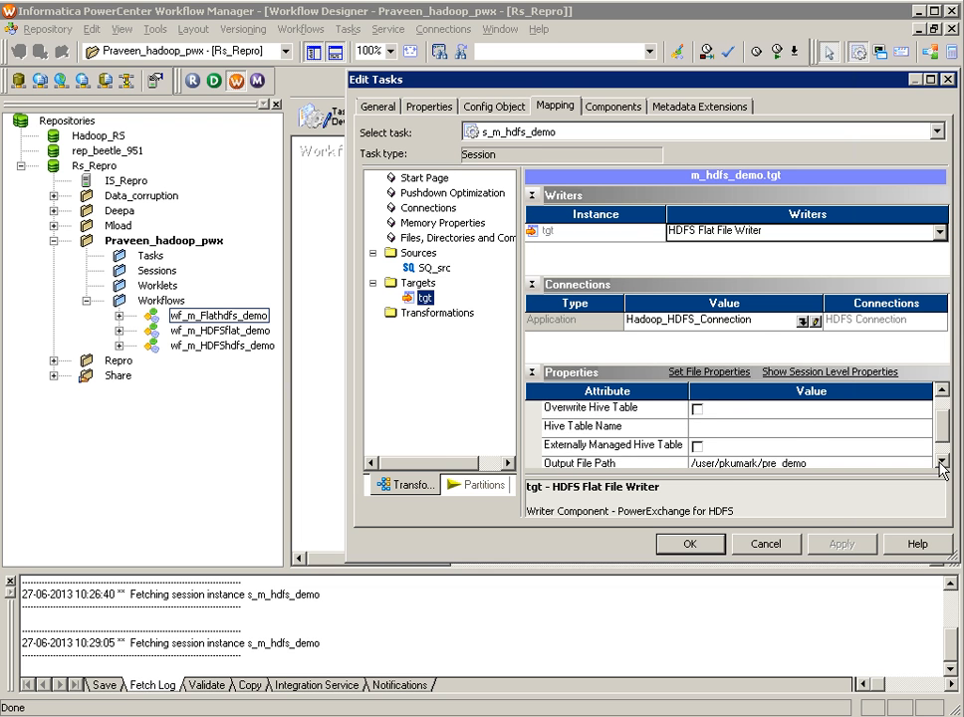
scroll("down", 3)
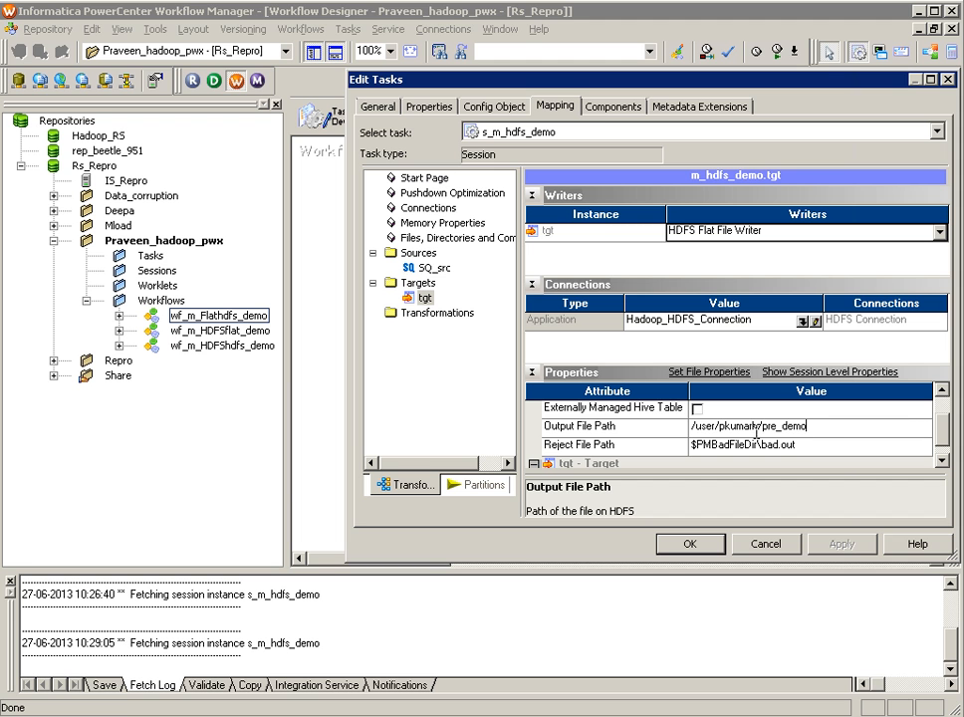
mouse_move(807, 456)
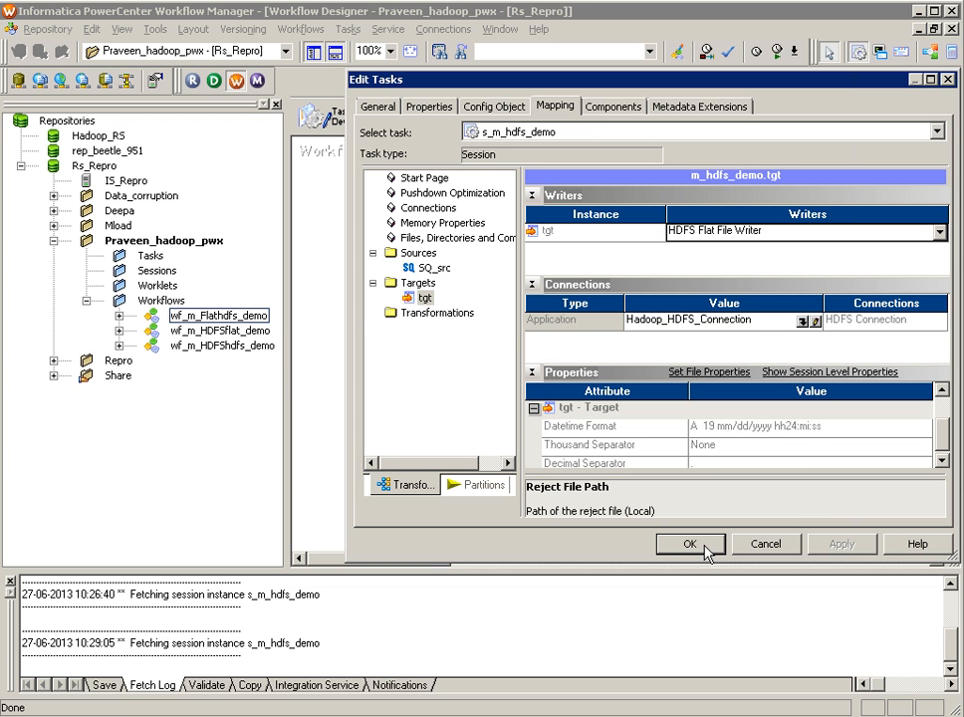
left_click(690, 544)
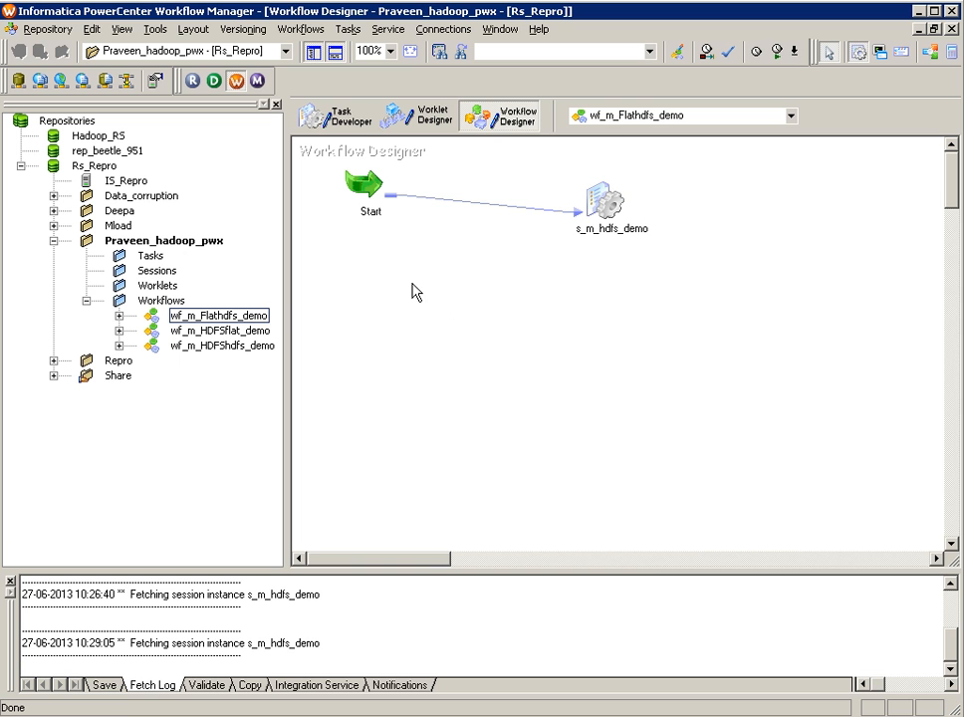
mouse_move(229, 317)
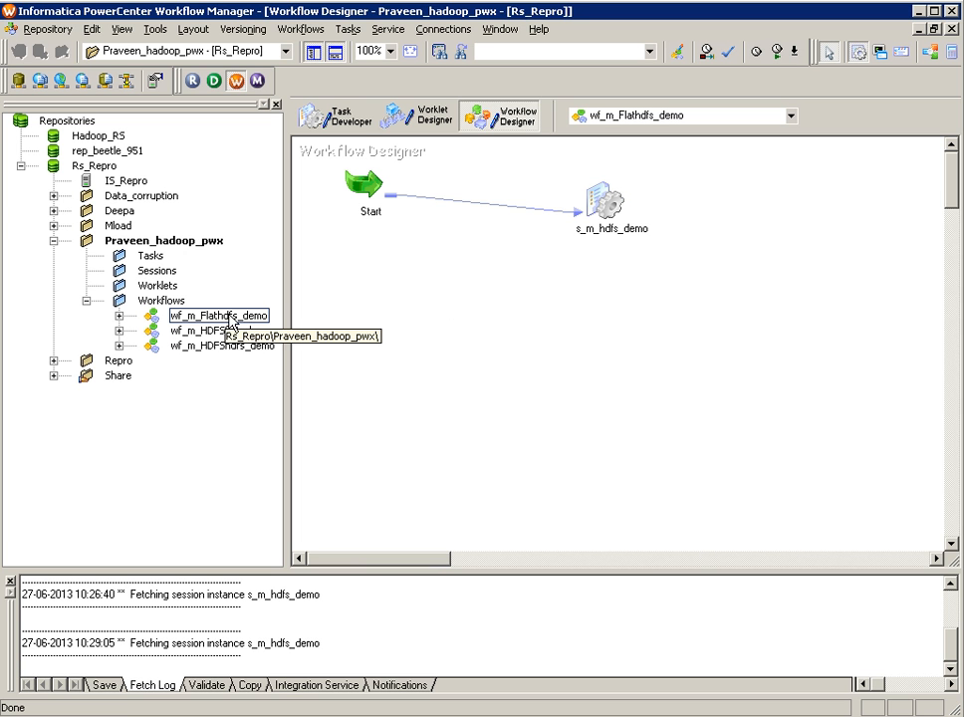
Step: In Workflow Monitor, restart the wf_m_Flathdfs_demo workflow
left_click(217, 316)
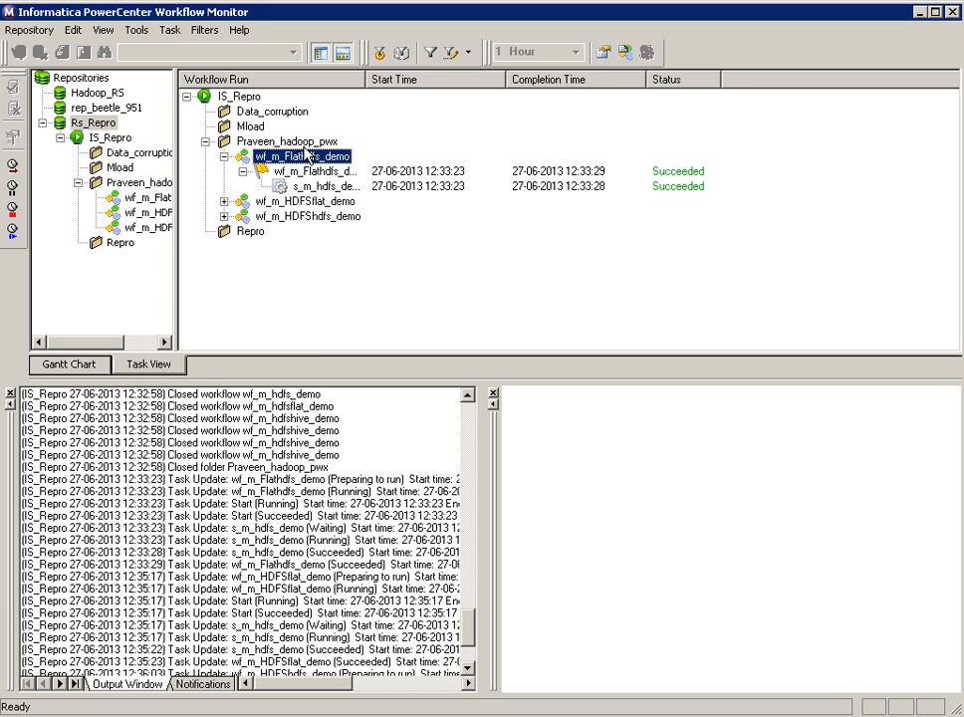
right_click(303, 156)
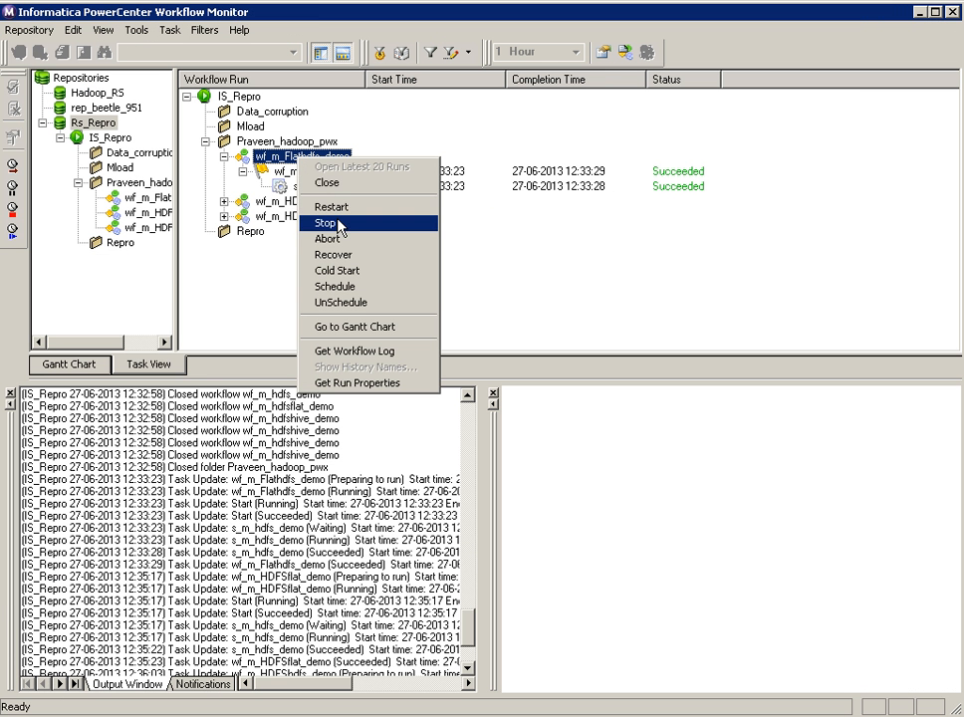
left_click(331, 206)
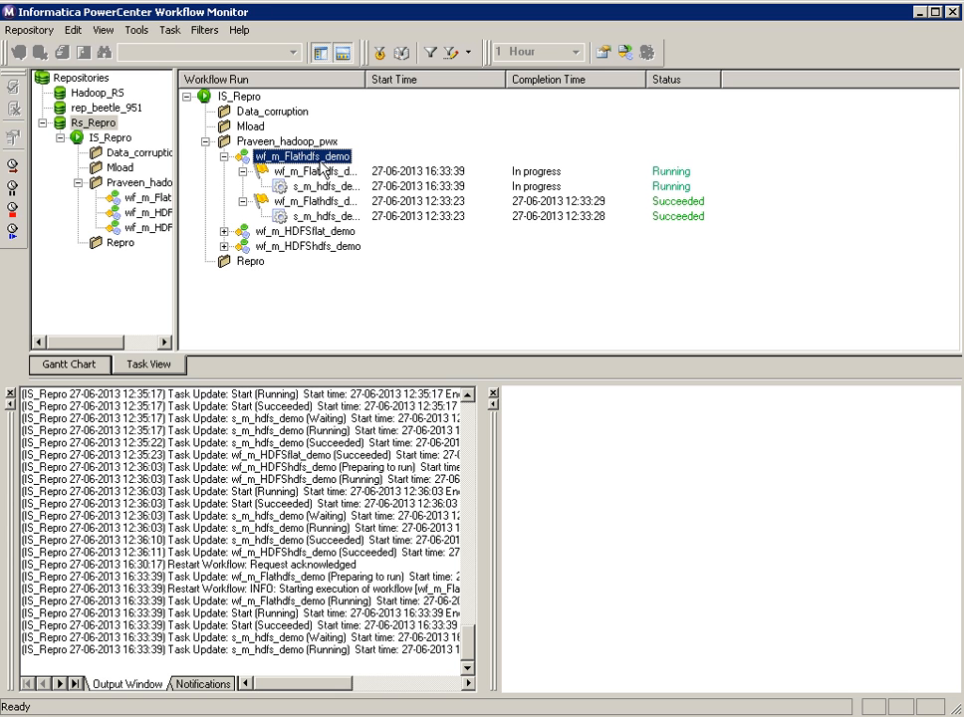
Step: Get the session log for the new s_m_hdfs_demo run
left_click(329, 186)
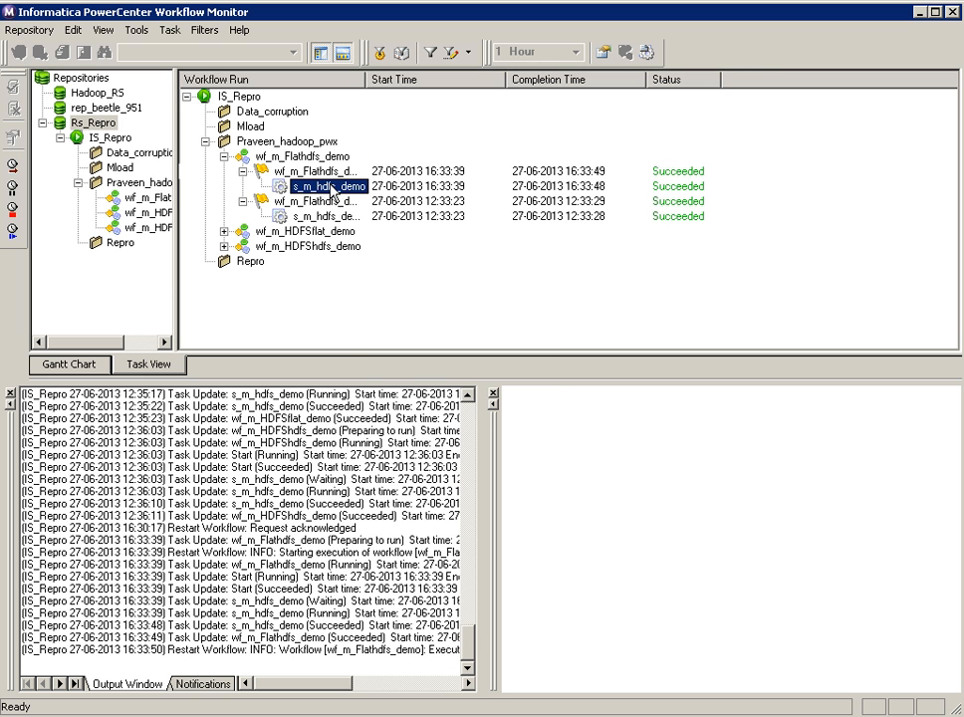
right_click(329, 187)
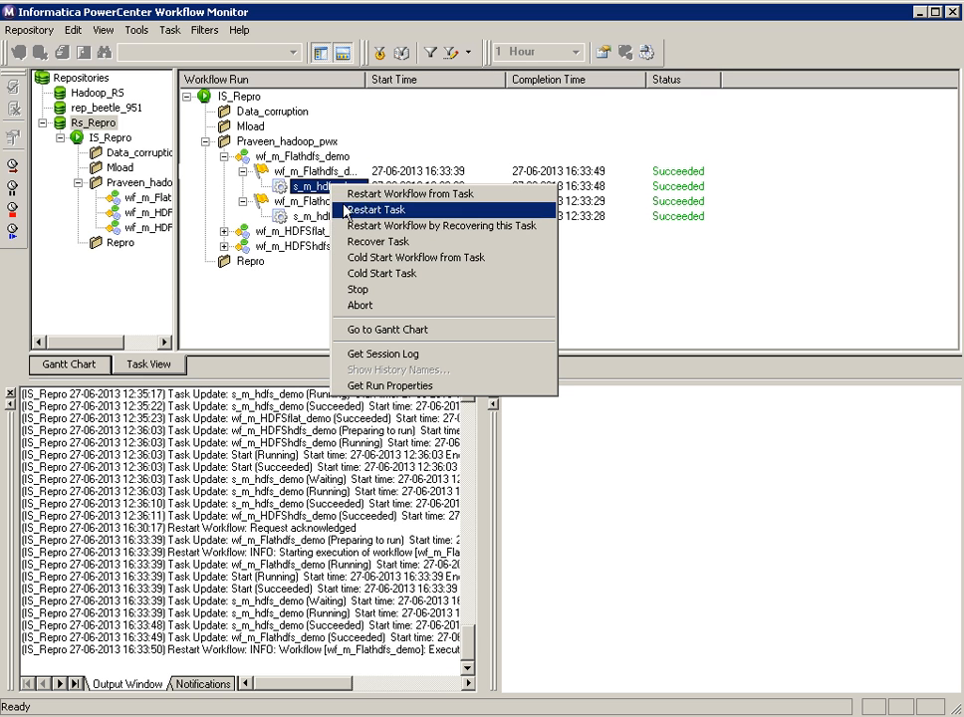
left_click(382, 353)
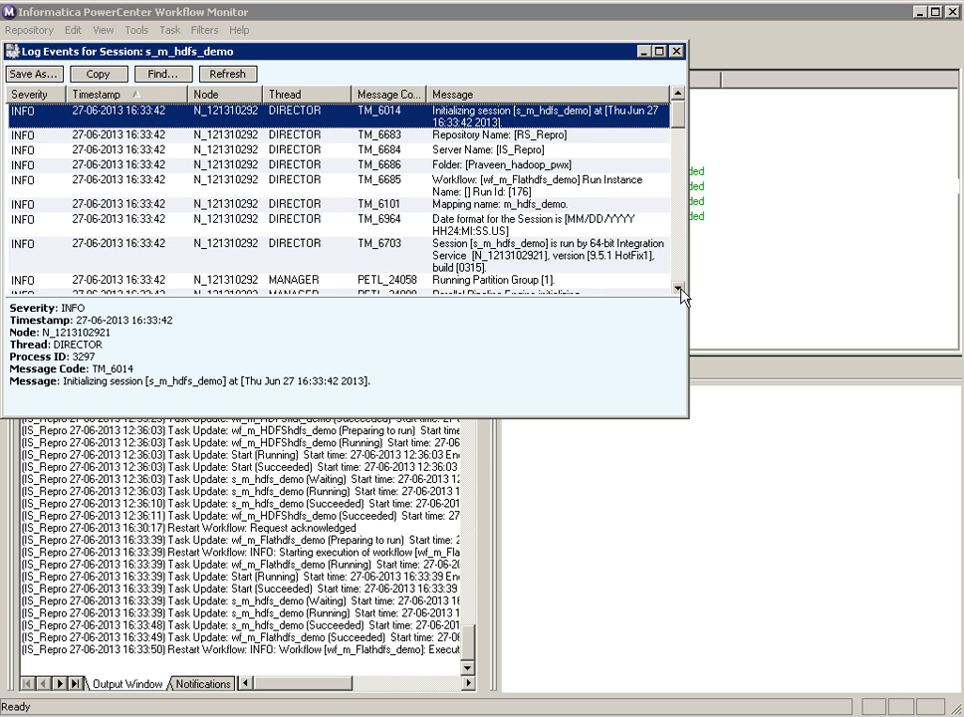
Step: Scroll the log to the output-path message for /user/pkumark/pre_demo, then close it
scroll("down", 3)
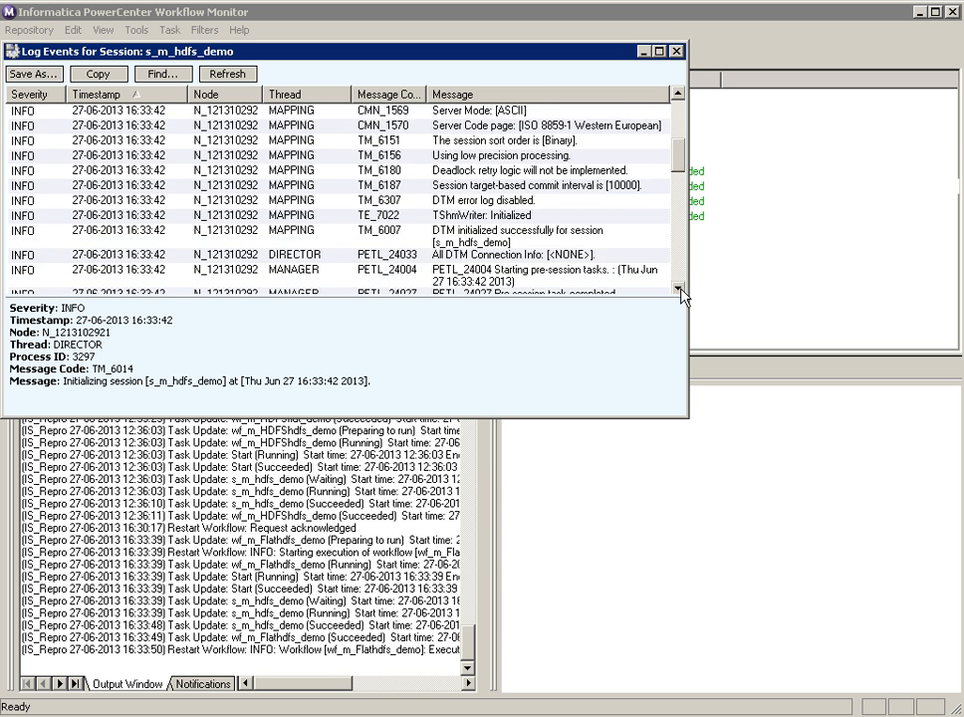
scroll("down", 3)
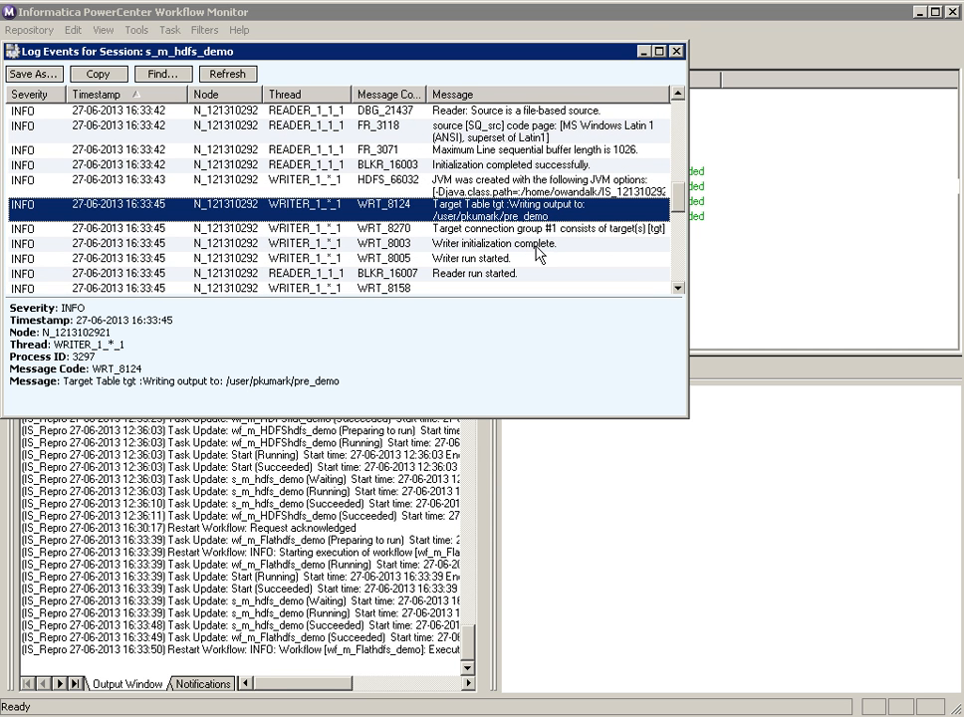
mouse_move(681, 45)
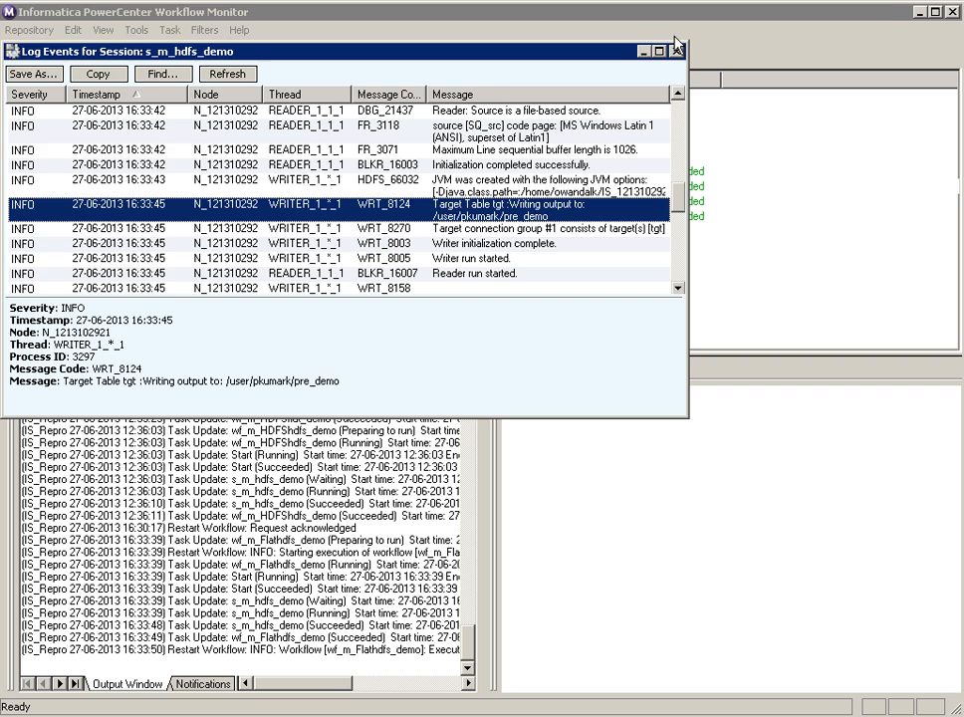
left_click(677, 51)
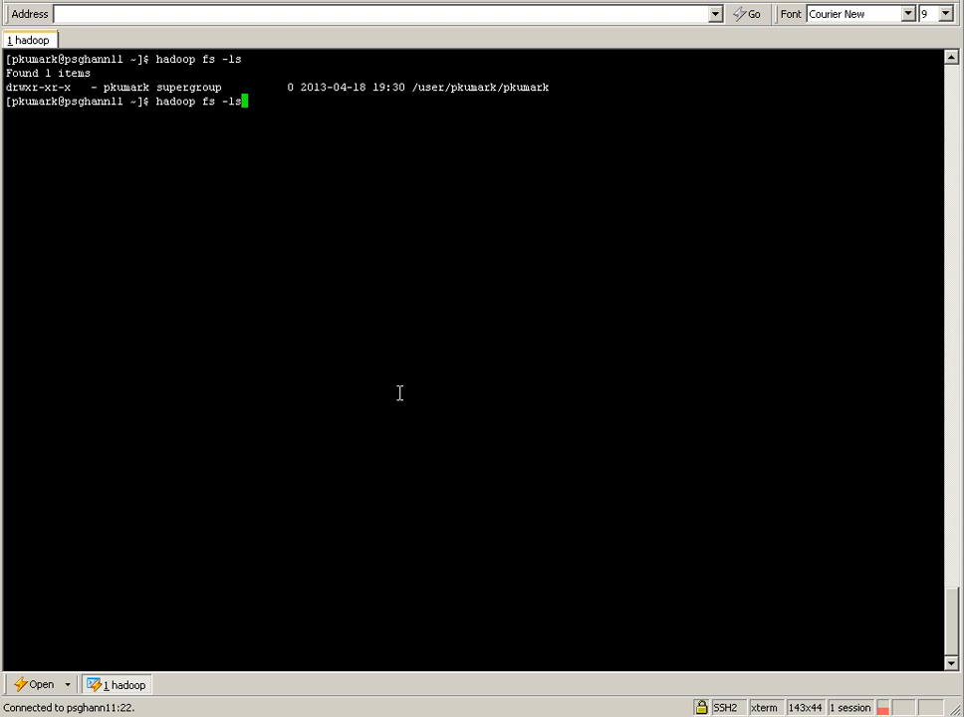
Step: Run the HDFS directory listing showing the new pre_demo file
key("Return")
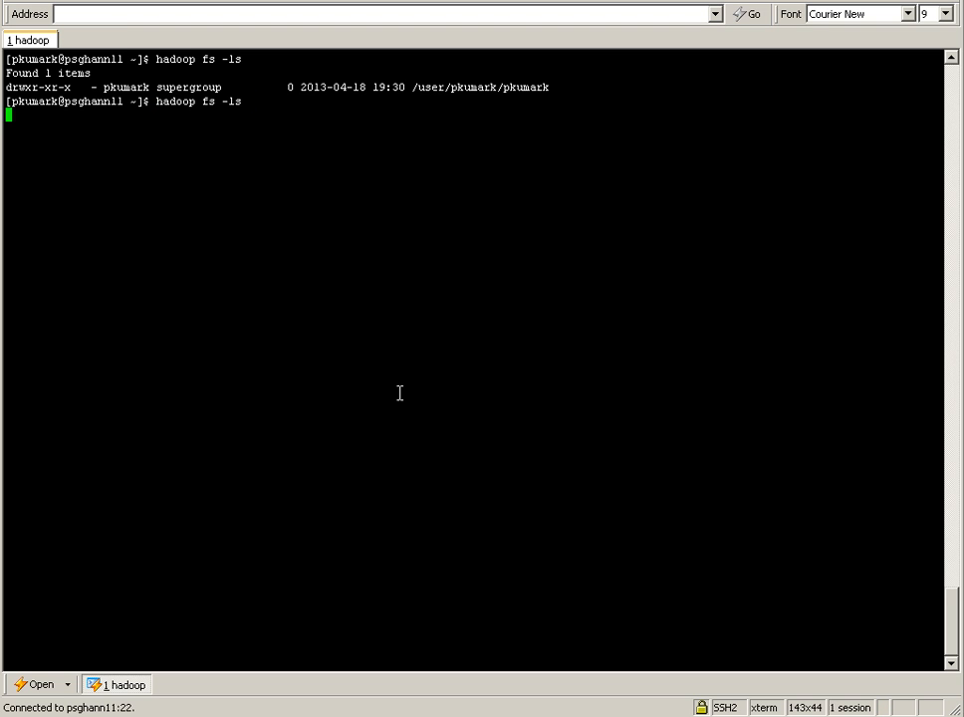
key("Return")
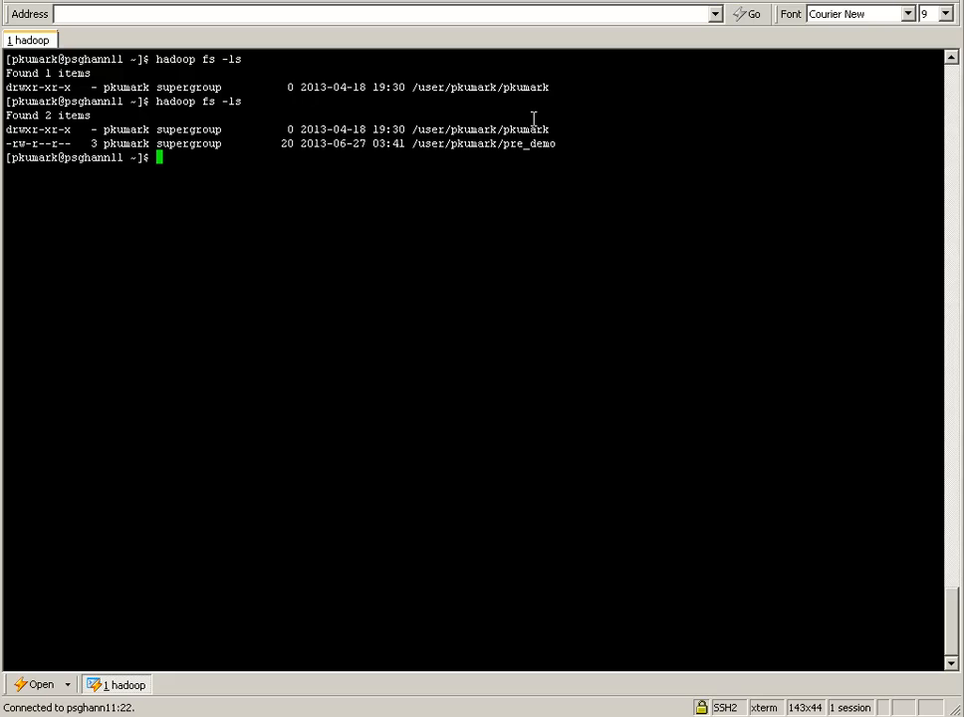
mouse_move(564, 157)
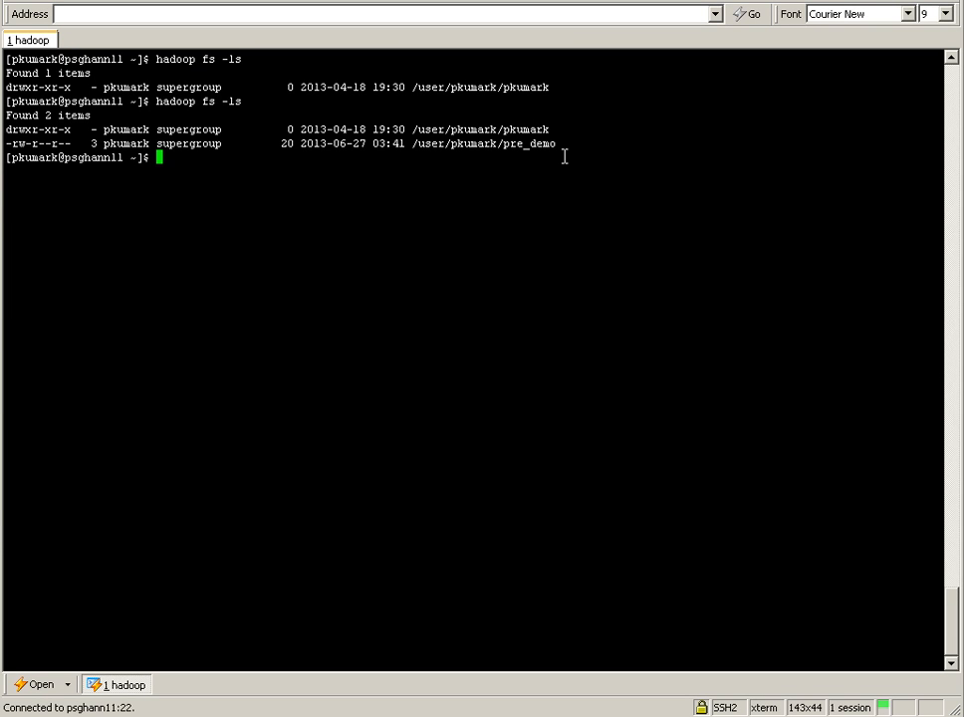
Step: Run hadoop fs -cat /user/pkumark/pre_demo to print the file's rows
type("hadoop fs -l")
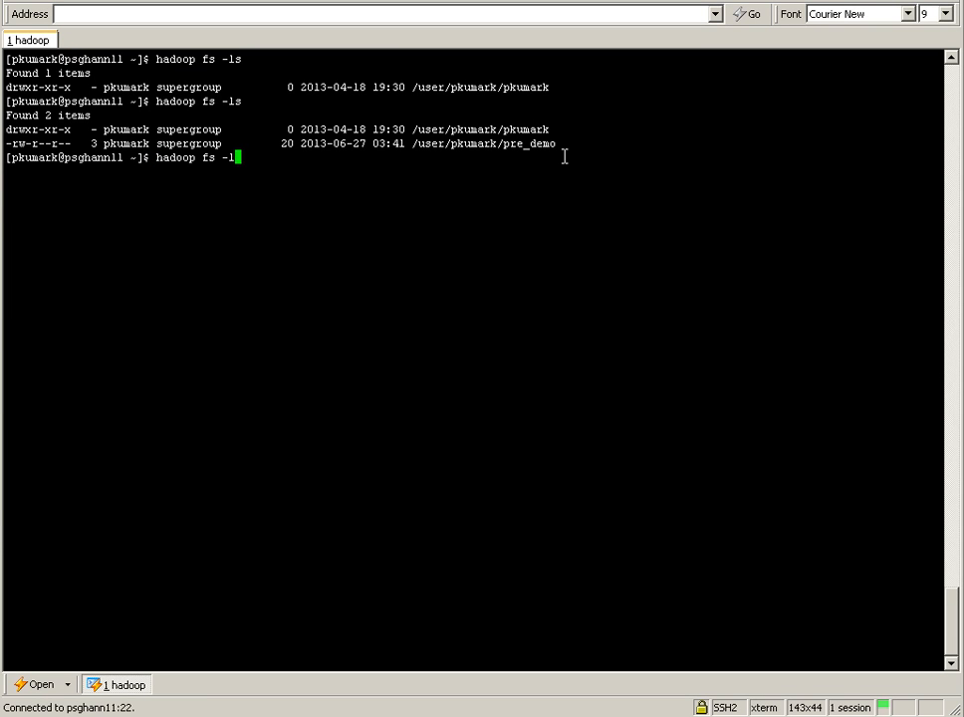
type("ca")
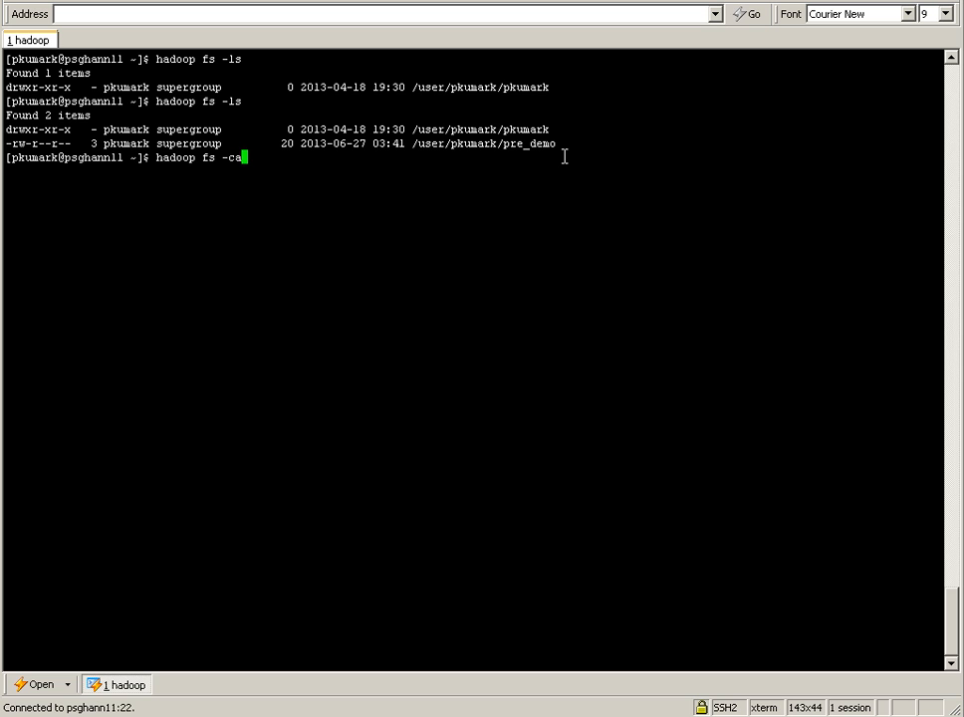
type("t")
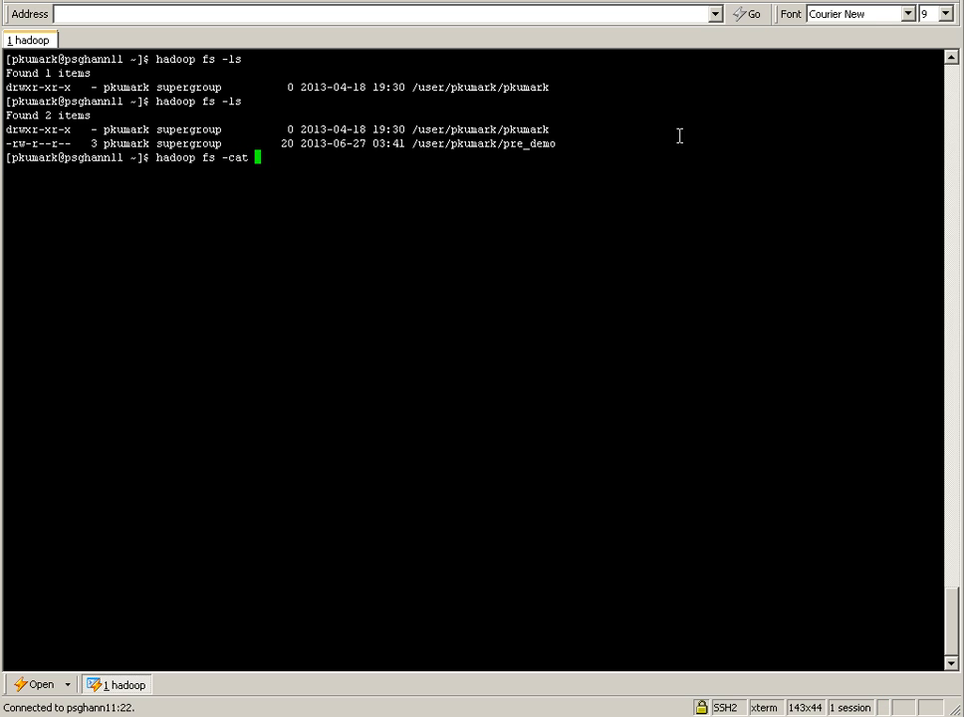
double_click(484, 144)
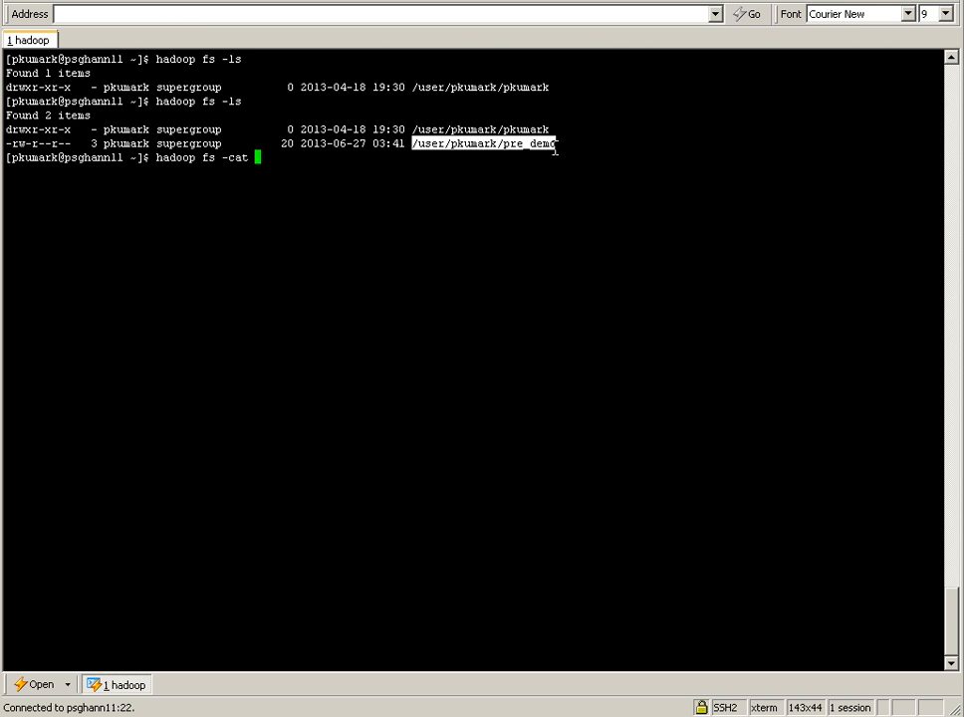
type("/user/pkumark/pre_demo")
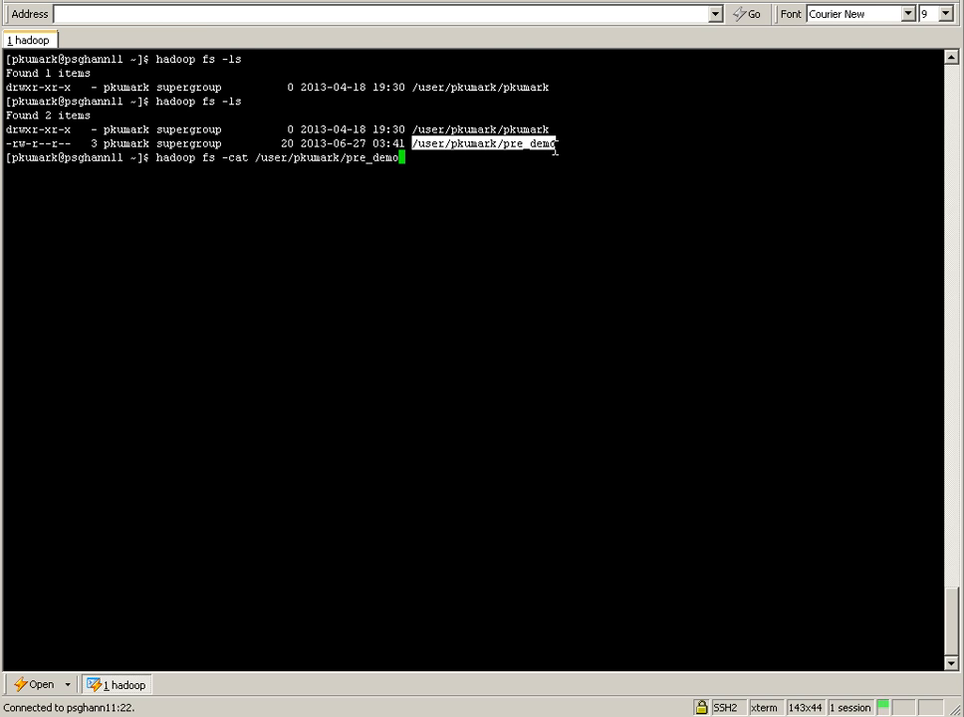
key("Return")
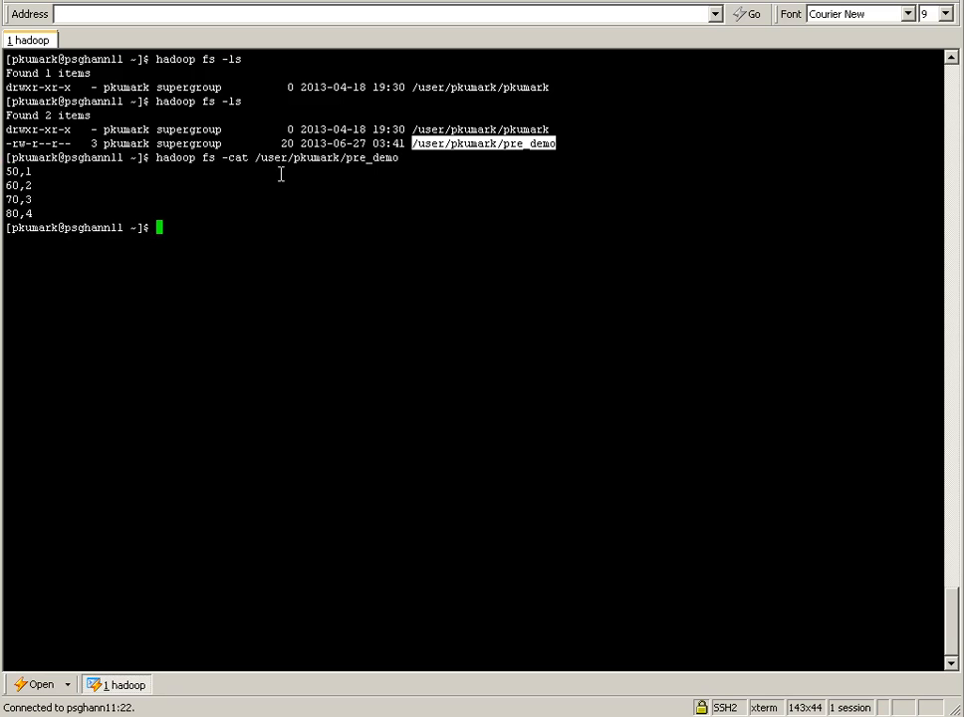
mouse_move(193, 248)
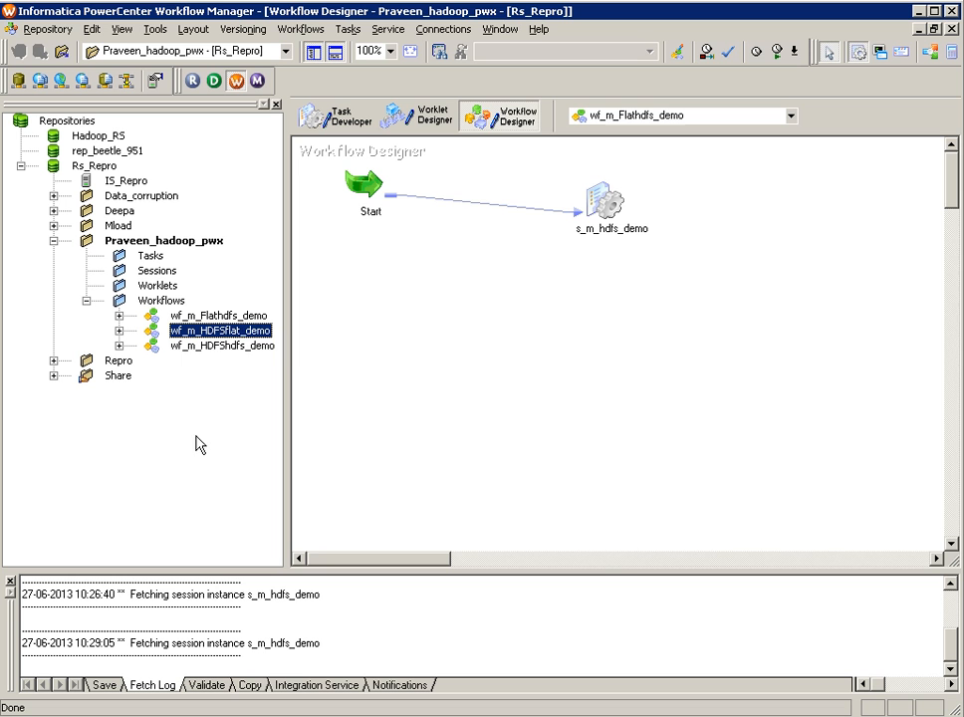
Step: In wf_m_HDFSflat_demo, open the s_m_hdfs_demo session for editing
right_click(223, 330)
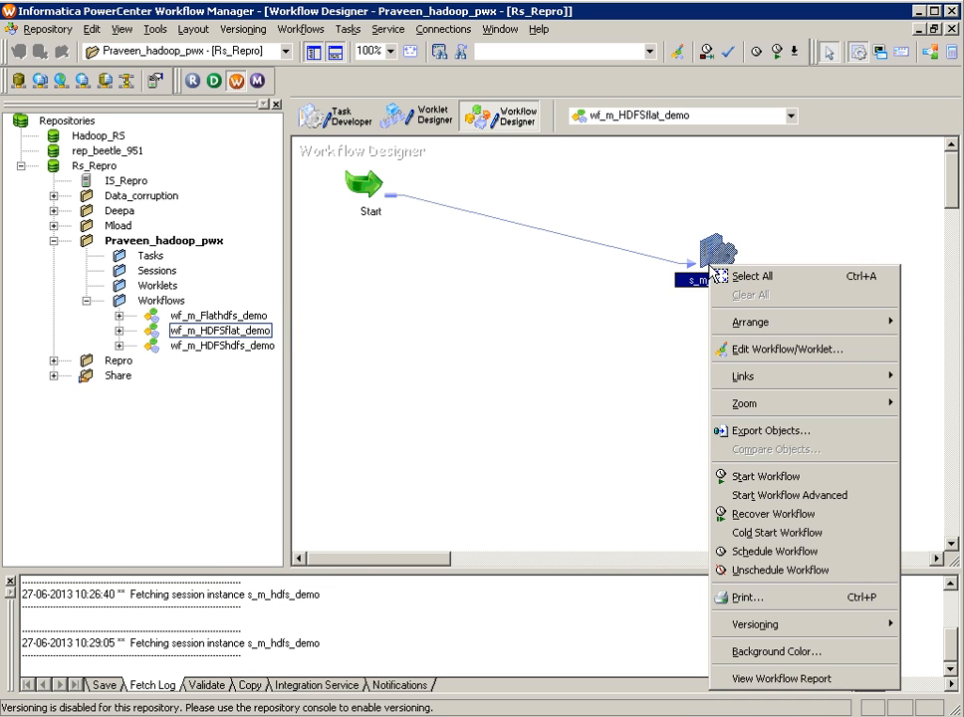
left_click(647, 339)
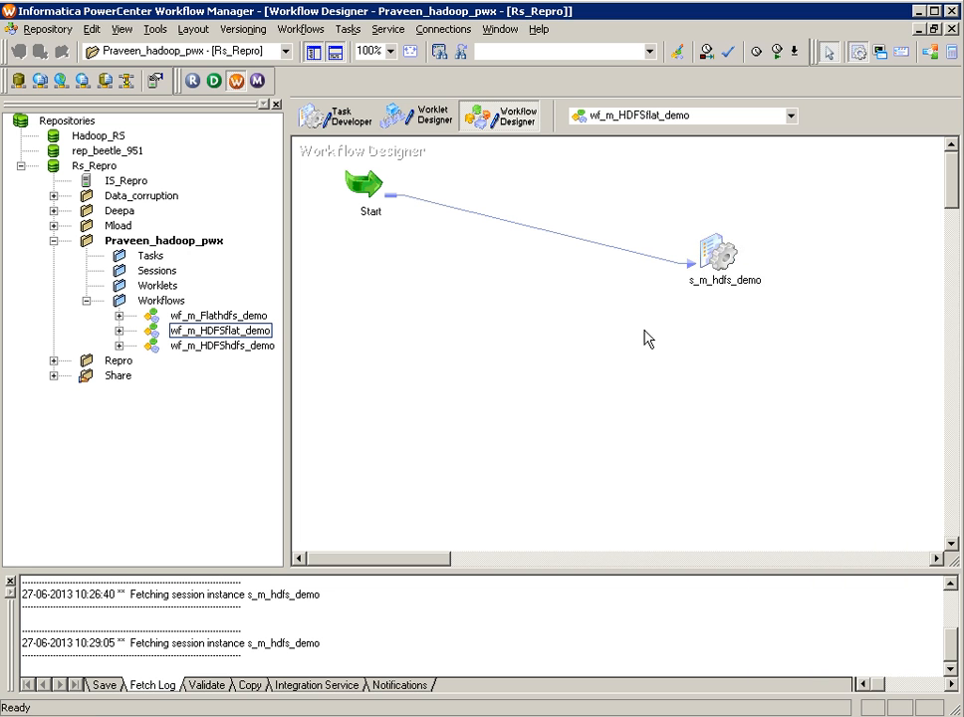
right_click(719, 254)
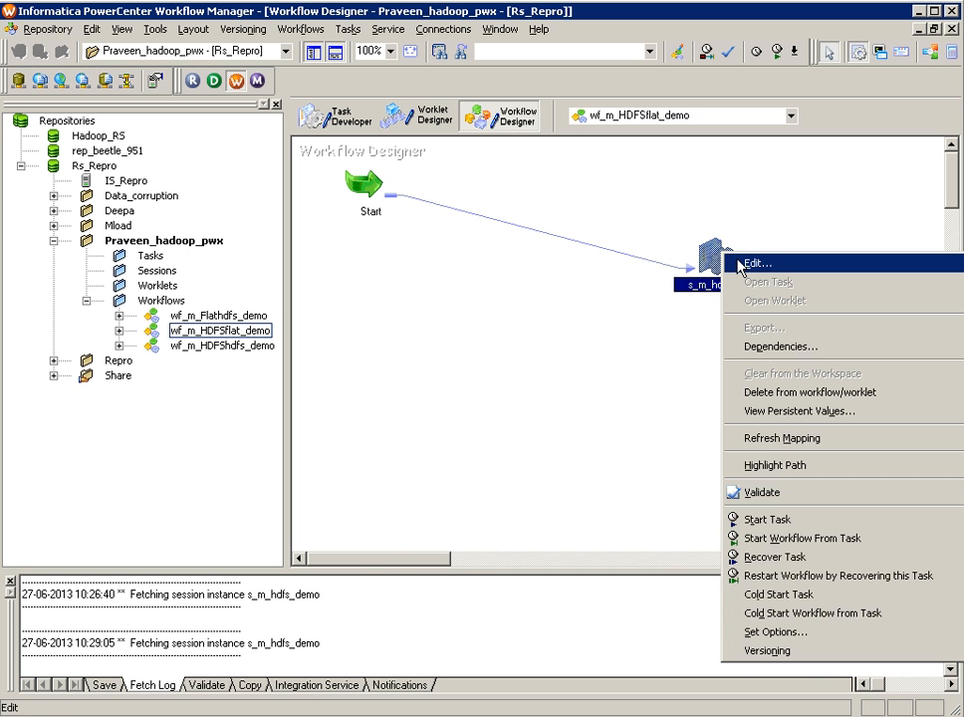
left_click(758, 263)
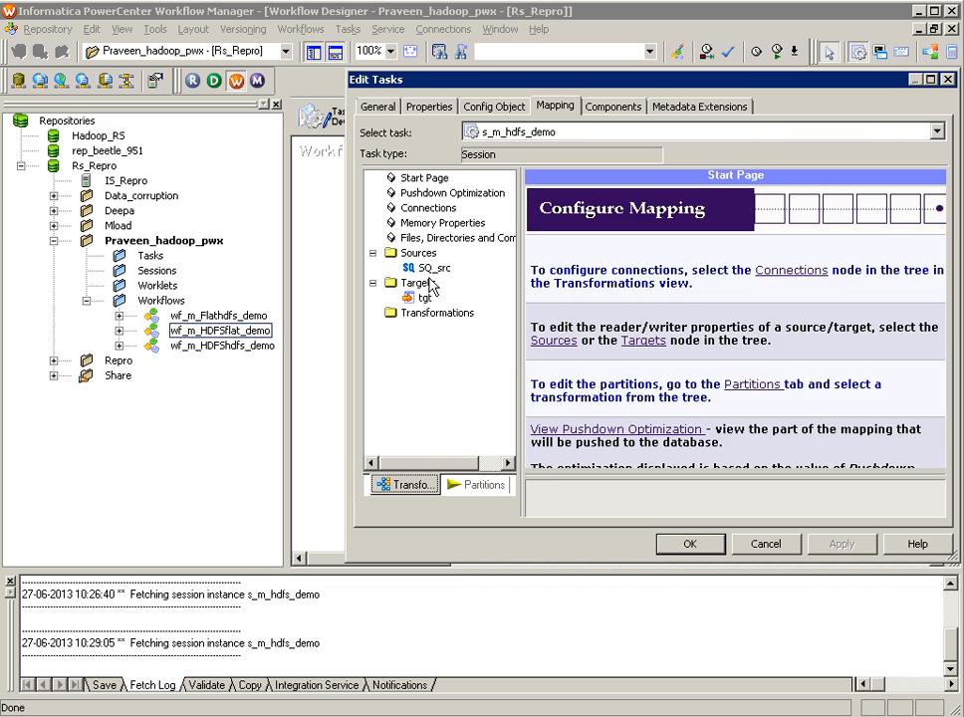
Step: Review SQ_src's HDFS reader and /user/pkumark/pre_demo path and tgt's File Writer, then close Edit Tasks
left_click(431, 268)
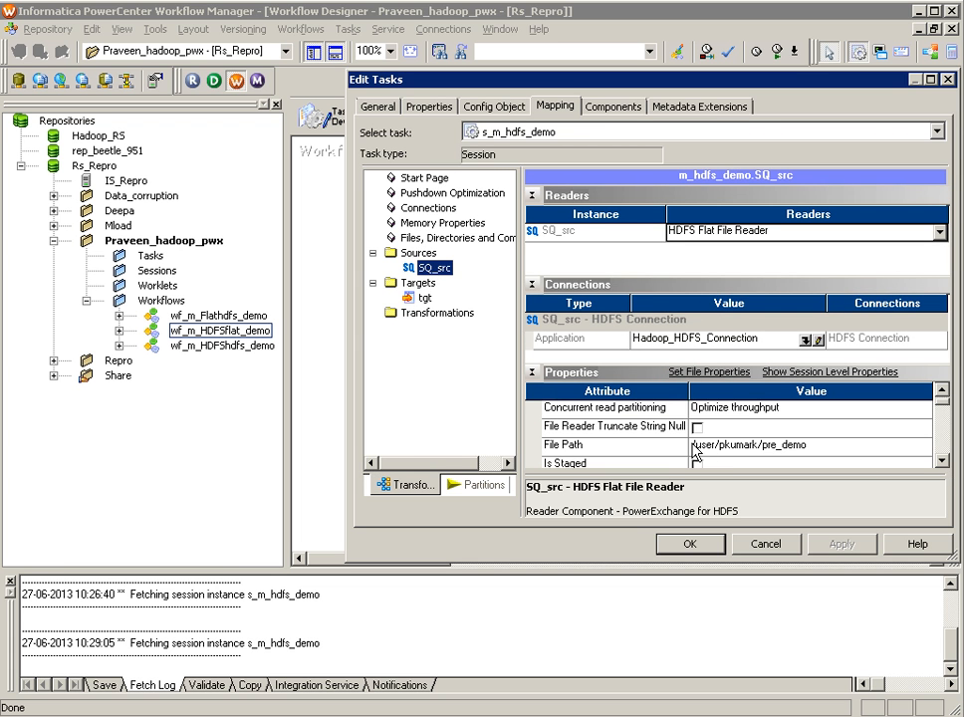
left_click(796, 444)
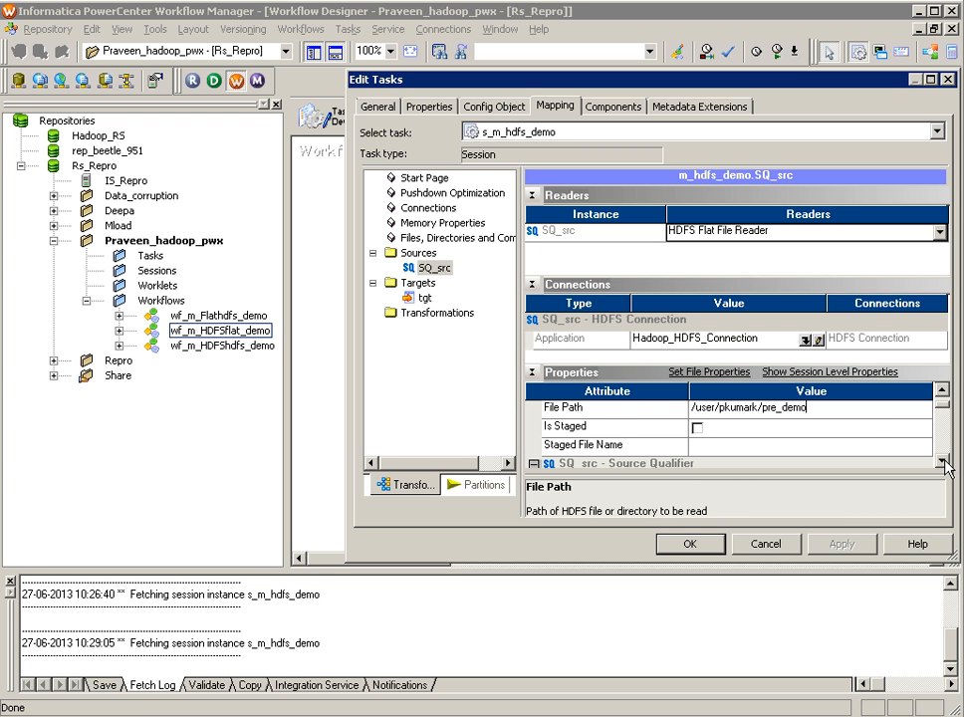
mouse_move(710, 442)
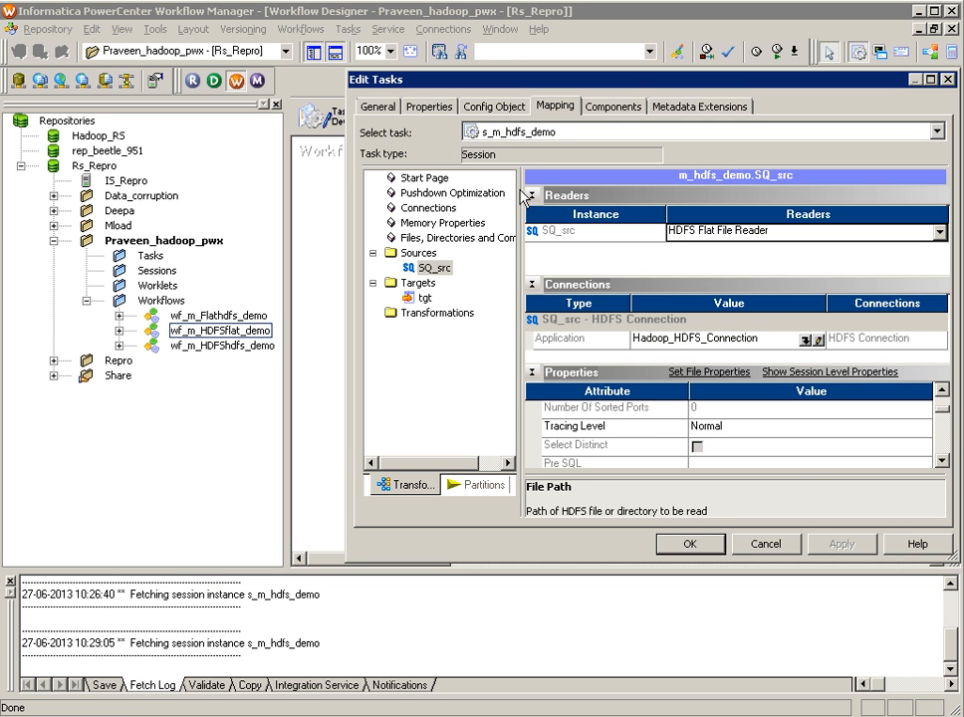
left_click(424, 297)
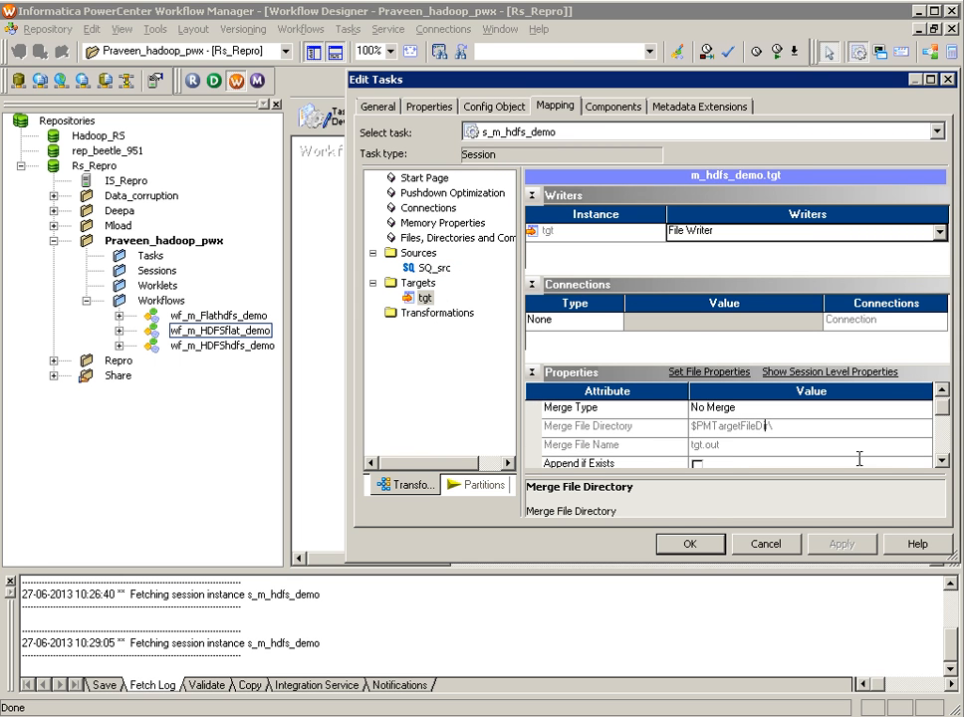
scroll("down", 3)
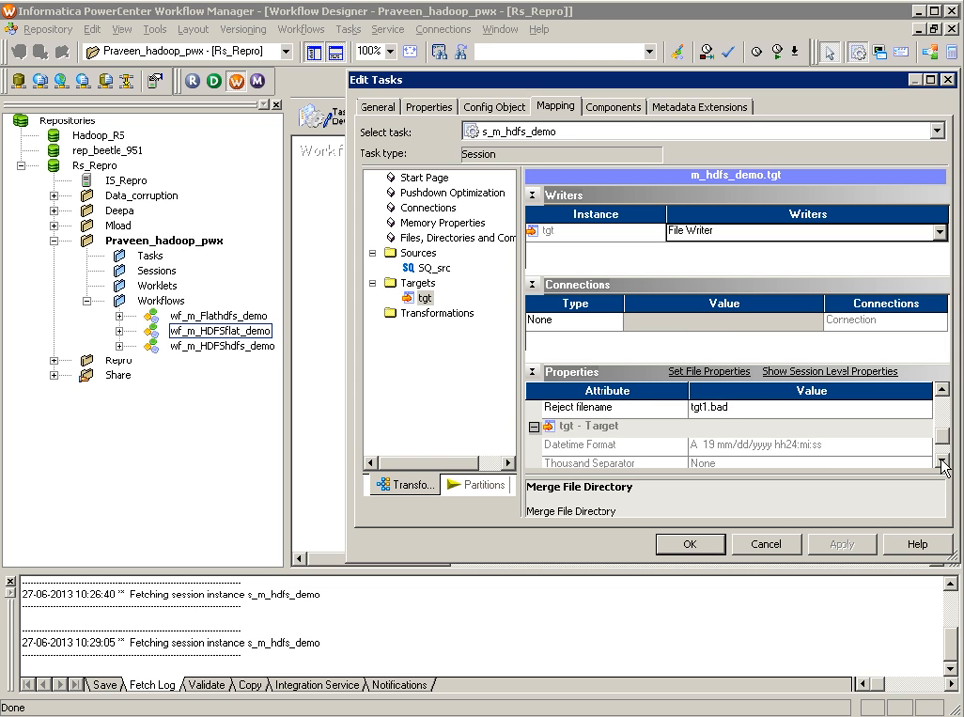
left_click(689, 544)
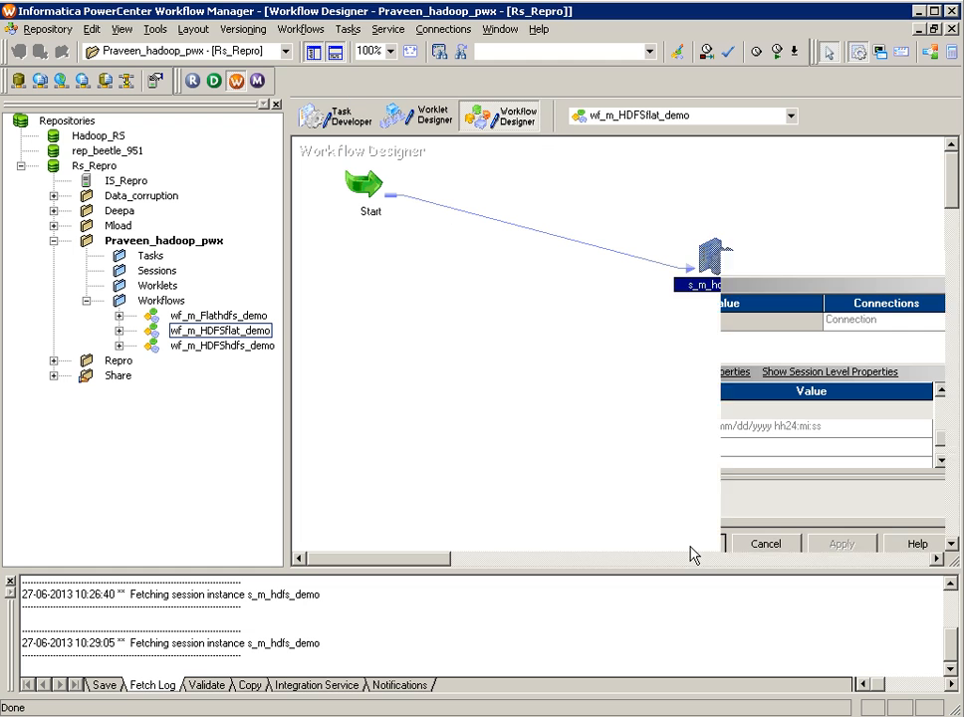
left_click(765, 544)
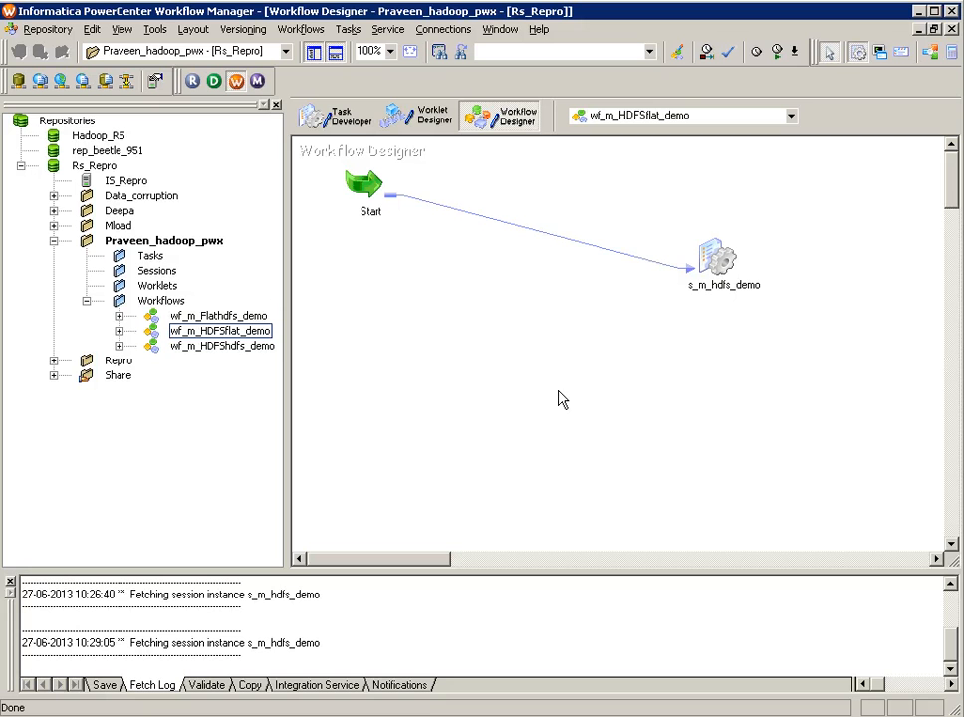
Step: Start the workflow from the s_m_hdfs_demo session task
left_click(717, 259)
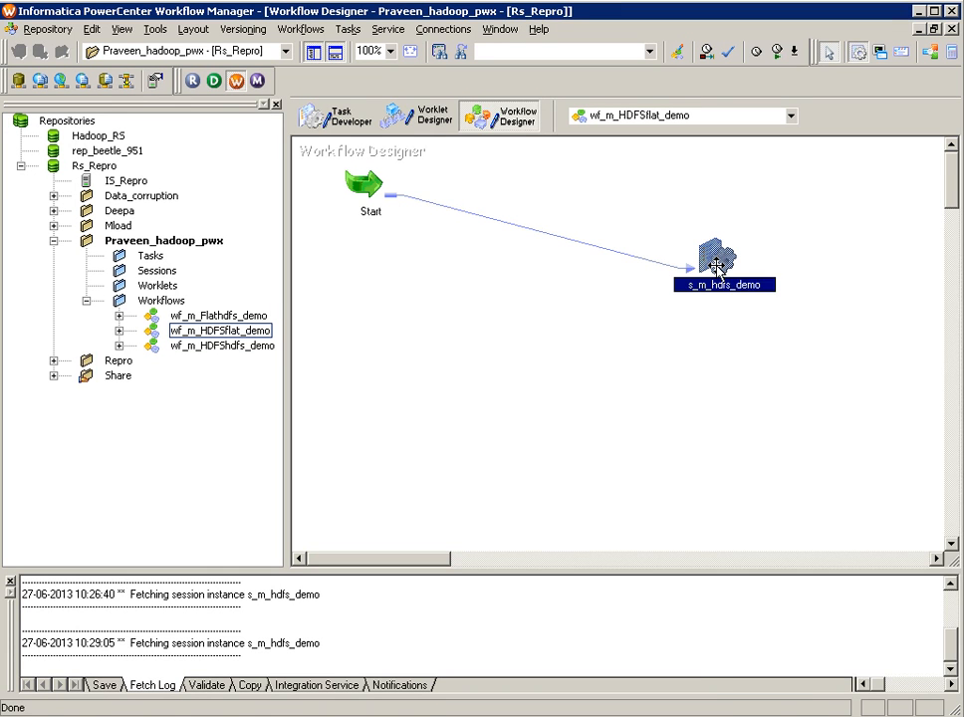
right_click(716, 259)
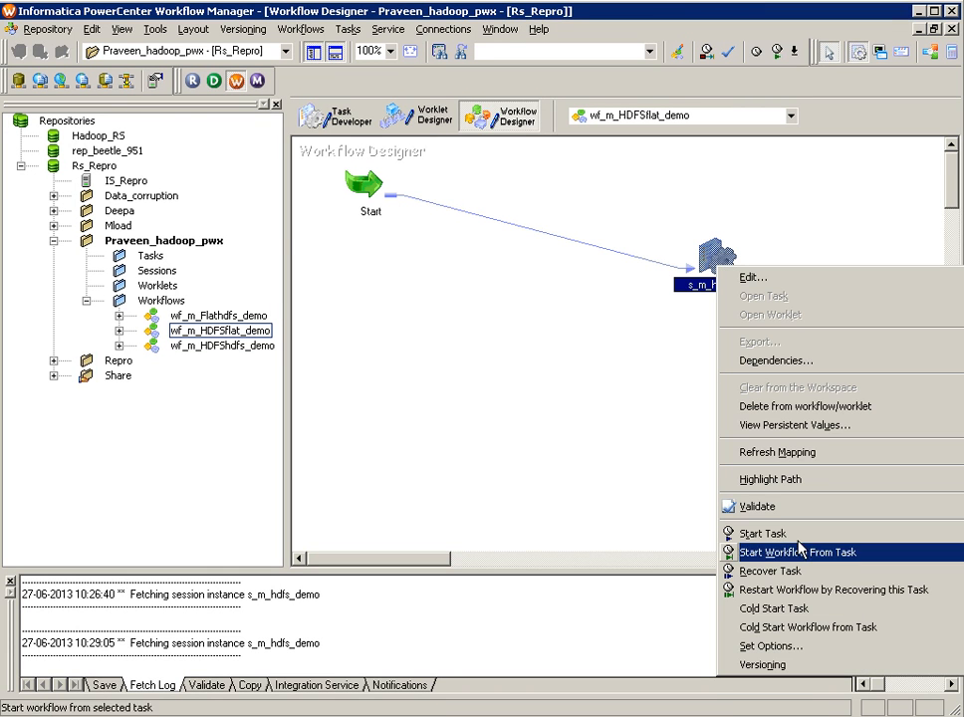
left_click(797, 552)
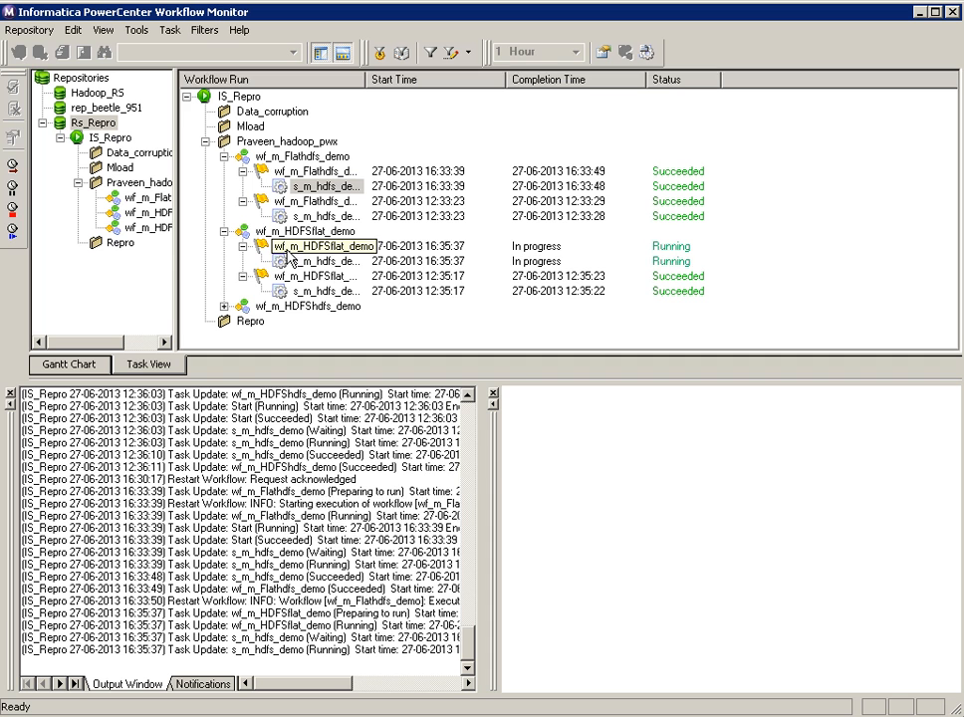
Step: Review the s_m_hdfs_demo session log showing 4 rows loaded, then close it
right_click(318, 261)
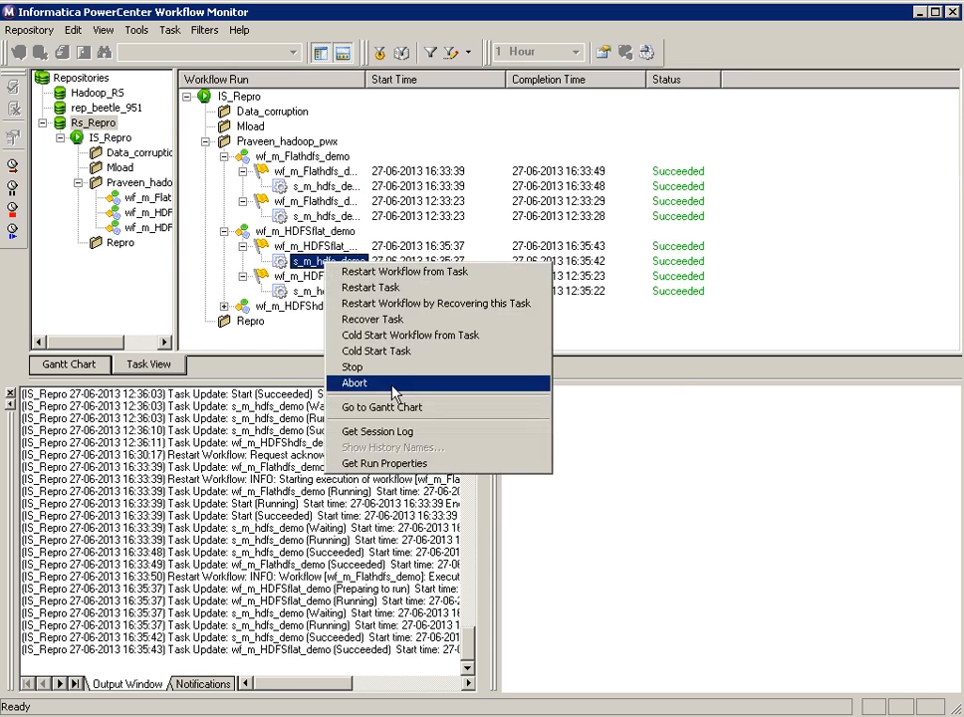
left_click(377, 430)
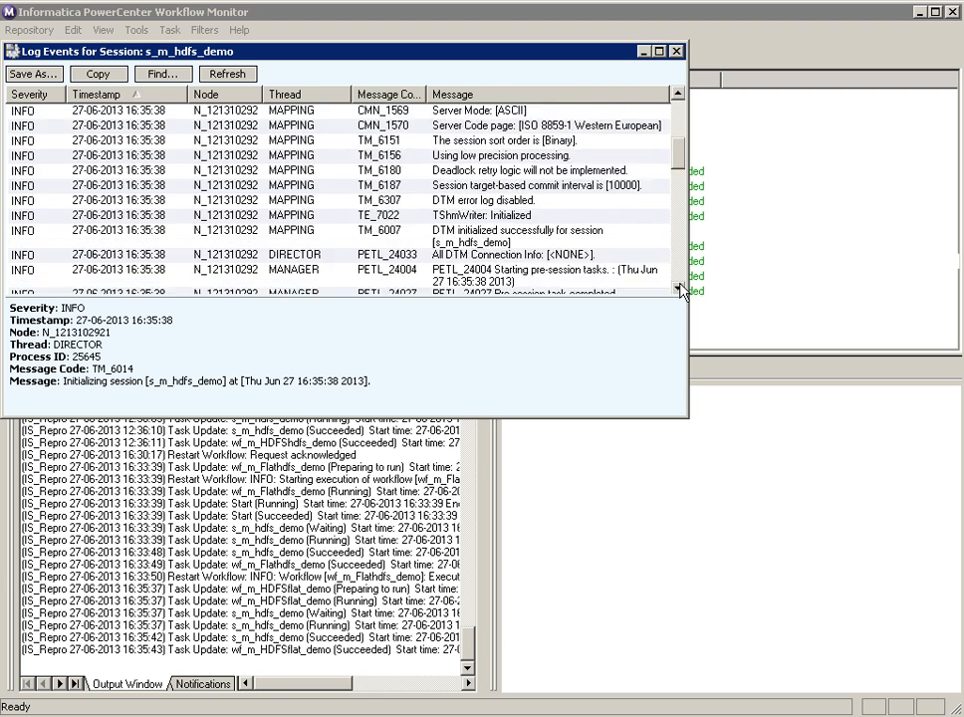
scroll("down", 3)
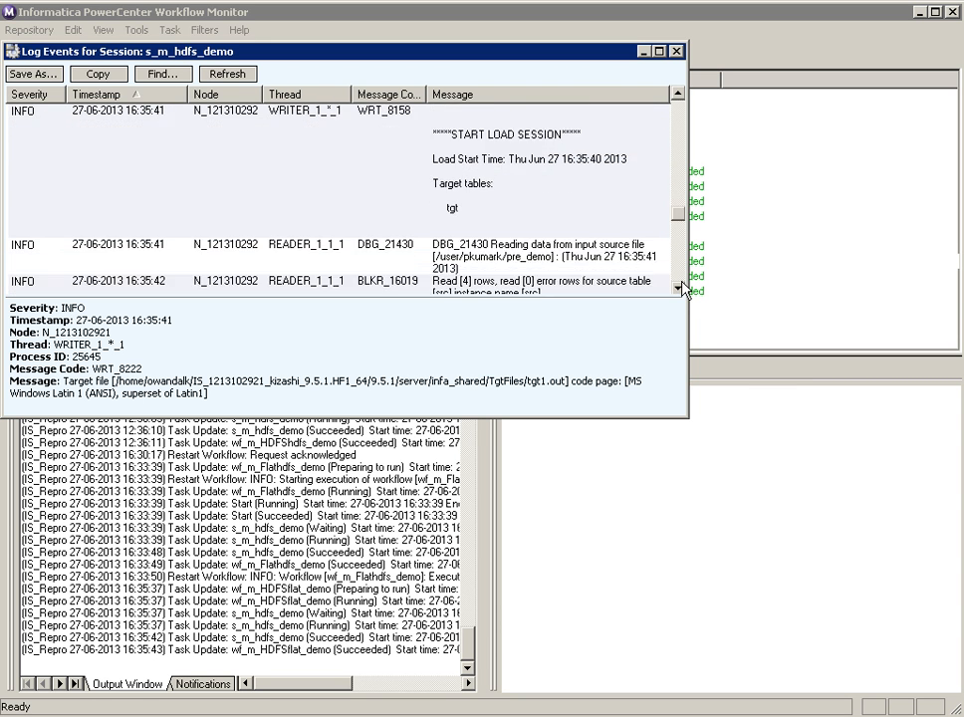
scroll("down", 3)
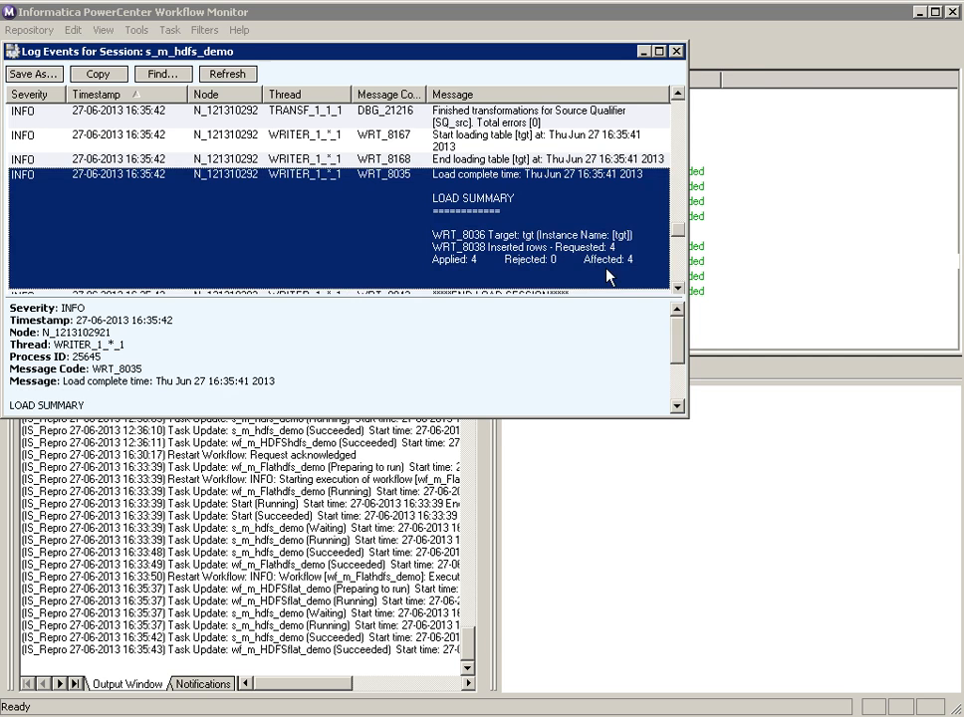
left_click(677, 51)
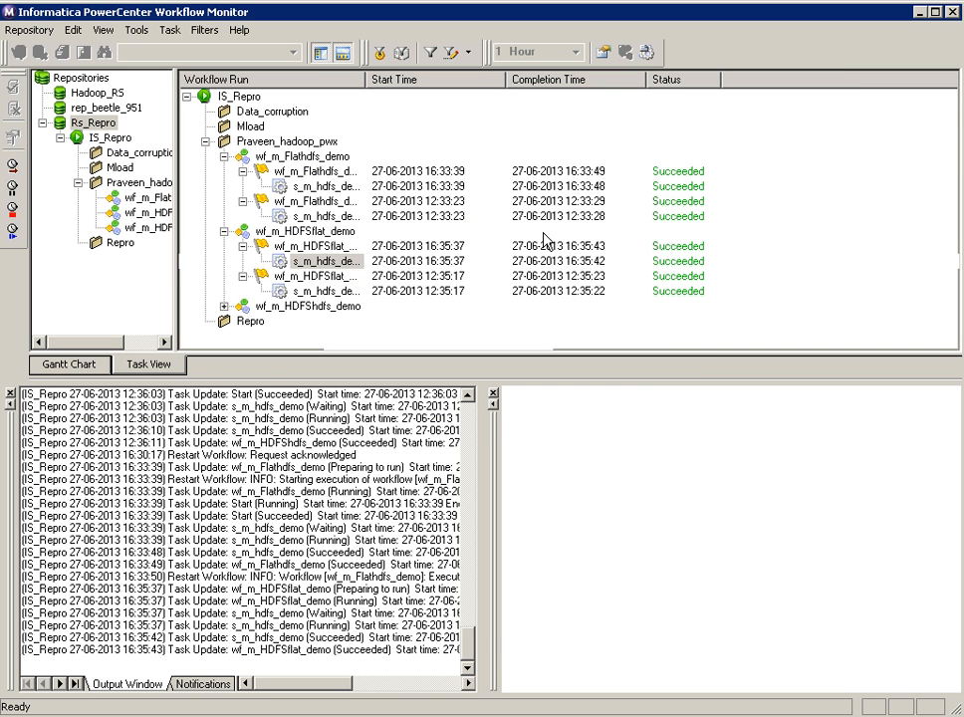
Step: Select the latest HDFS-to-flat run and return to Workflow Manager
left_click(319, 261)
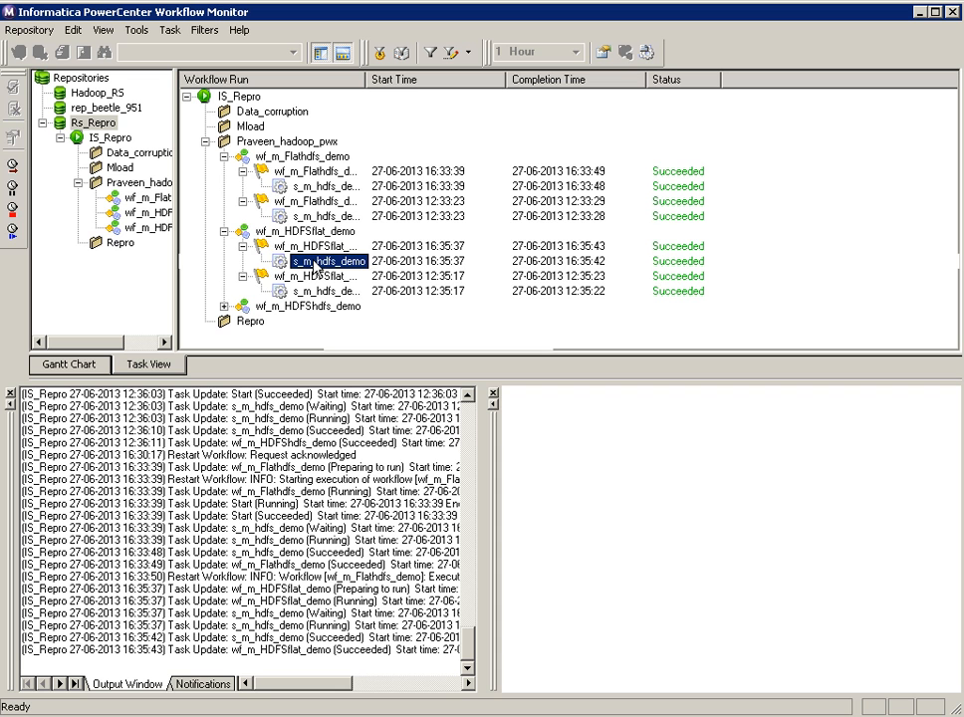
left_click(318, 276)
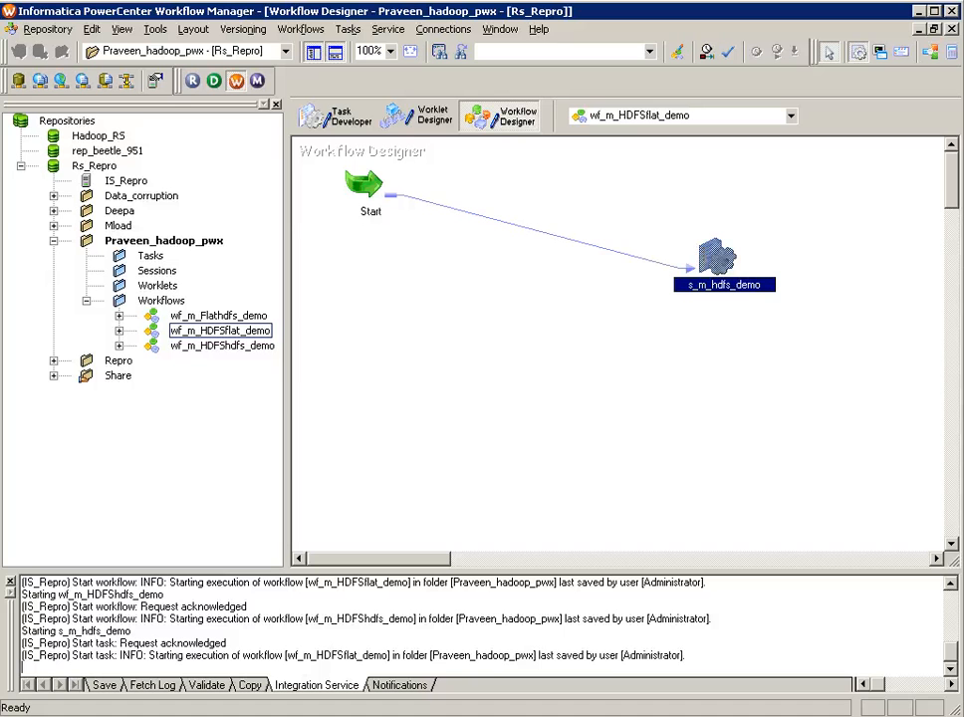
Step: Bring up the wf_m_HDFShdfs_demo workflow and its s_m_hdfs_demo session's Mapping settings
left_click(222, 344)
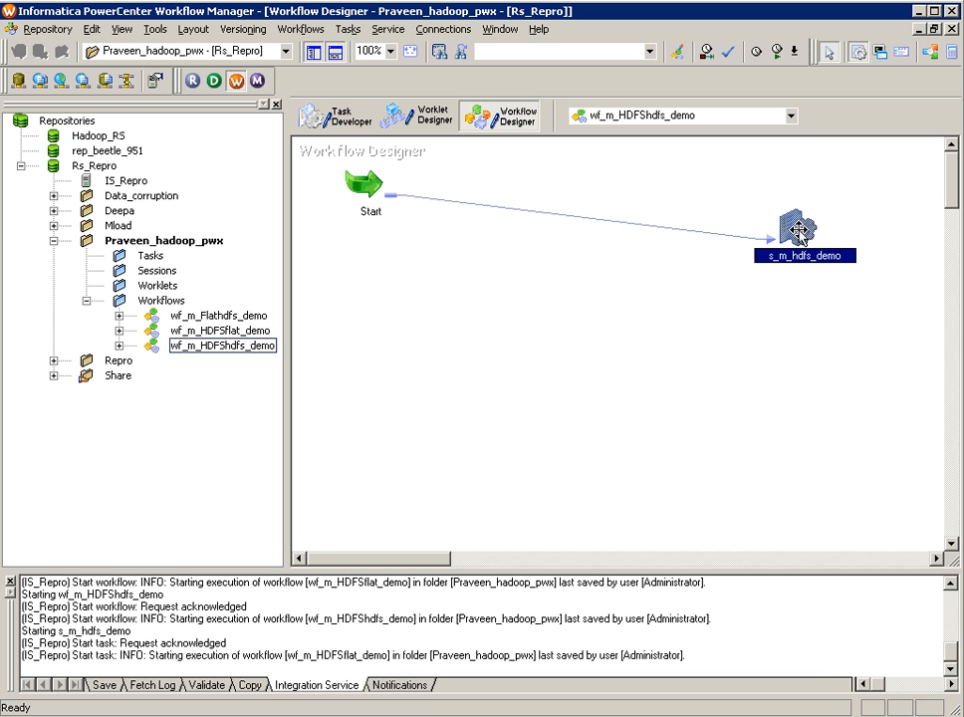
double_click(796, 227)
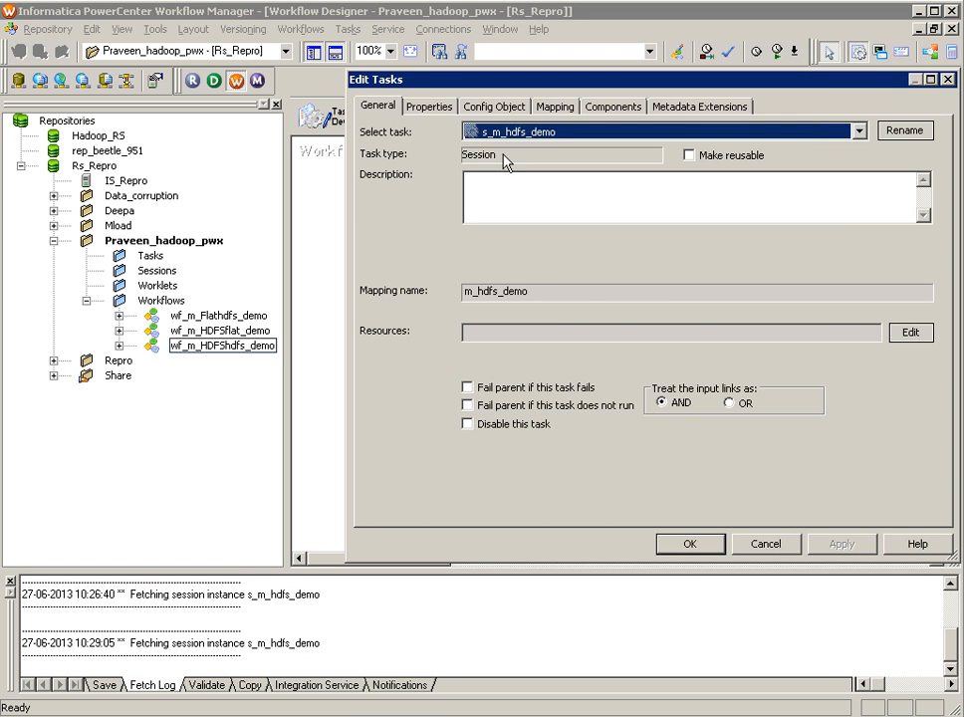
left_click(555, 106)
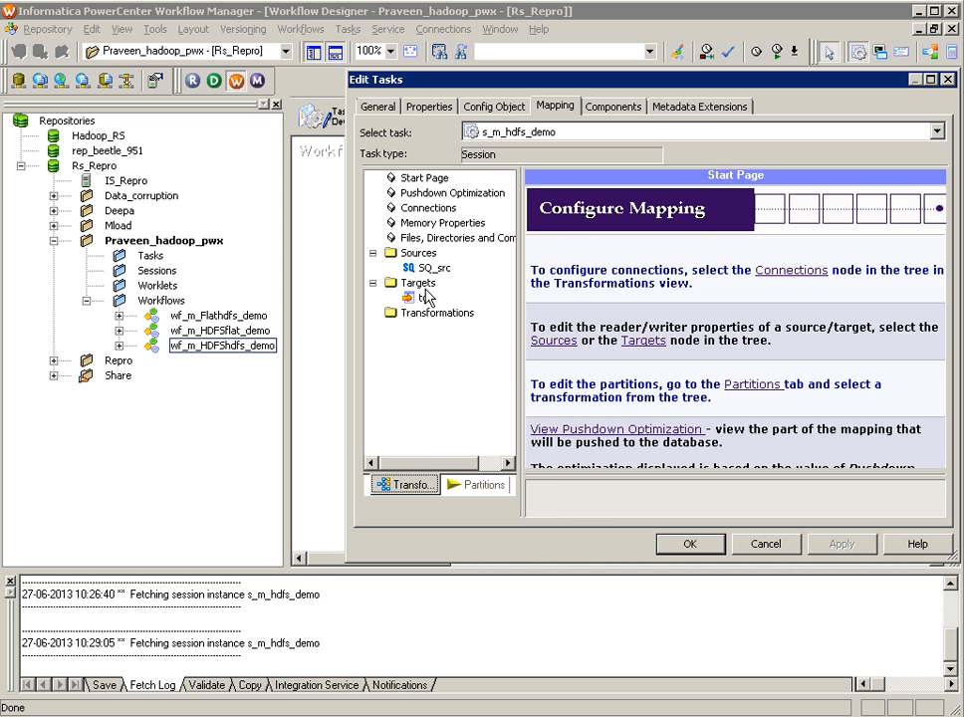
Step: Verify SQ_src uses HDFS Flat File Reader with the Hadoop connection and pre_demo file path, then close
left_click(429, 267)
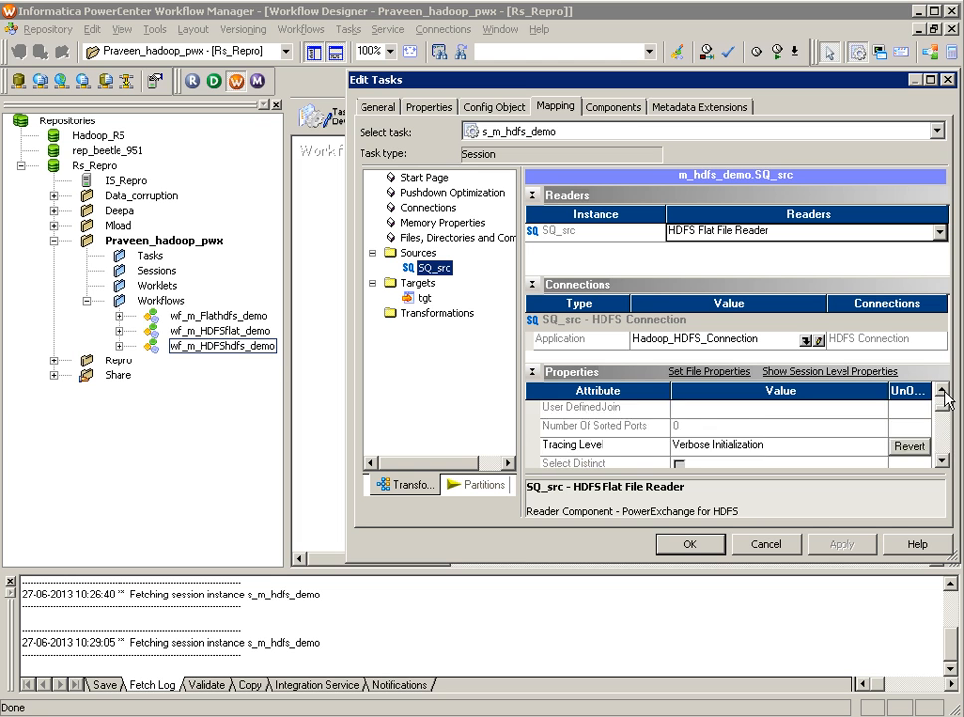
scroll("down", 3)
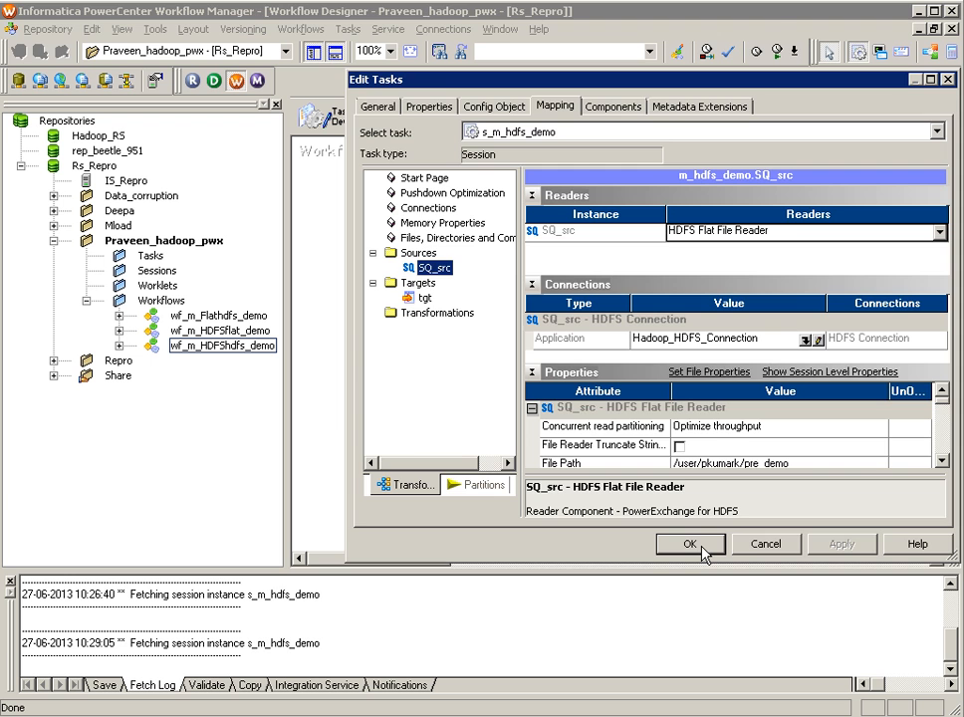
left_click(691, 544)
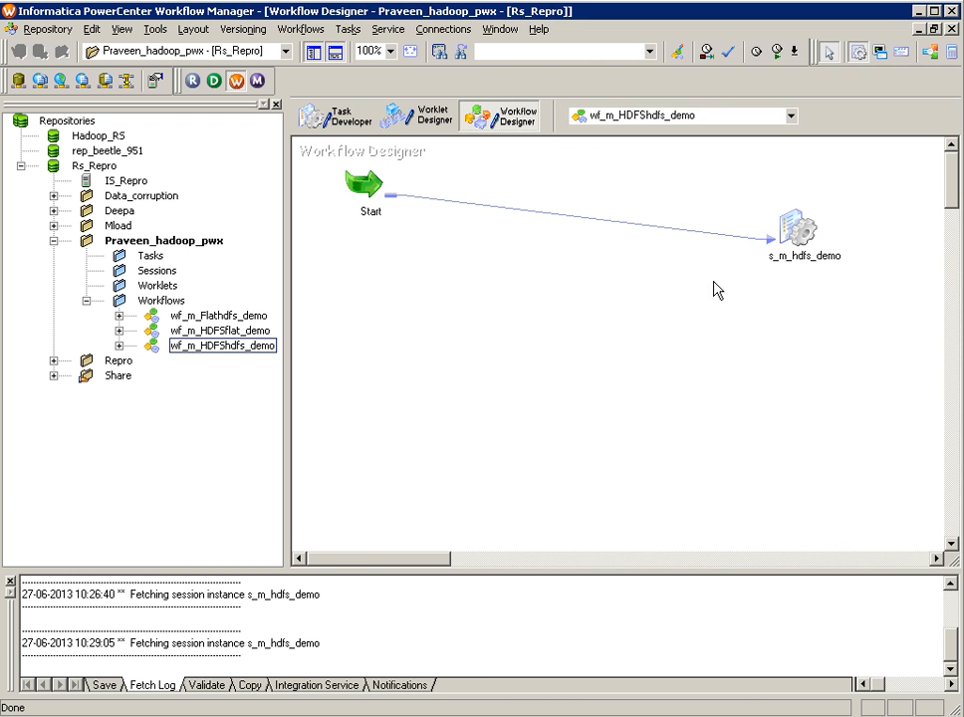
Step: Start wf_m_HDFShdfs_demo from its s_m_hdfs_demo session via Start Workflow From Task
right_click(222, 344)
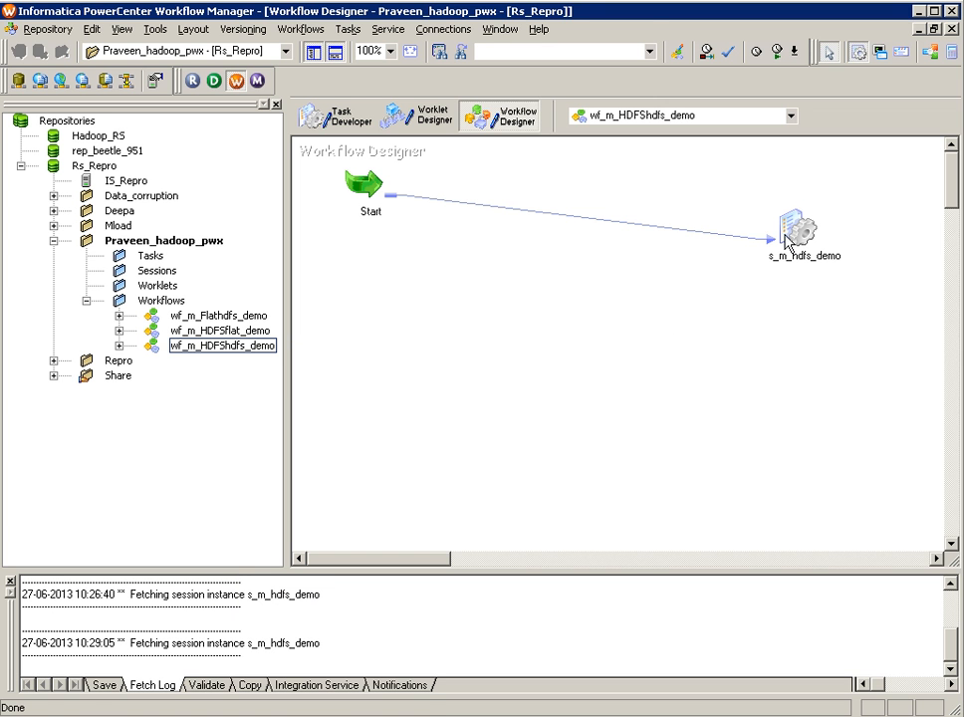
right_click(799, 236)
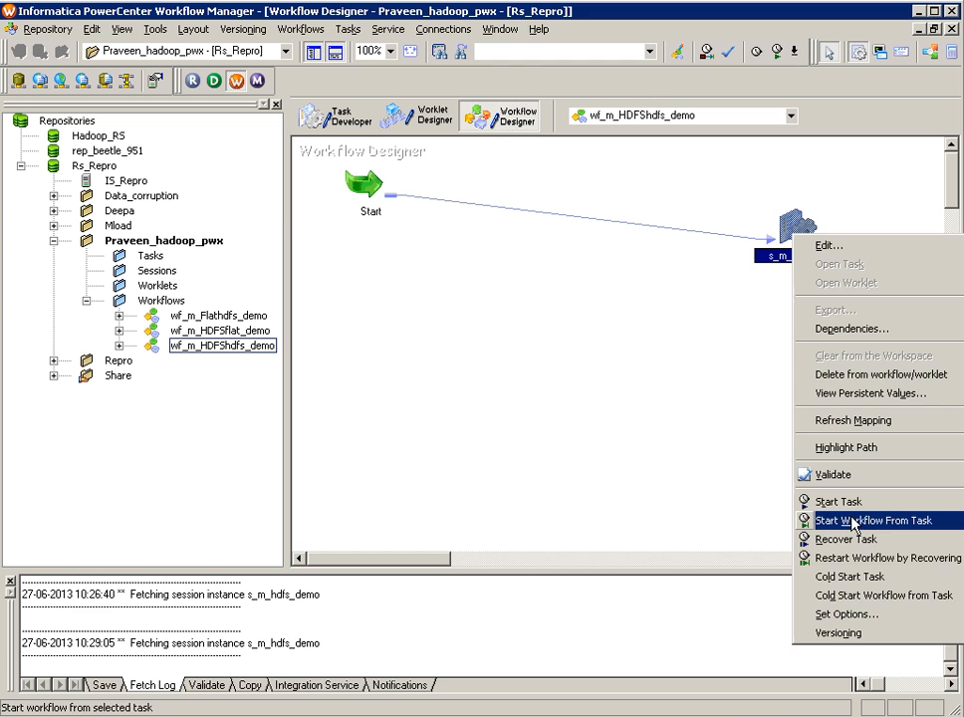
left_click(877, 520)
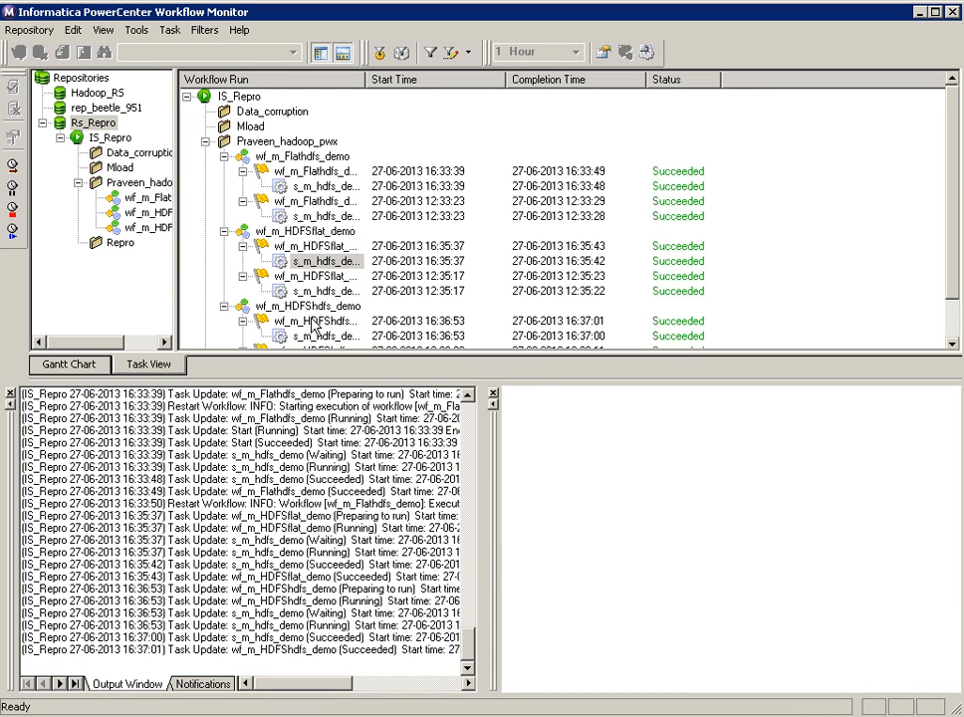
Step: Review the wf_m_HDFShdfs_demo session log reporting 4 rows output and success, then close it
right_click(309, 336)
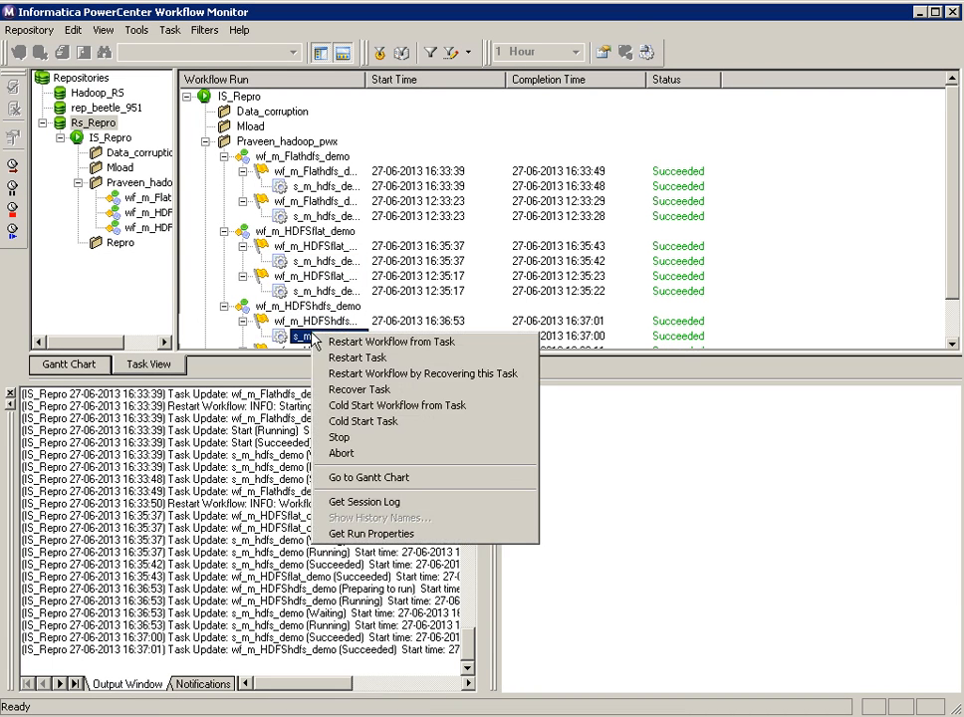
mouse_move(391, 342)
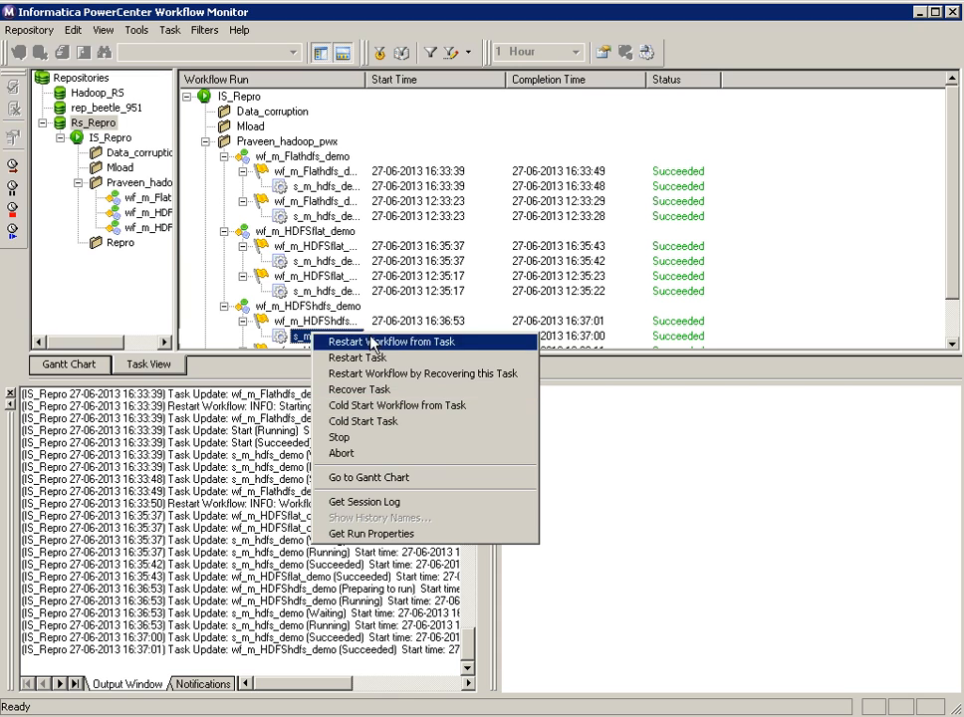
left_click(365, 501)
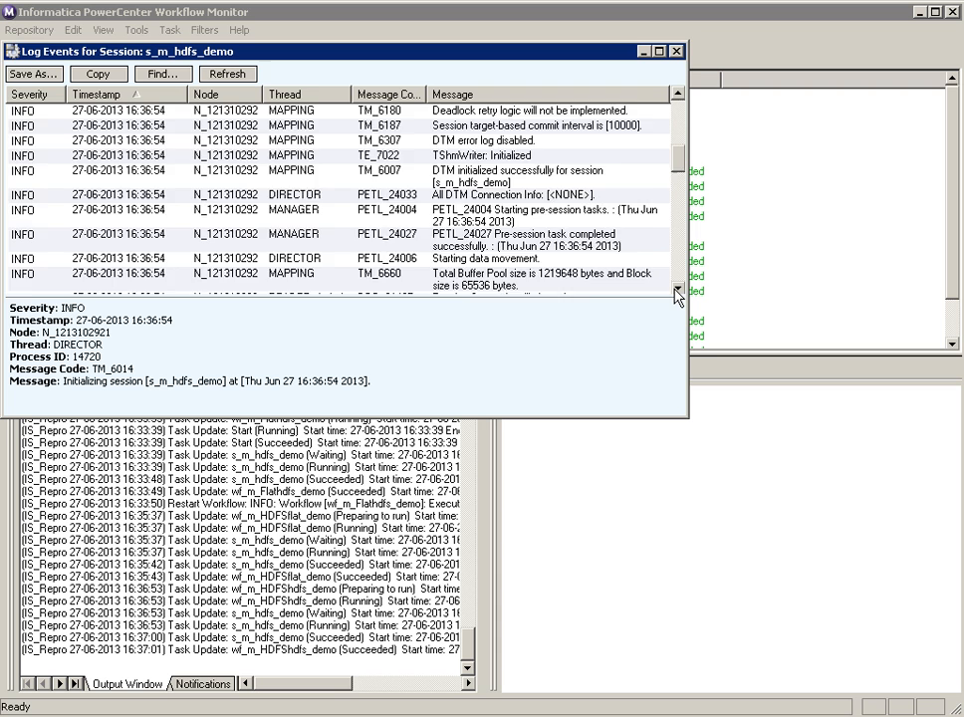
scroll("down", 3)
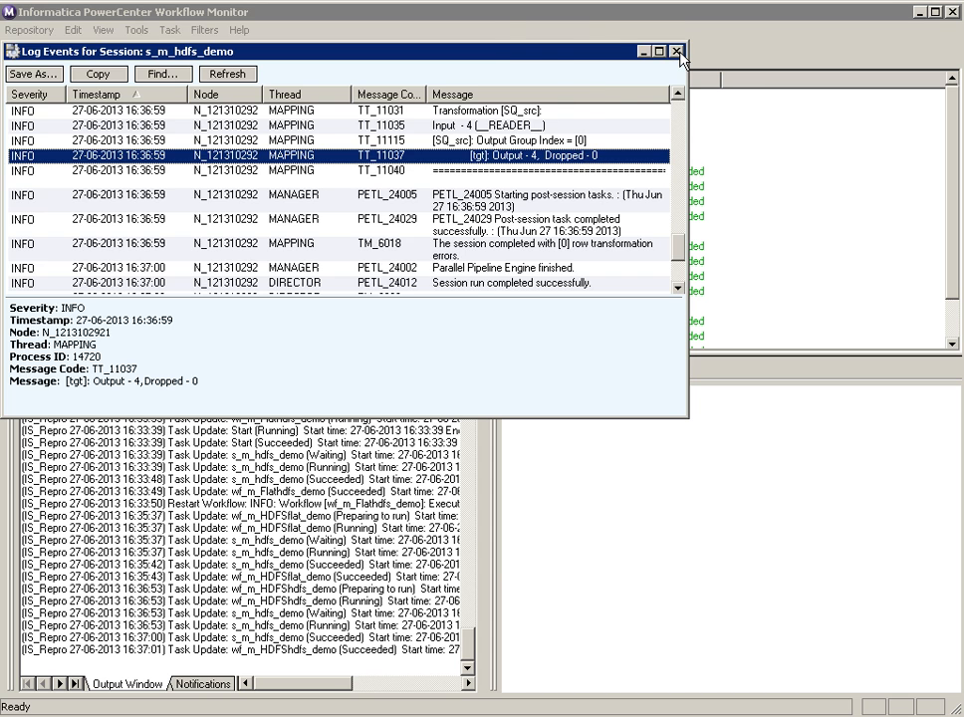
left_click(676, 50)
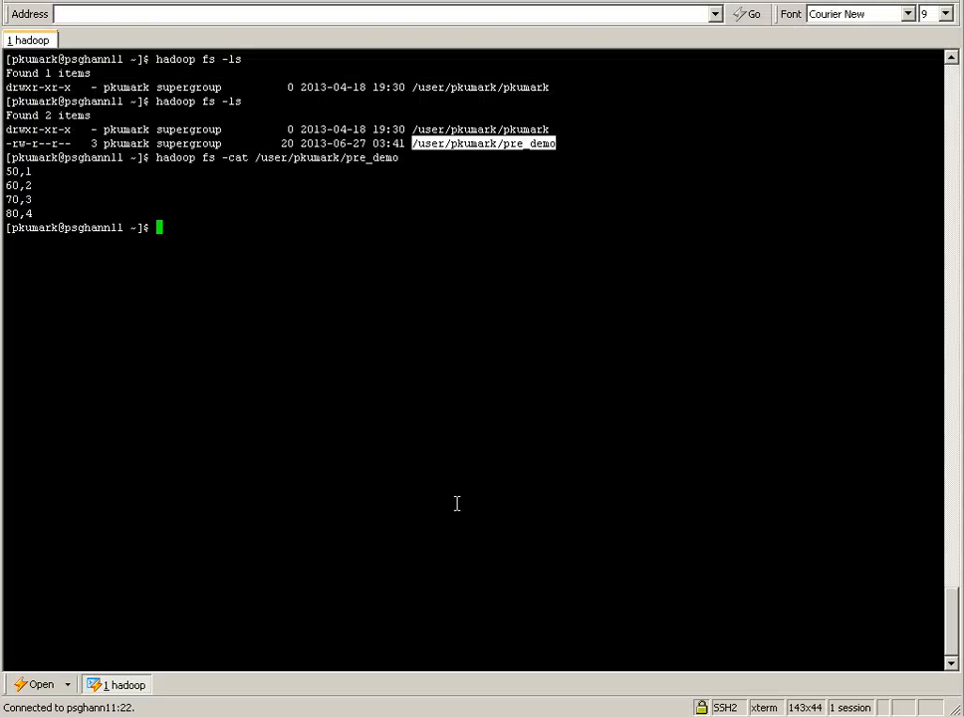
Step: Run 'hadoop fs -ls' to list the HDFS home directory showing pre_demo1 beside pre_demo
type("hadoop fs -ls")
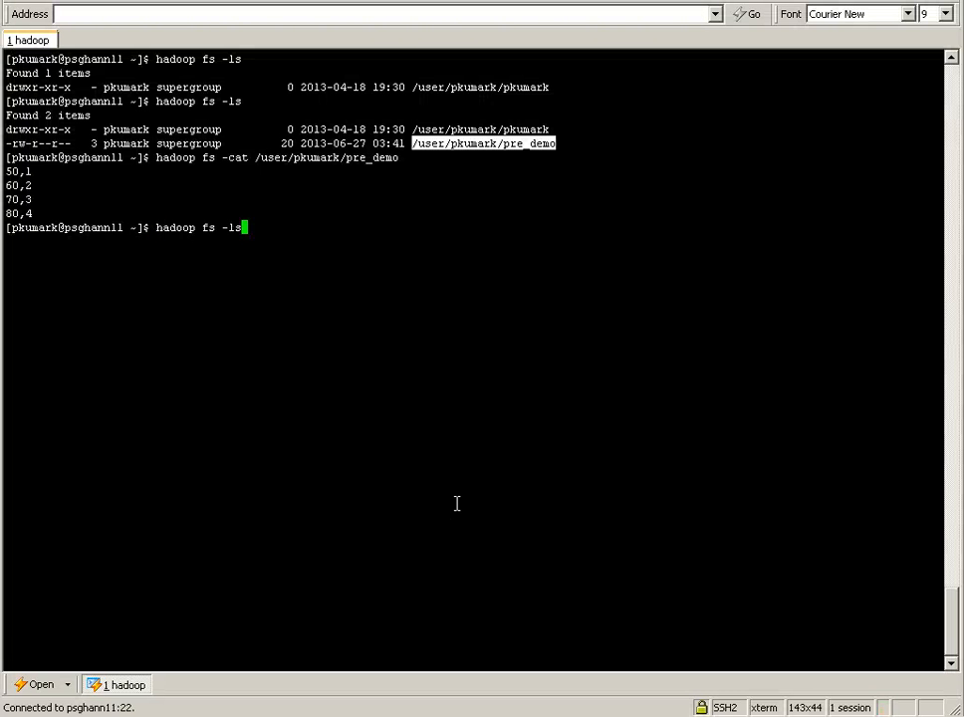
key("Return")
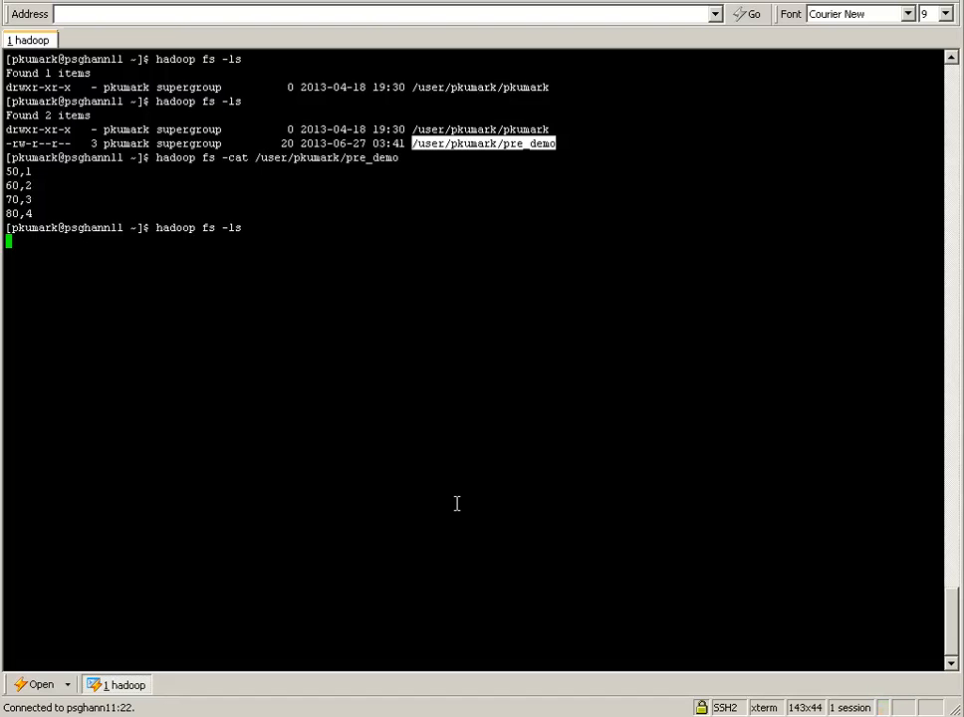
mouse_move(367, 326)
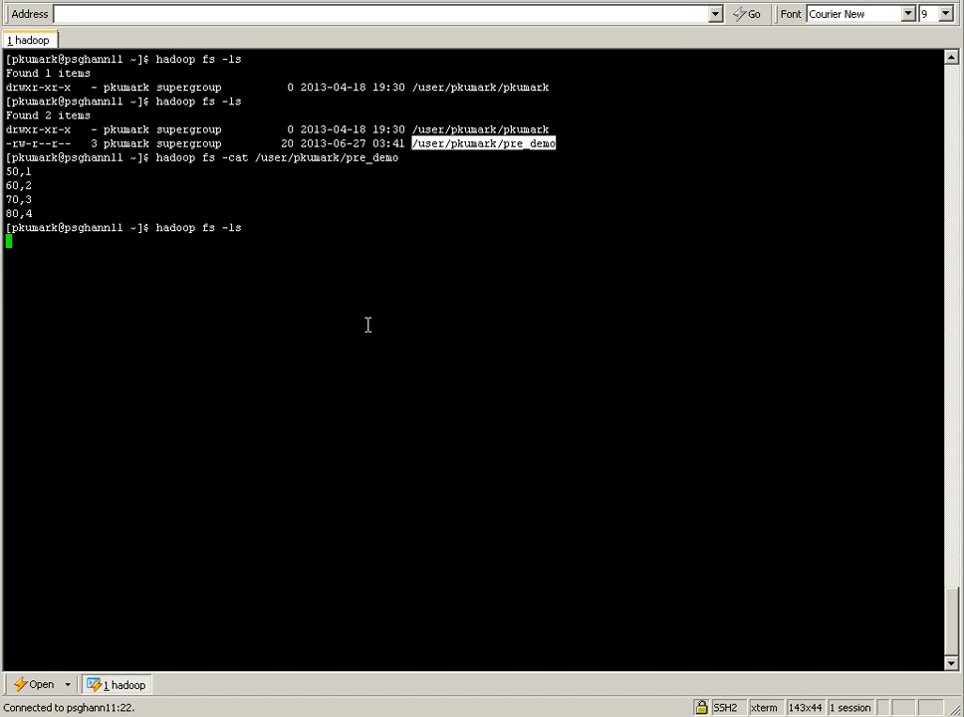
key("Return")
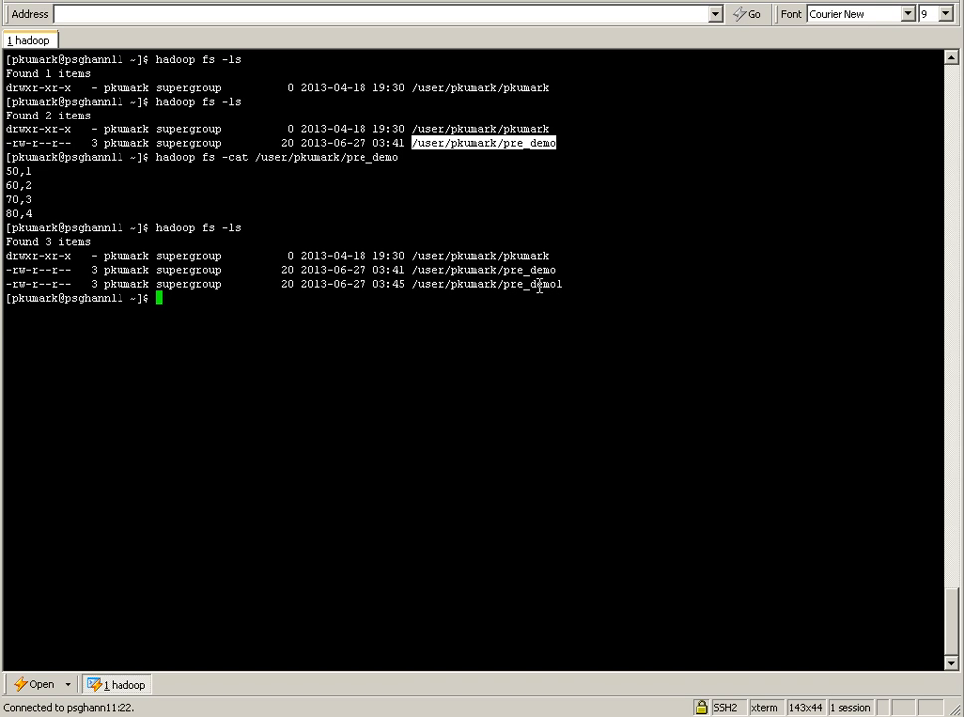
mouse_move(518, 692)
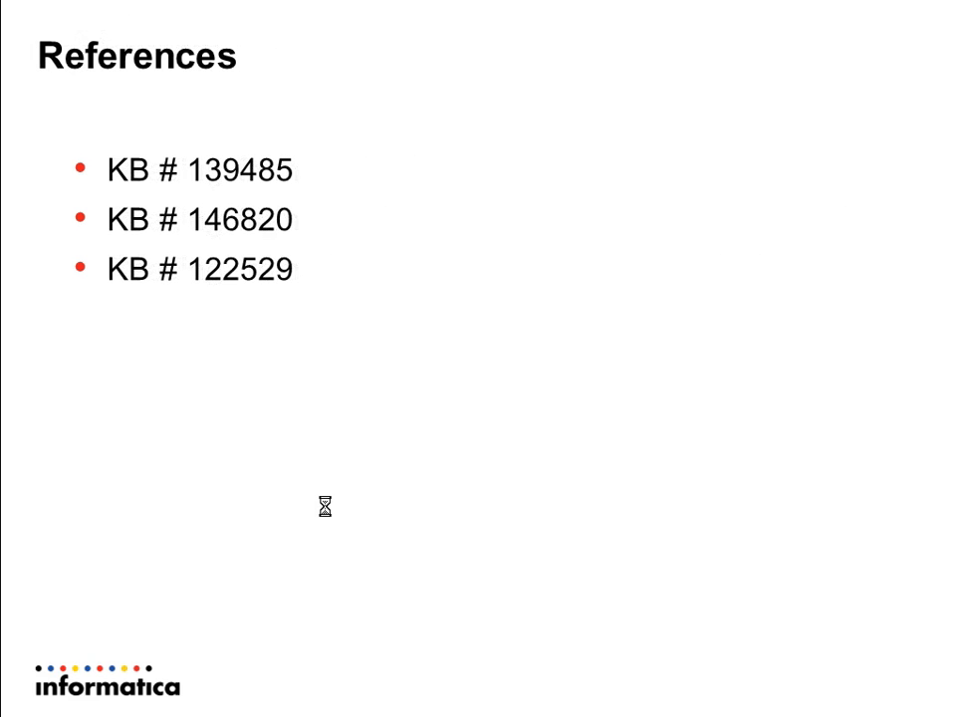
mouse_move(329, 513)
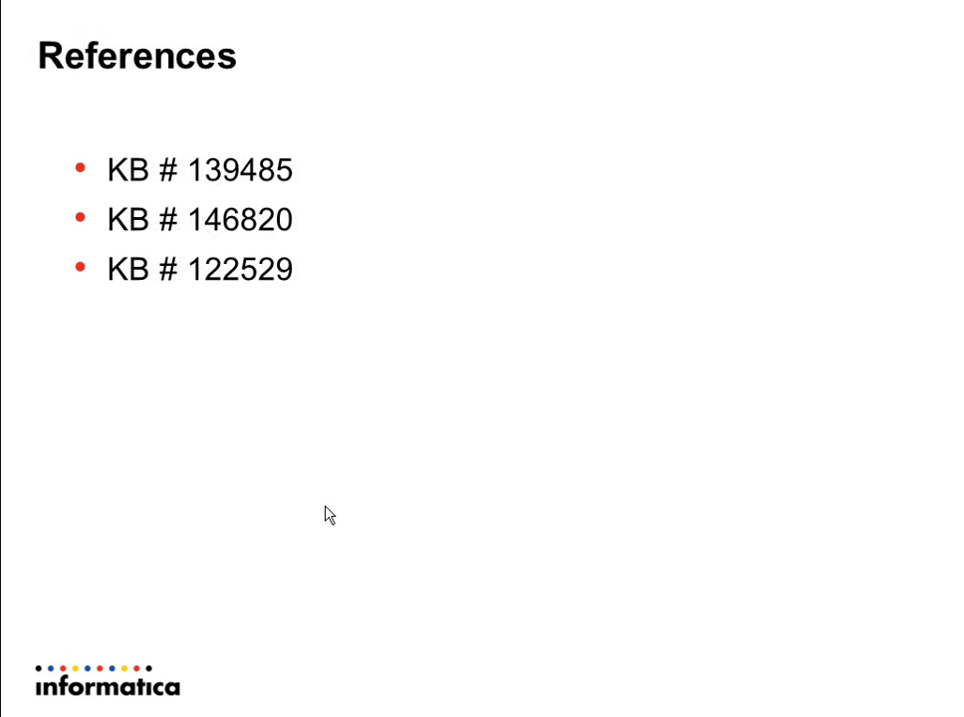
mouse_move(286, 372)
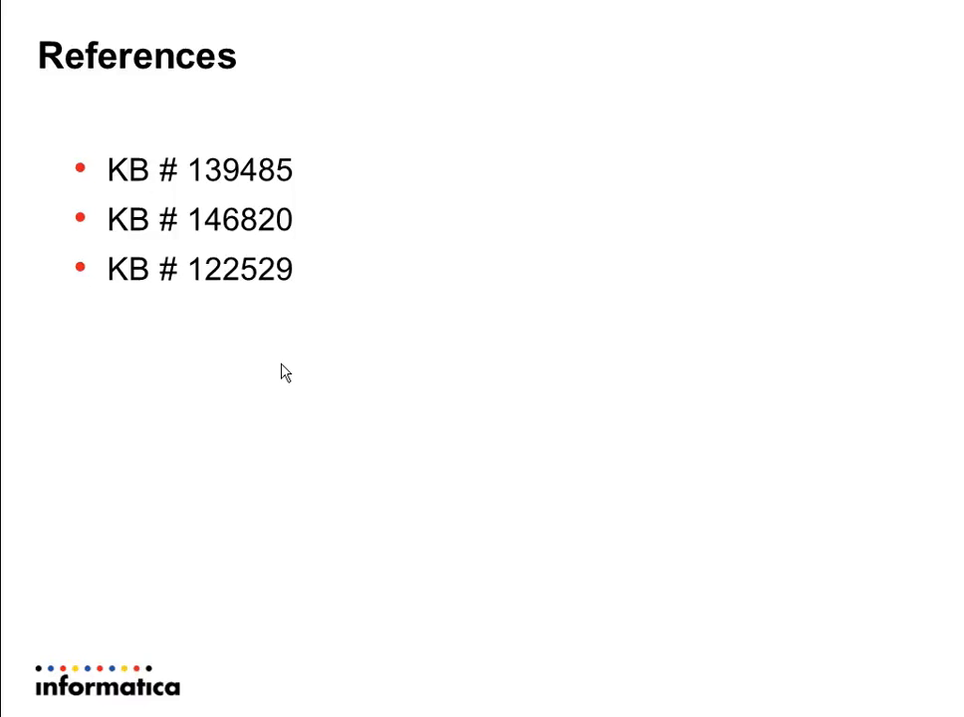
mouse_move(360, 267)
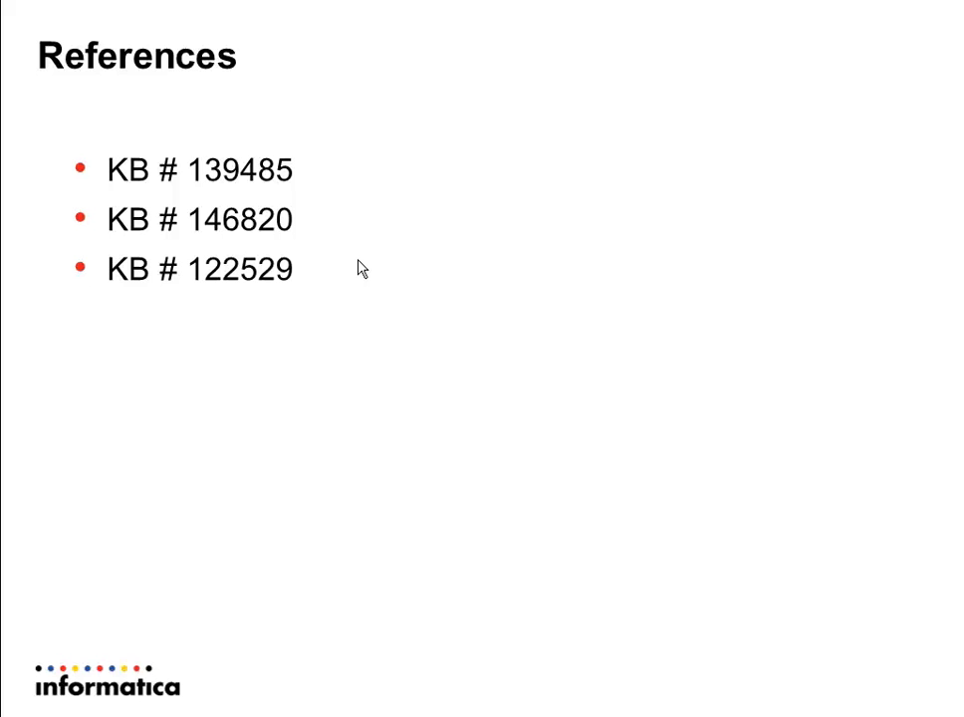
mouse_move(224, 404)
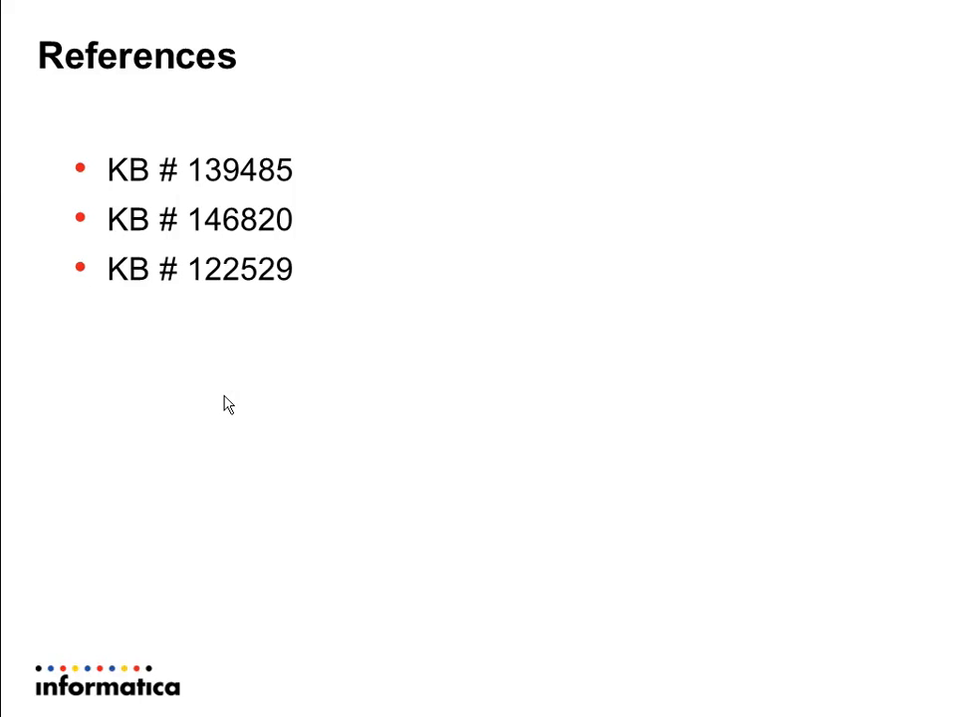